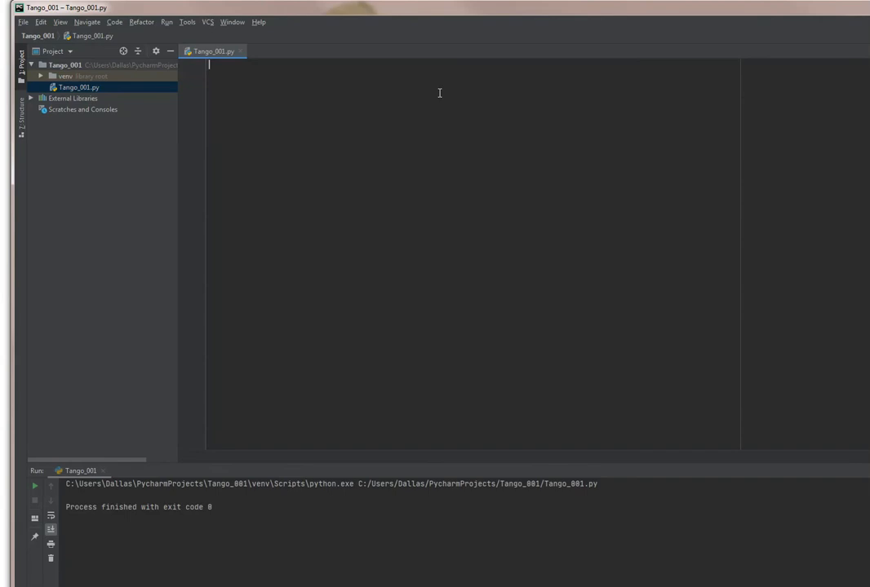
mouse_move(555, 231)
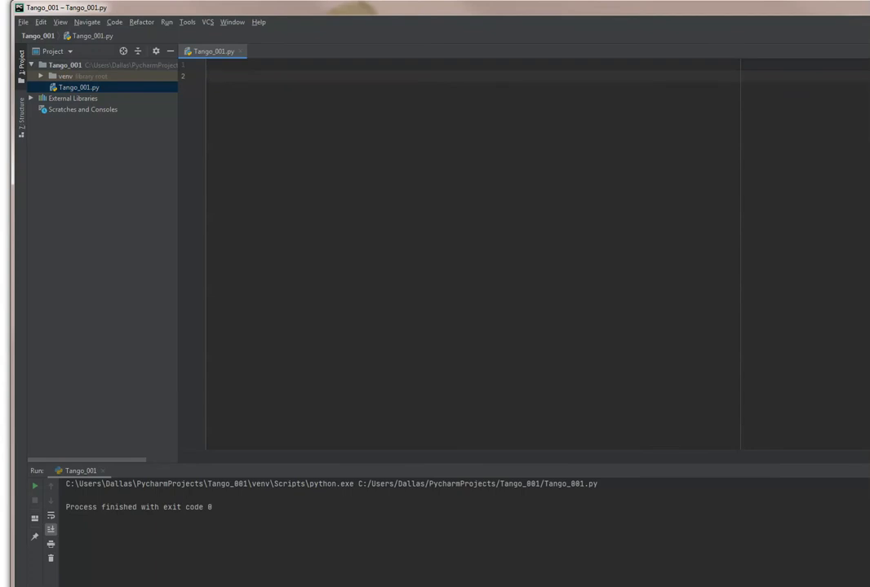
Step: Write the function header def Mid(FreeSTR, my_start, my_len):
type("def")
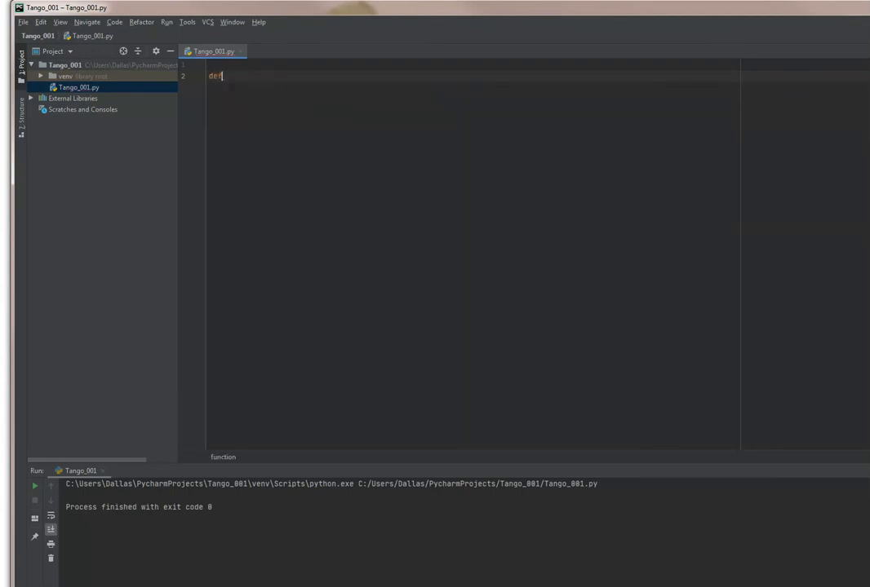
type("Mid(")
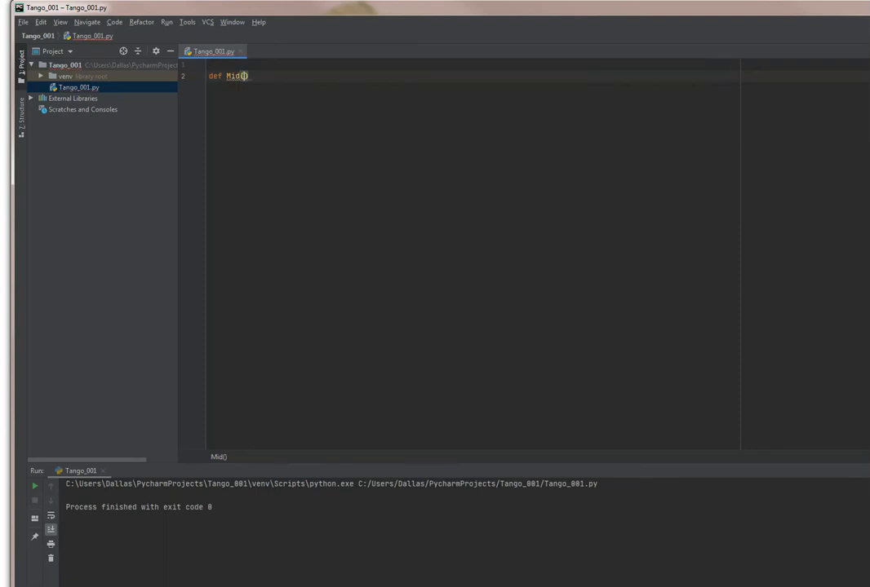
type("FredSTR")
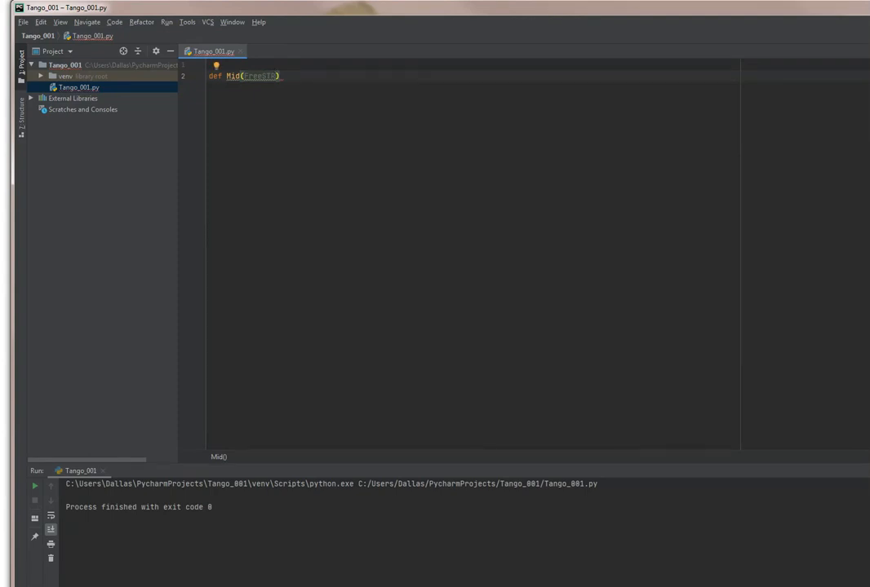
type(",my_str")
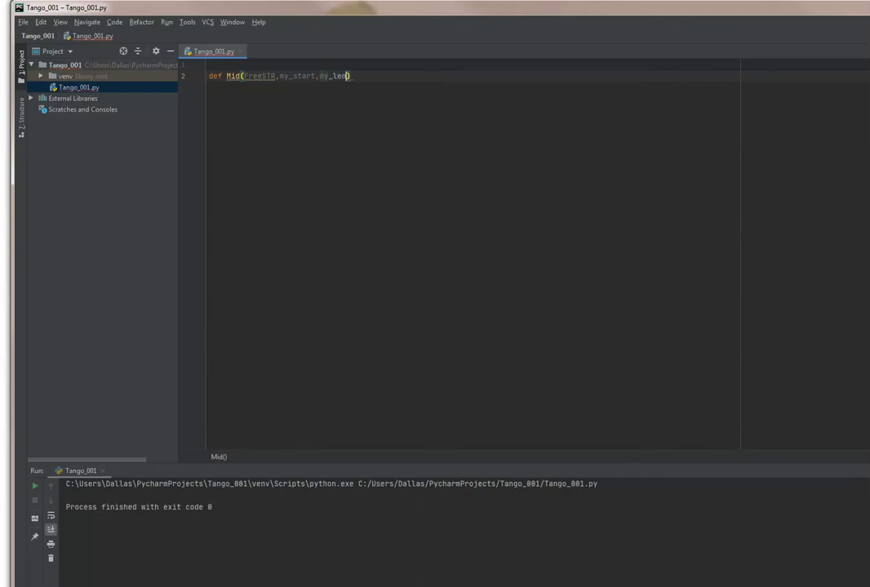
type(":")
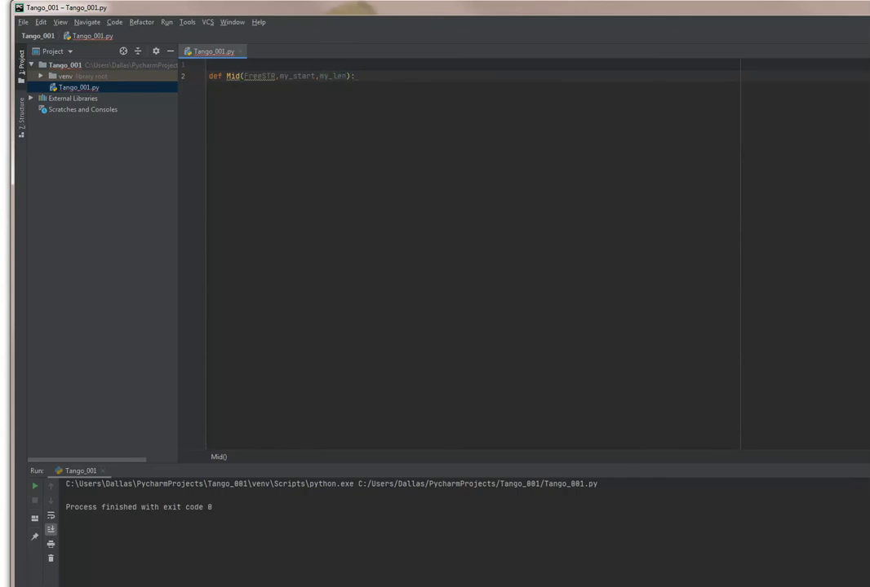
key("enter")
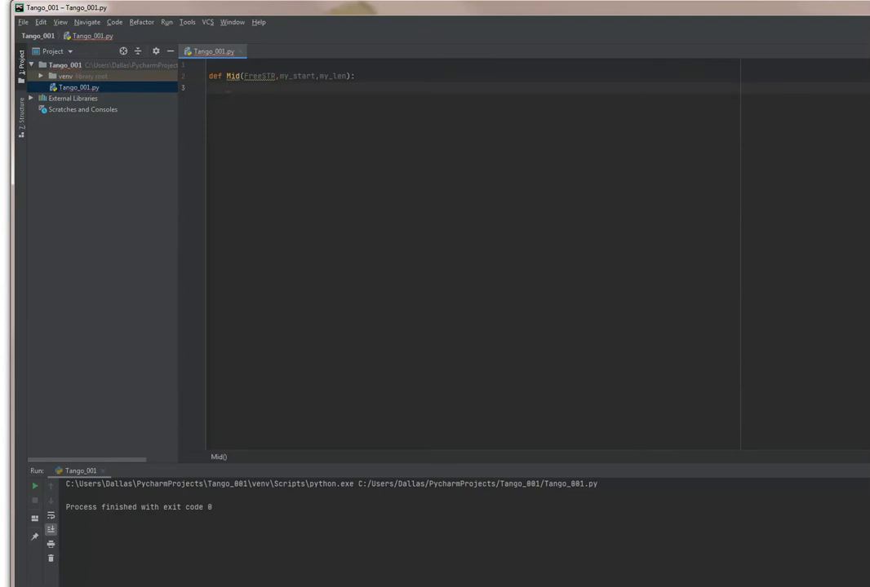
Step: Return '' when my_len < 1, else FreeSTR[my_start:my_start+my_len]
type("if")
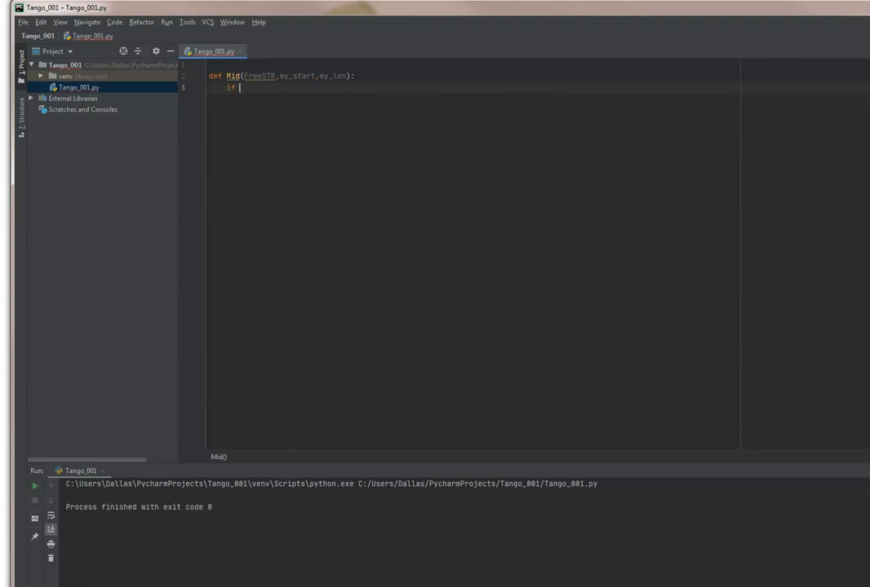
type("my_len <")
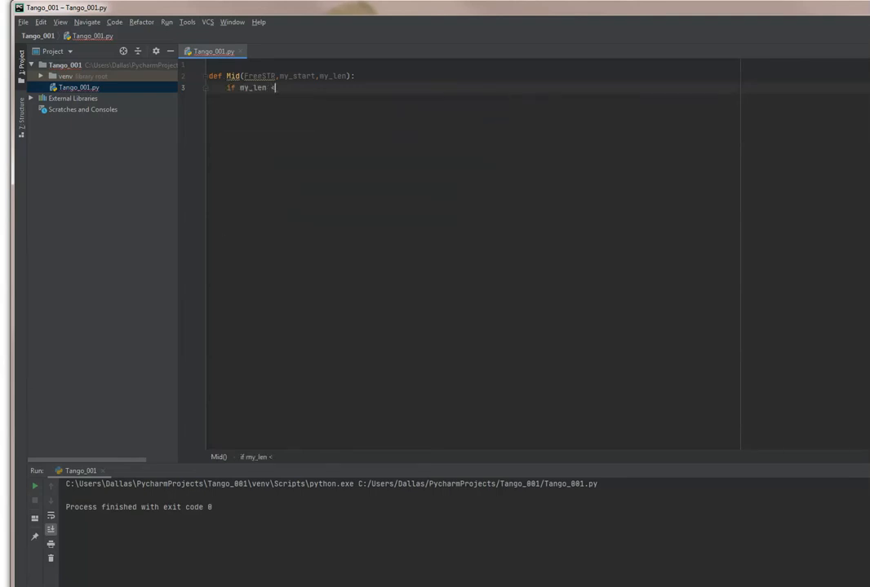
type("1:")
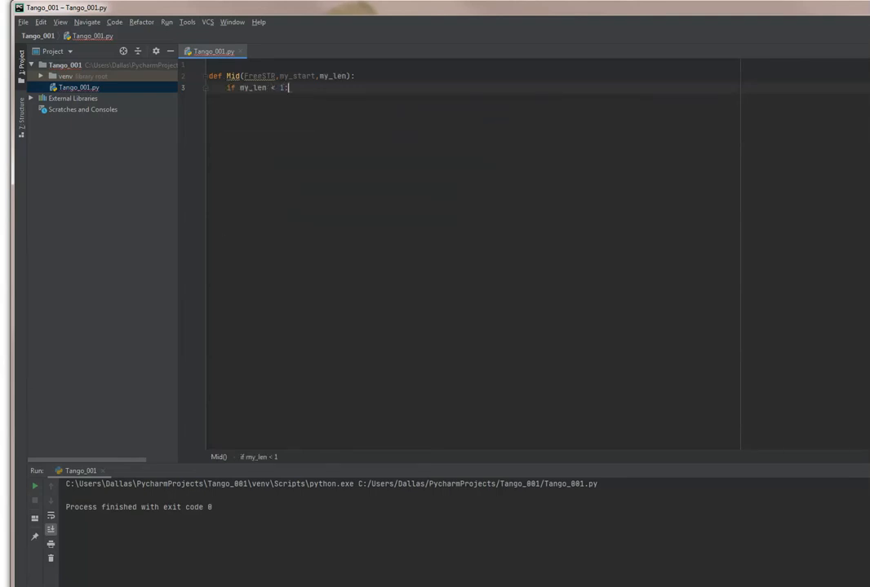
type("return")
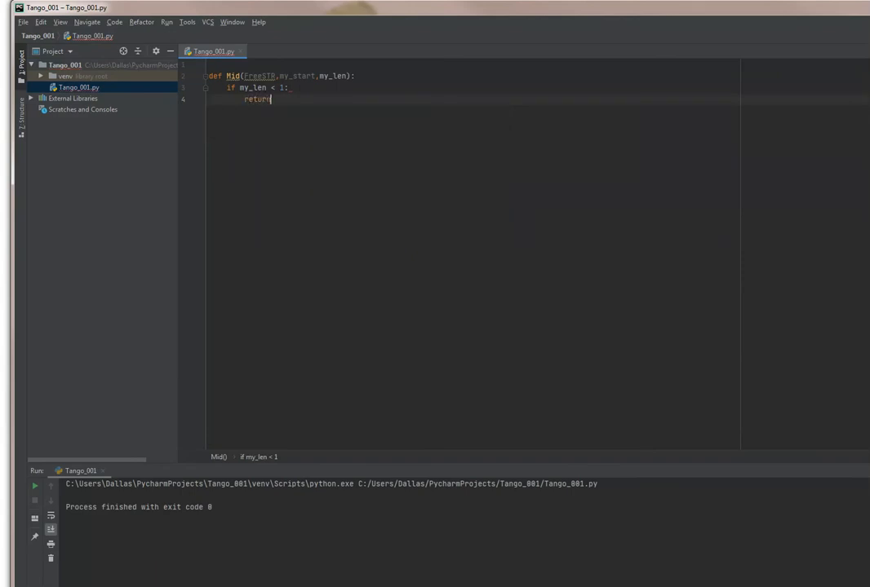
type("el")
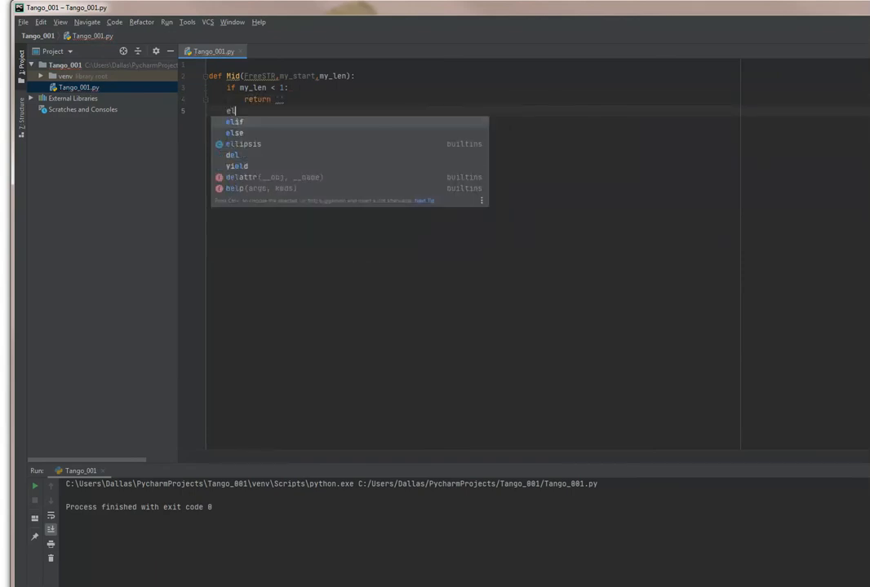
type("lse:")
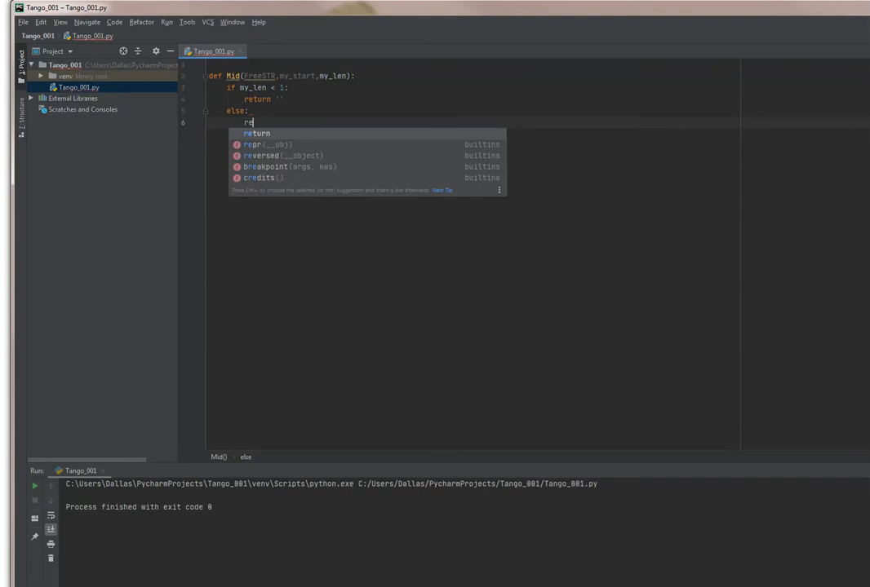
type("turn Free")
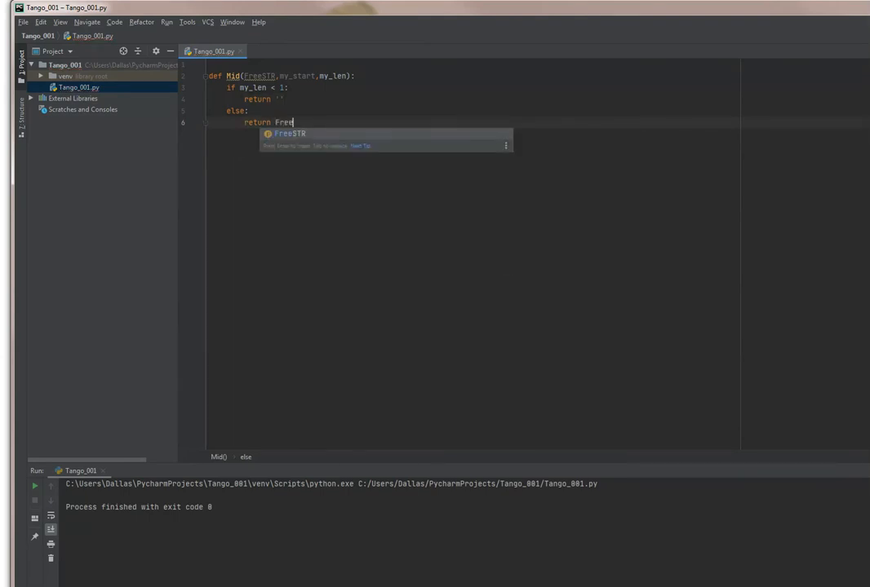
key("Tab")
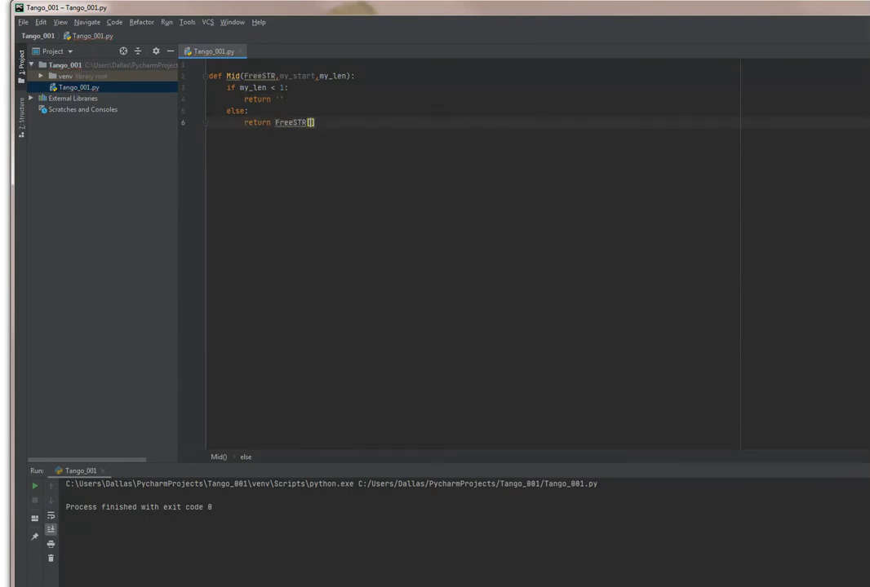
type("my_start:my_start")
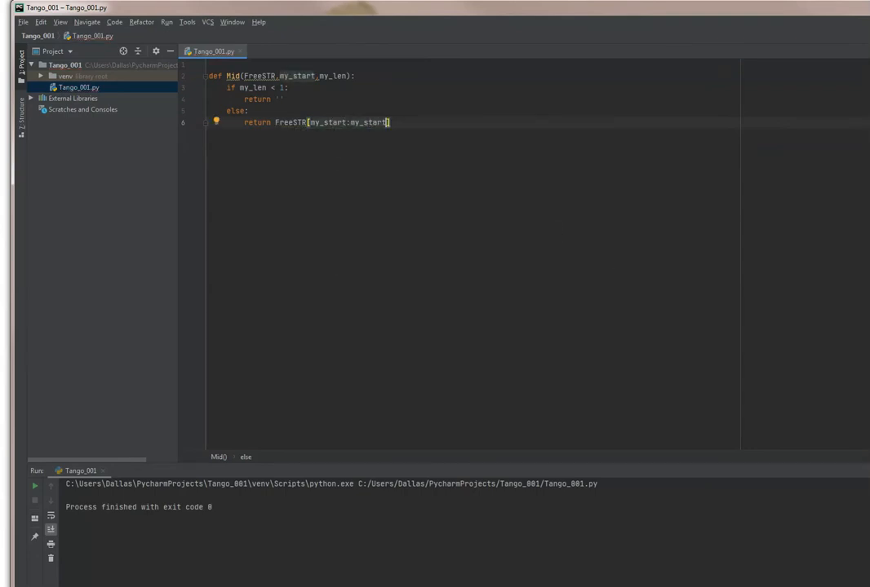
type("+my_len")
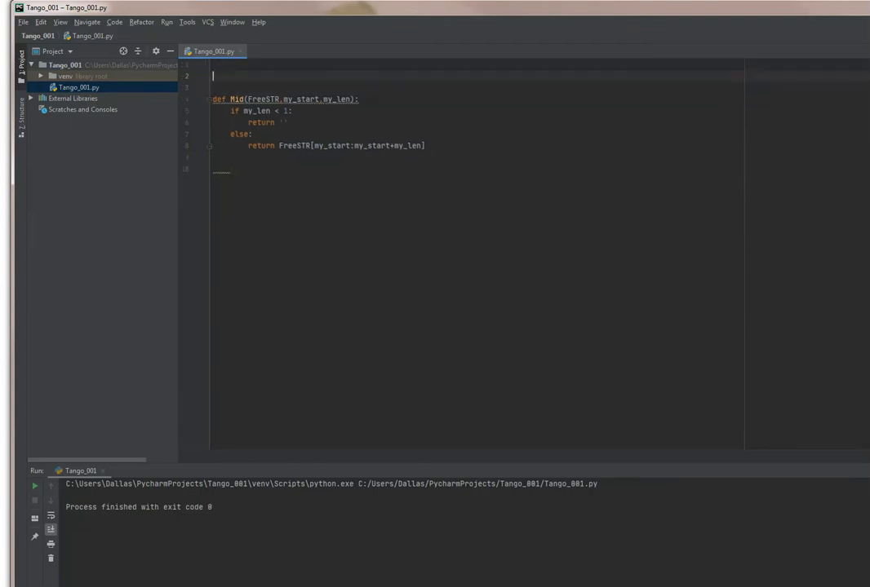
Step: Add #--- COMMENTS --- and #--- DEFINE VARIABLES --- divider lines around the function
type("H")
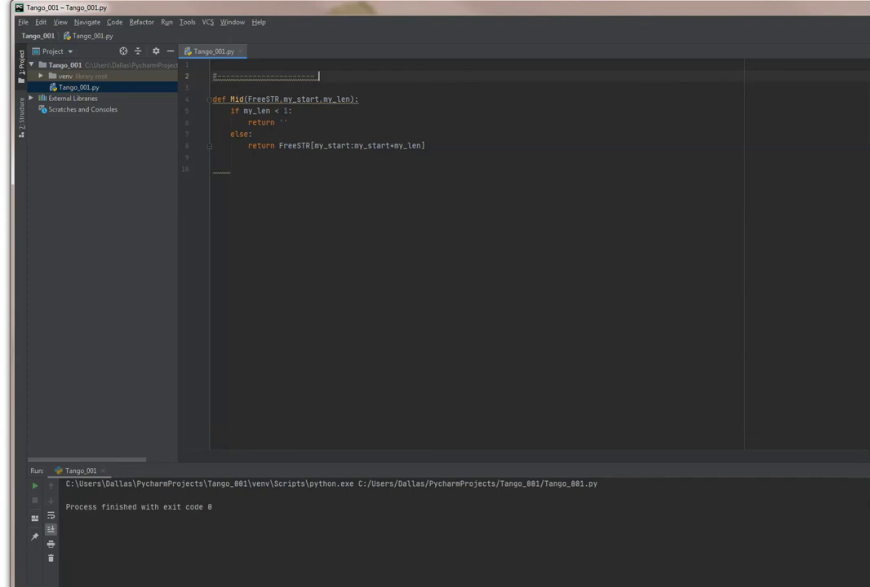
type("COMMENTS -------------------------")
left_click(476, 169)
type("#-------------")
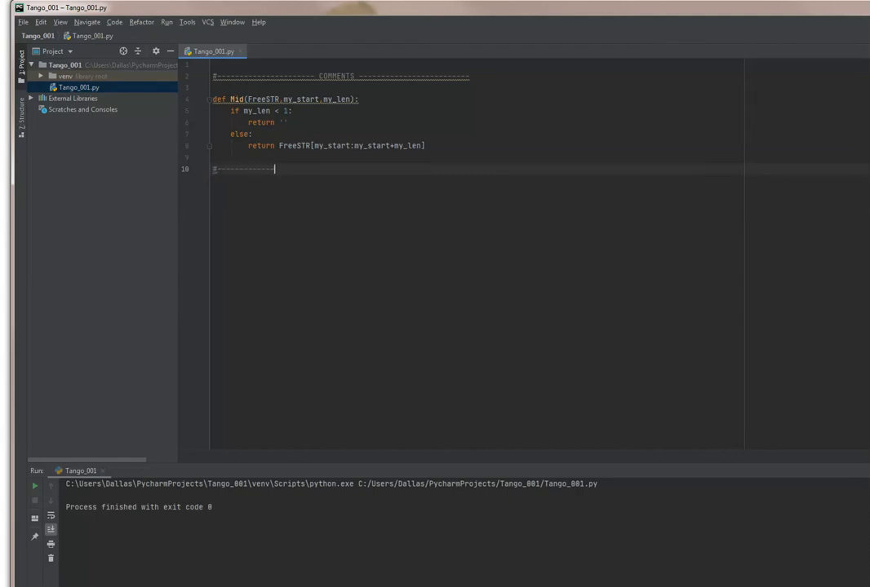
type("DEFINE VARS")
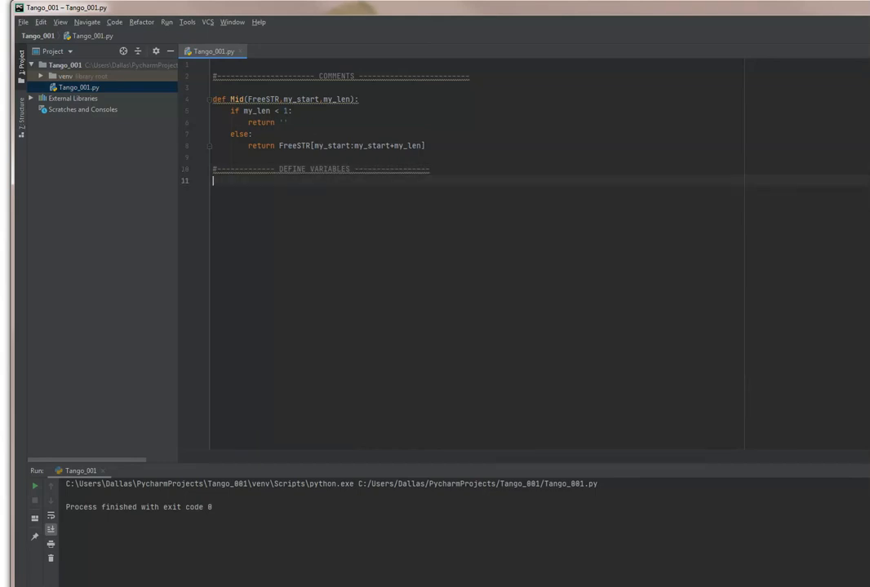
Step: Define Jug = '' and Pan = b'\r\n'
type("Jug =")
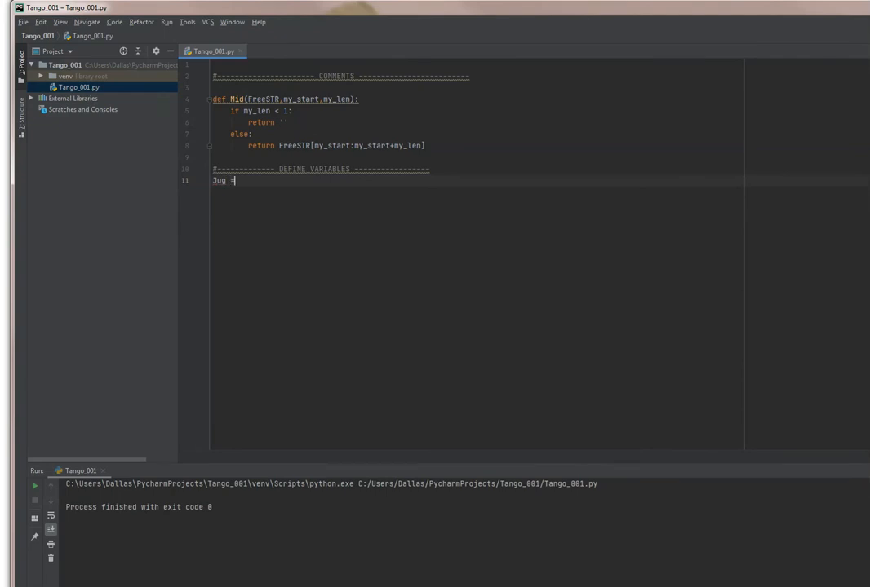
key("enter")
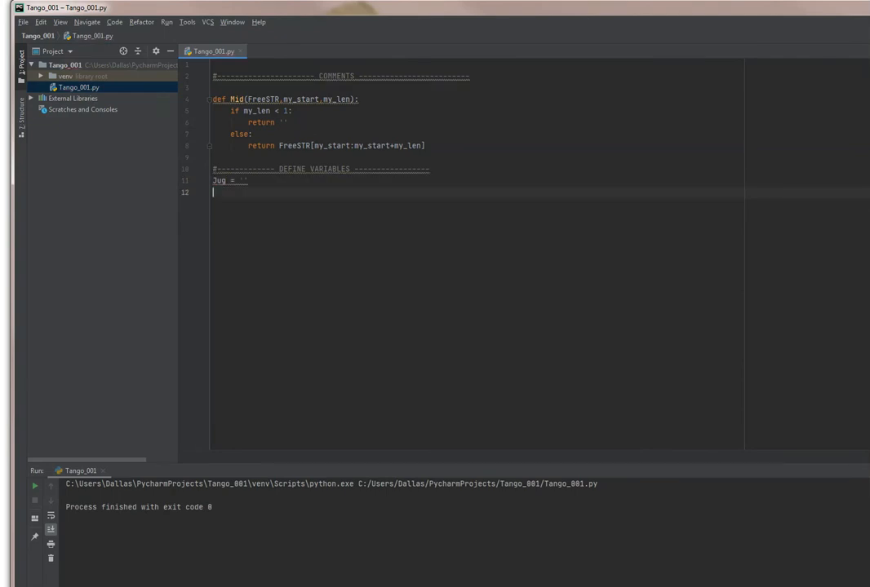
type("Pan")
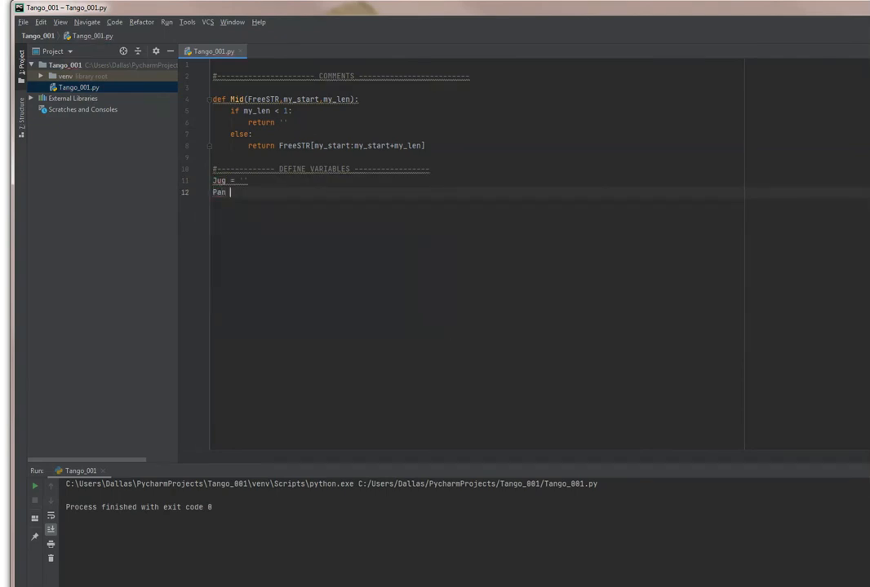
type("b")
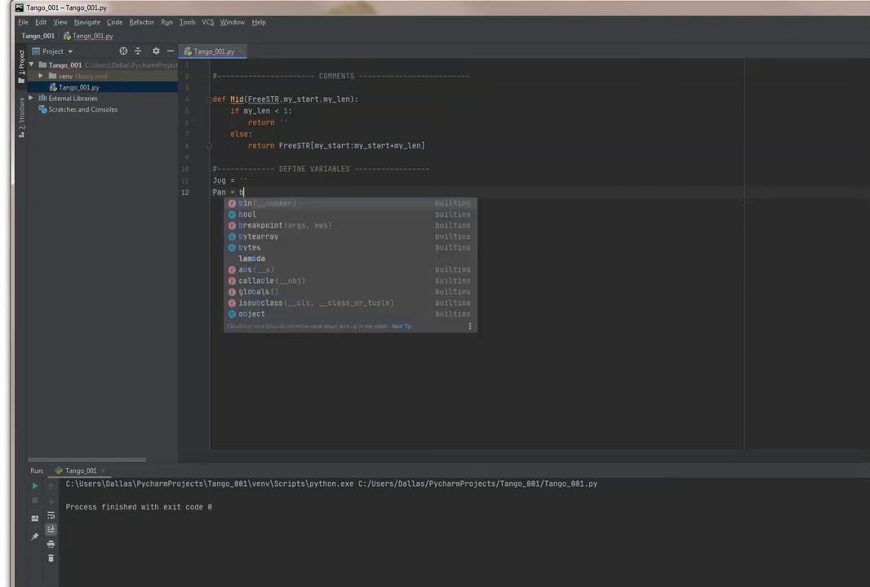
type("'\\r'")
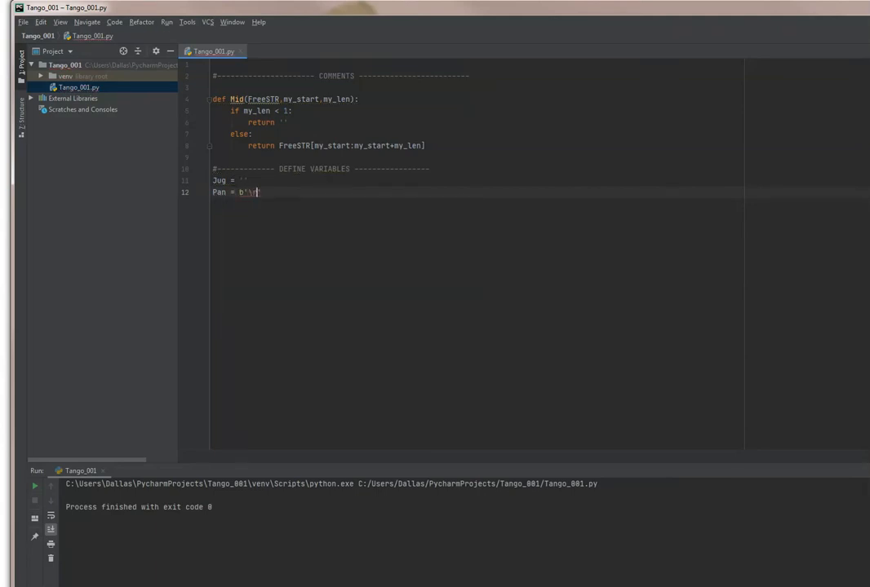
type("\\n")
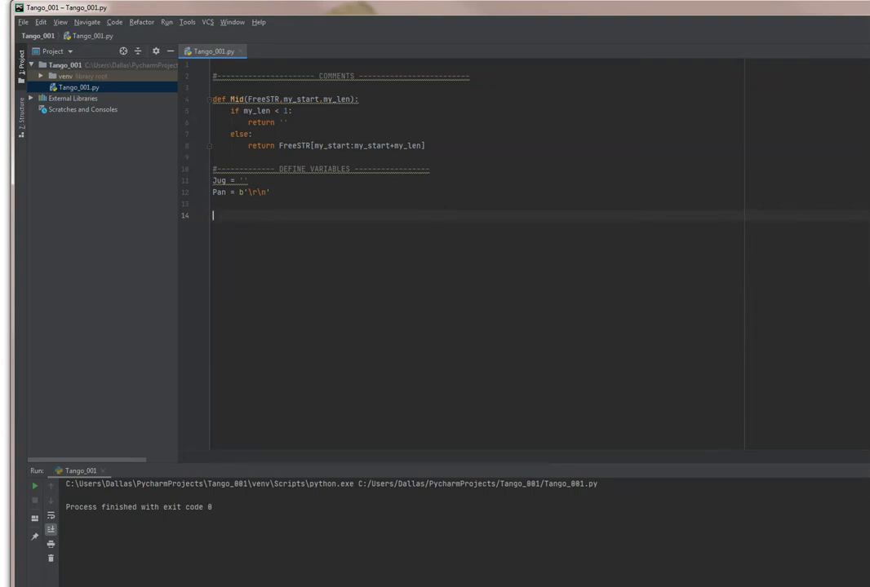
Step: Open 'c:\slide_py\data\837_cu.txt' with mode 'rb' as f, setting Work_Size = 1 inside
type("w")
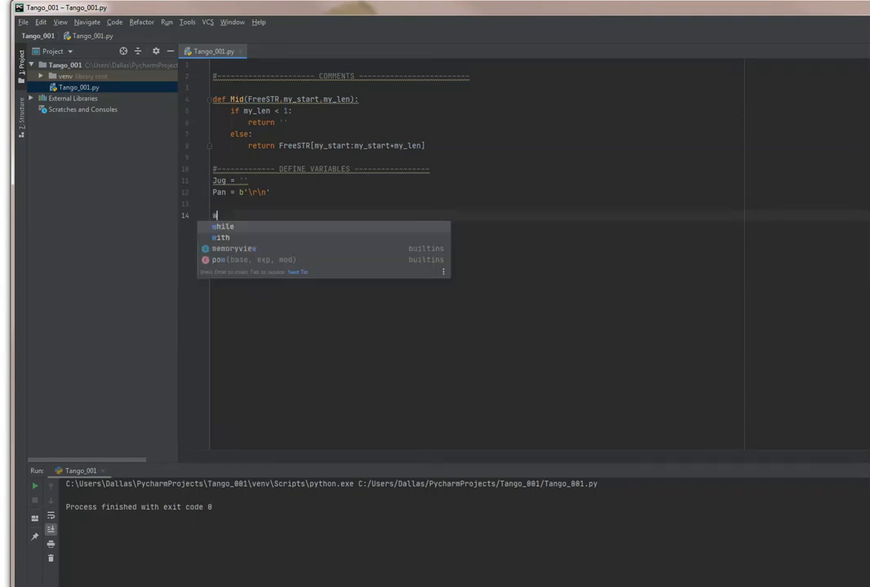
type("ith open('c:\\")
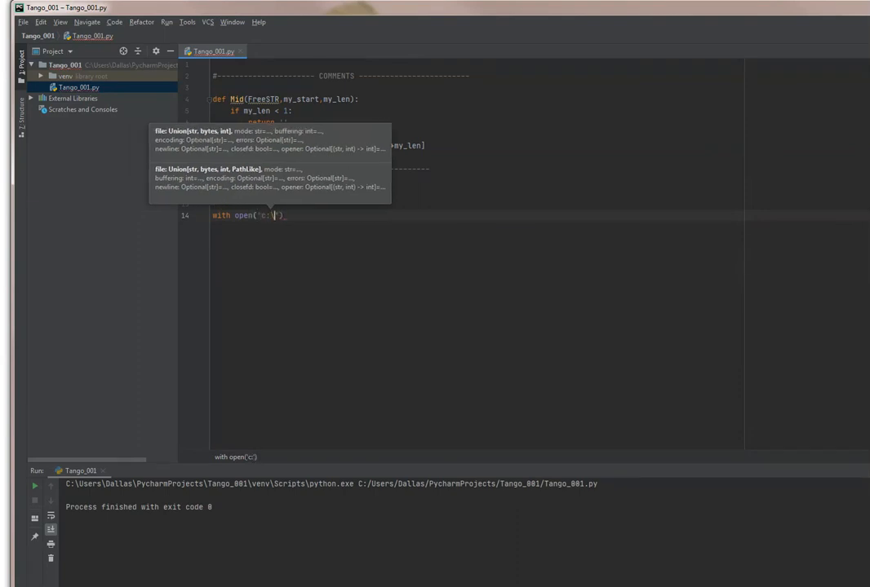
type("slide_py")
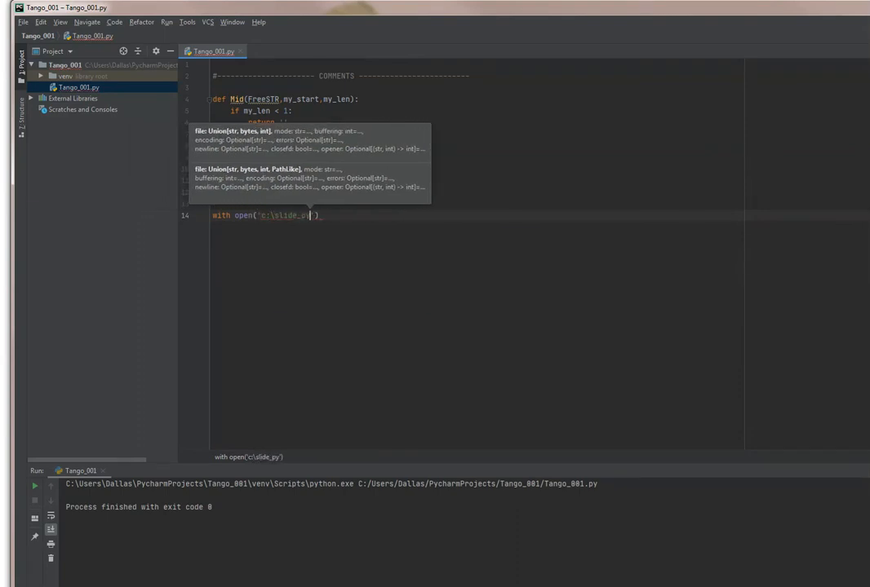
type("\\data\\")
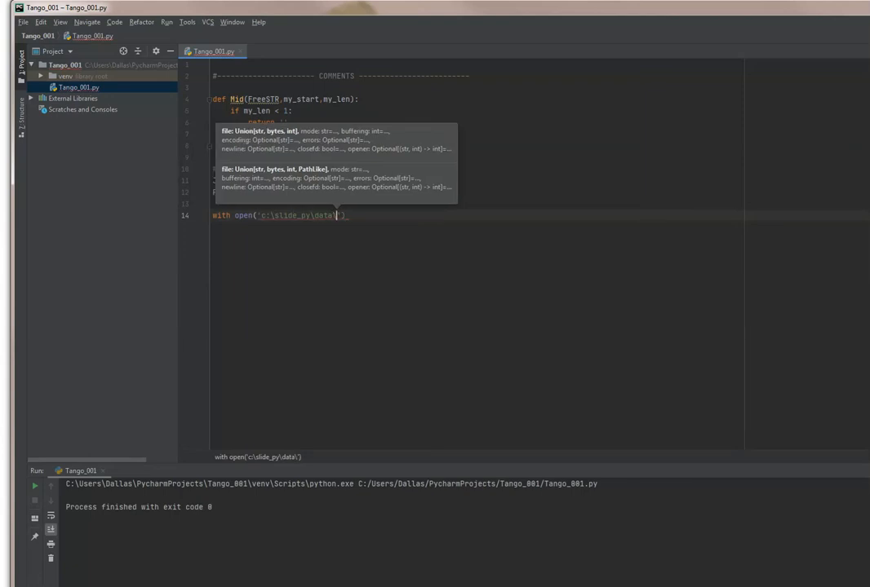
type("837_py.txt")
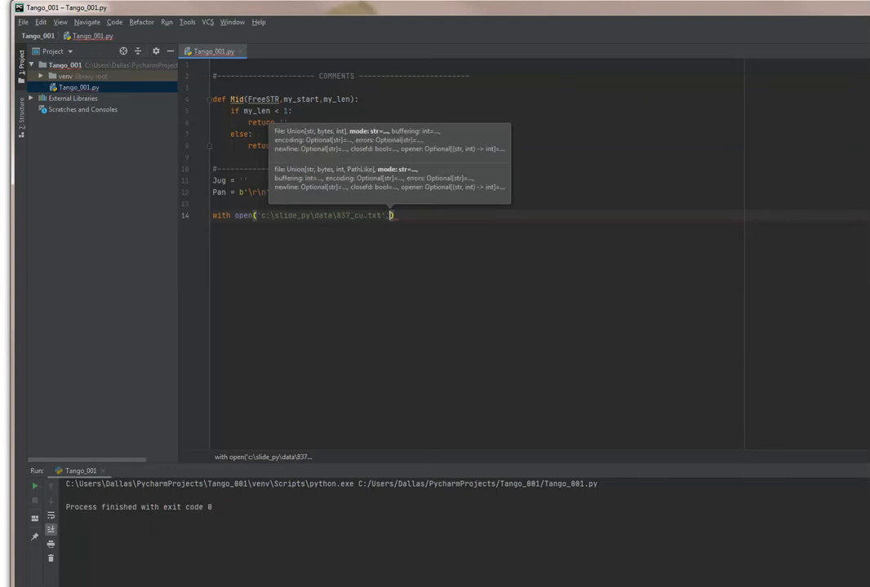
type("r0")
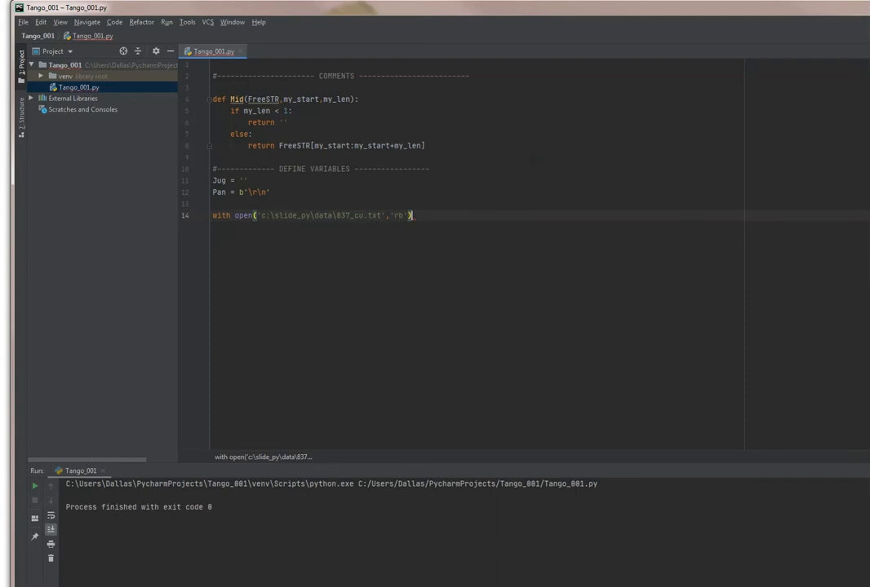
type("as f:")
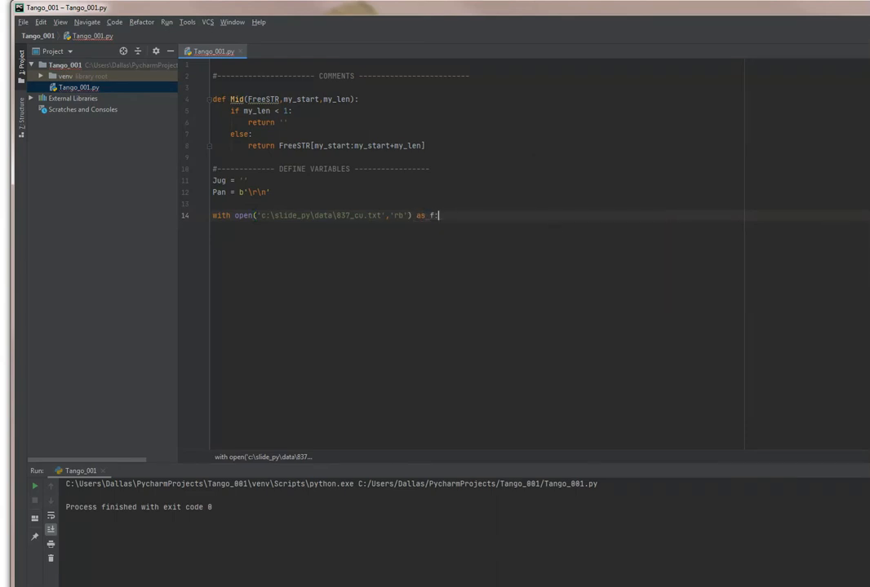
key("enter")
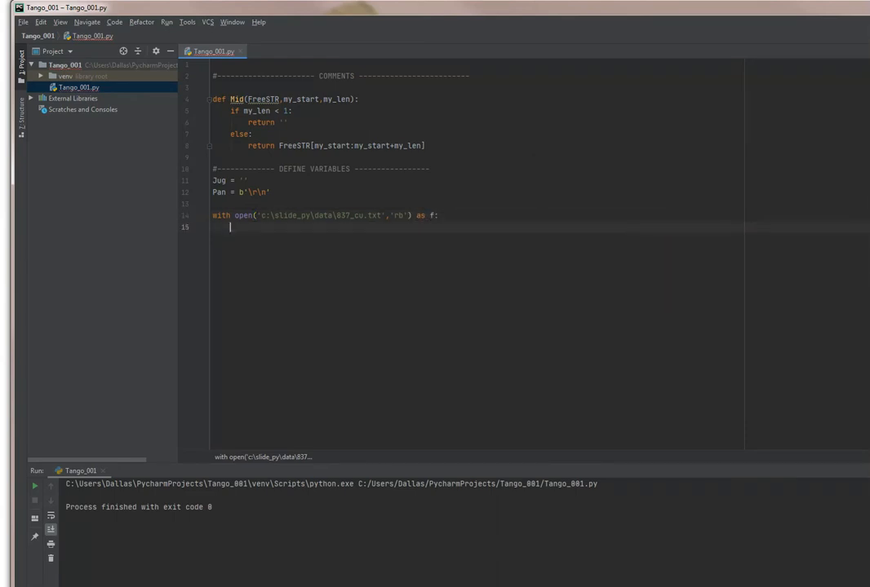
type("Work_")
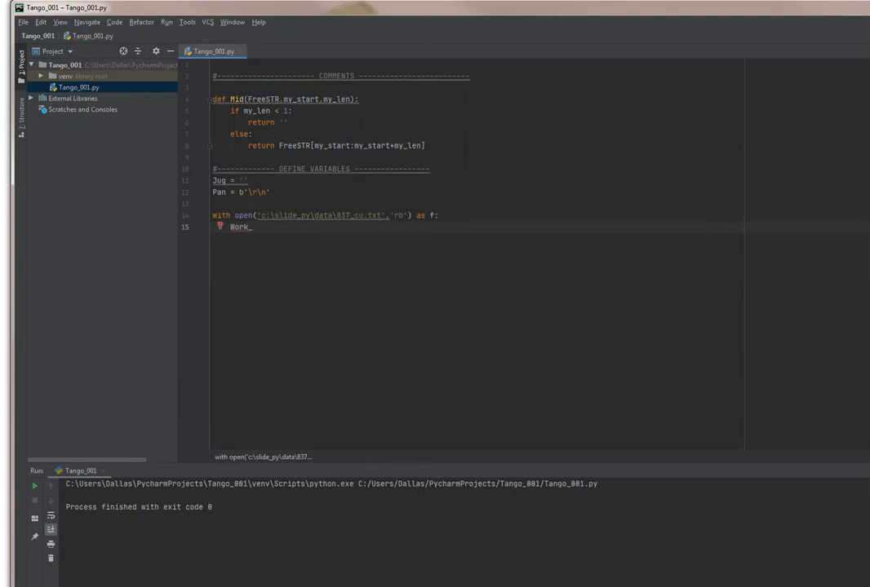
type("Size = 1")
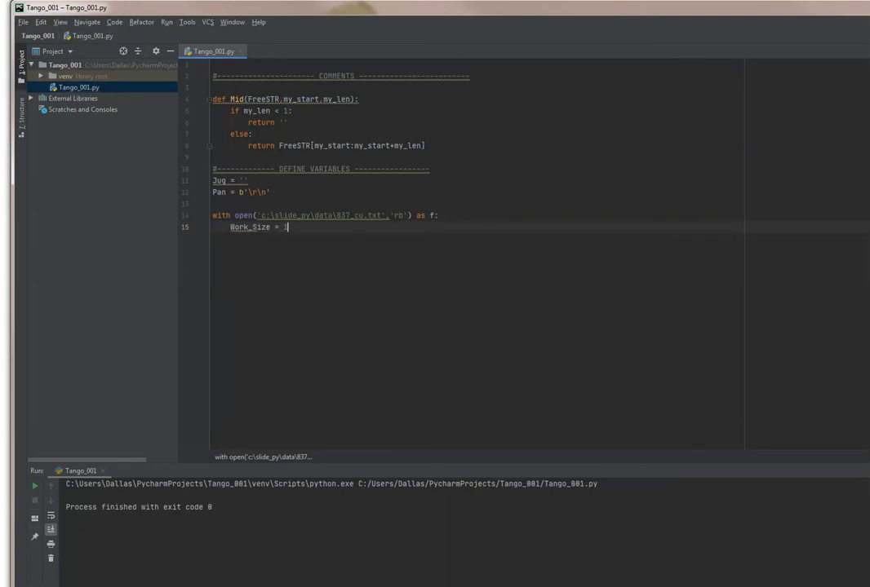
Step: Add Bucket = f.read(Work_Size) and Len1 = len(Bucket) inside the with block
type("Bu")
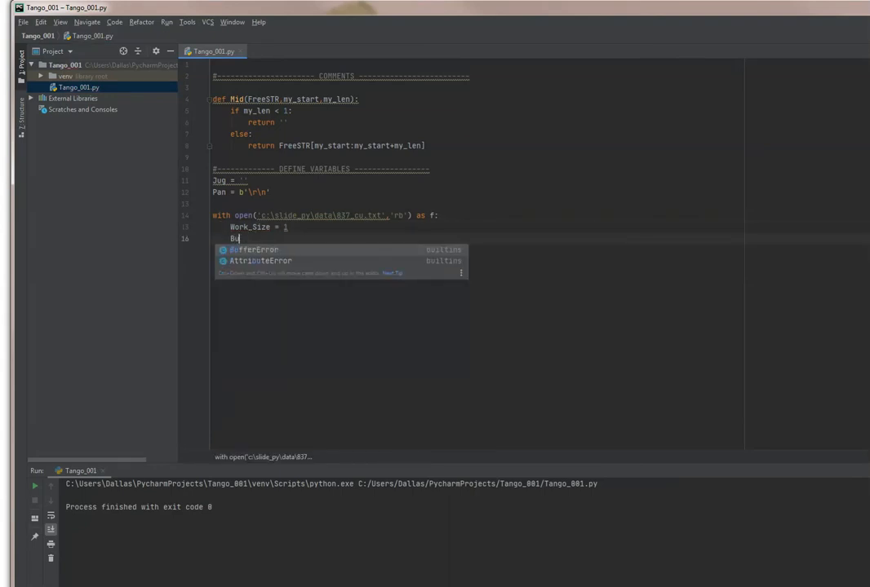
type("cket_ =")
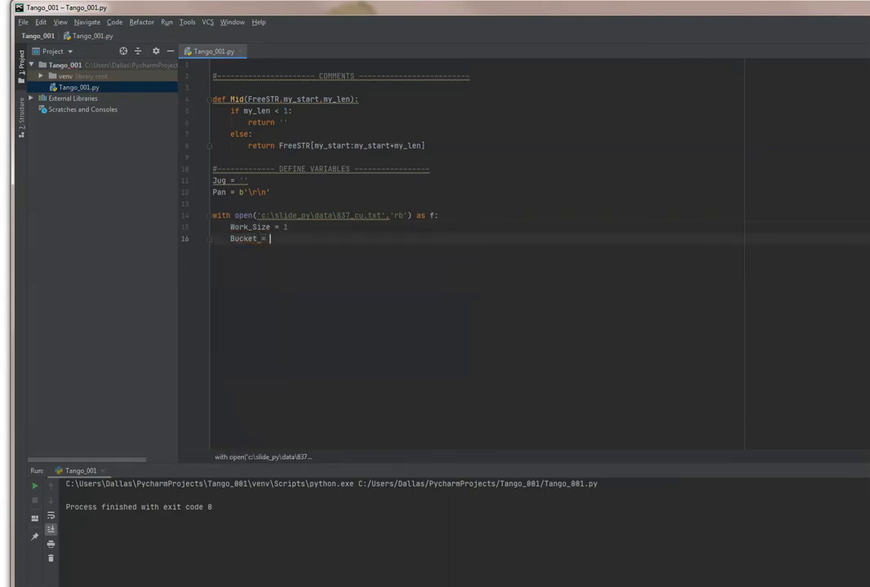
type("f.read")
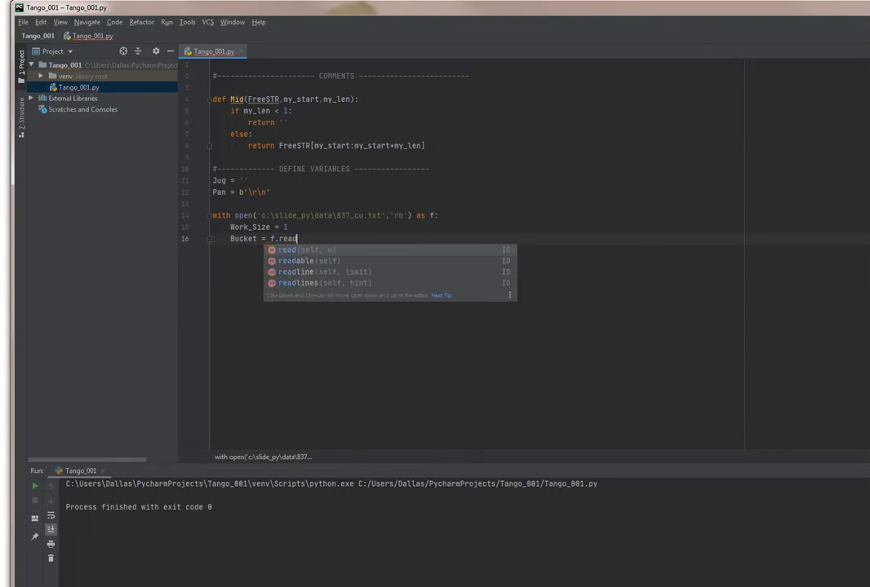
type("(Work_Size")
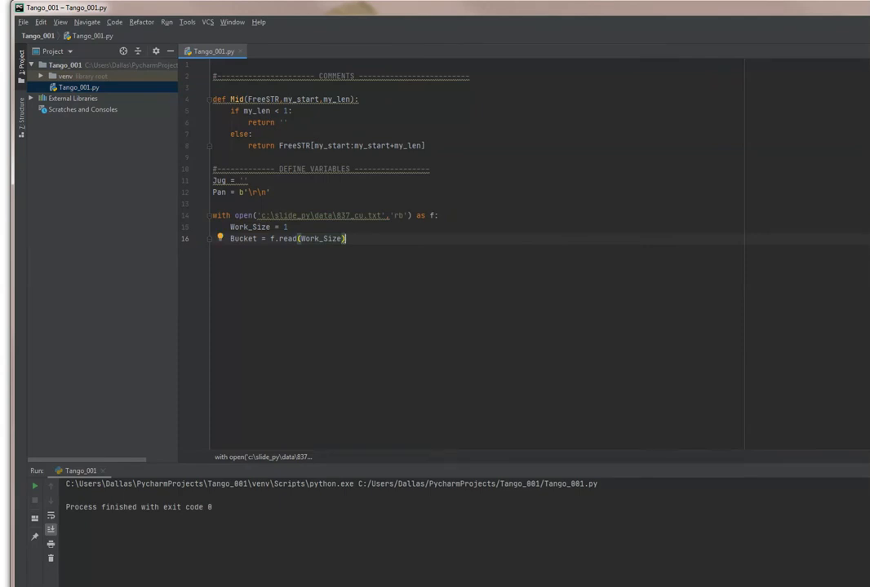
type("Len")
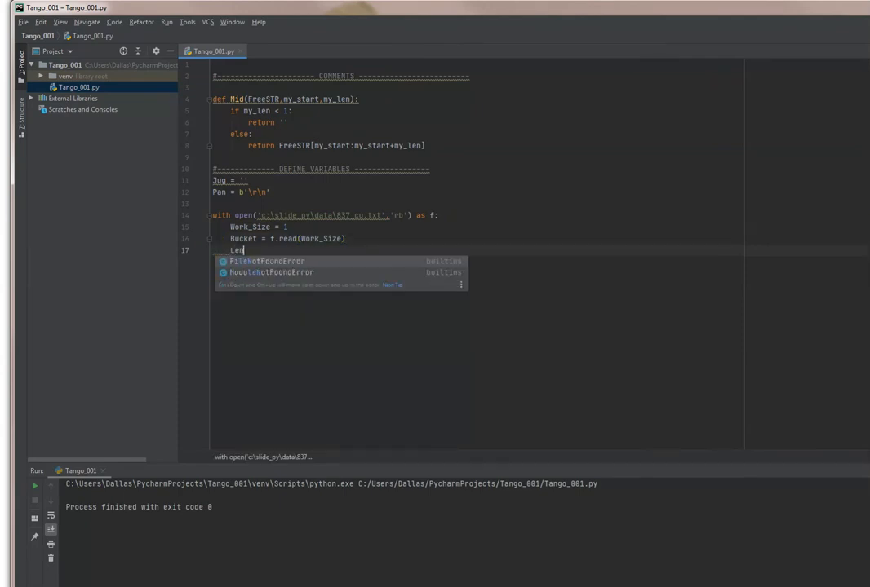
key("Escape")
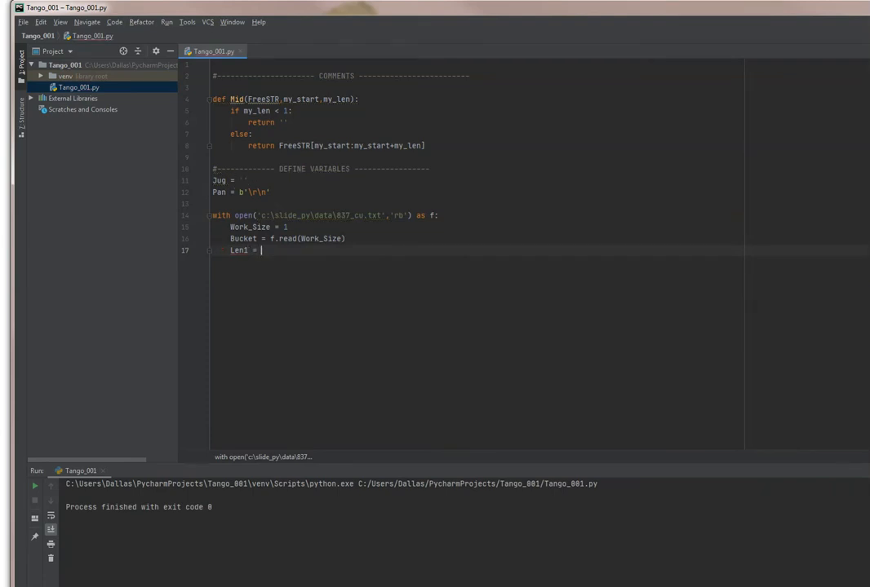
type("len(Bucket)")
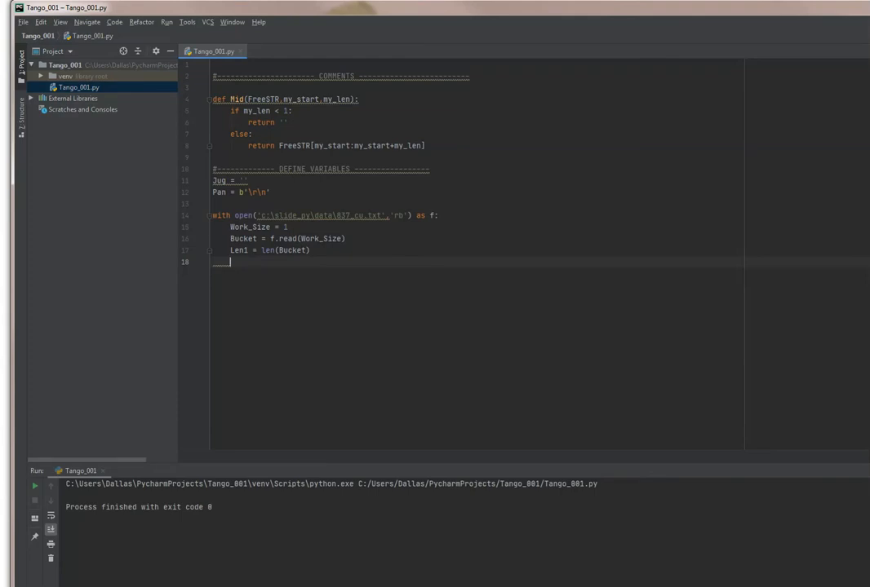
Step: Nest with open('c:\slide_py\data\837_UNWRAPPED_VER.TXT', 'wb') as g: inside the read block
type("with")
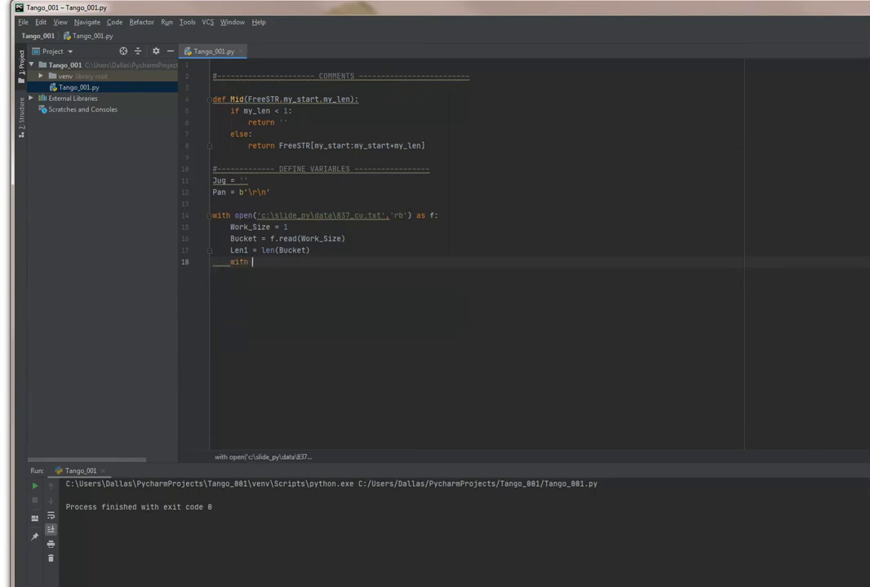
type("open()")
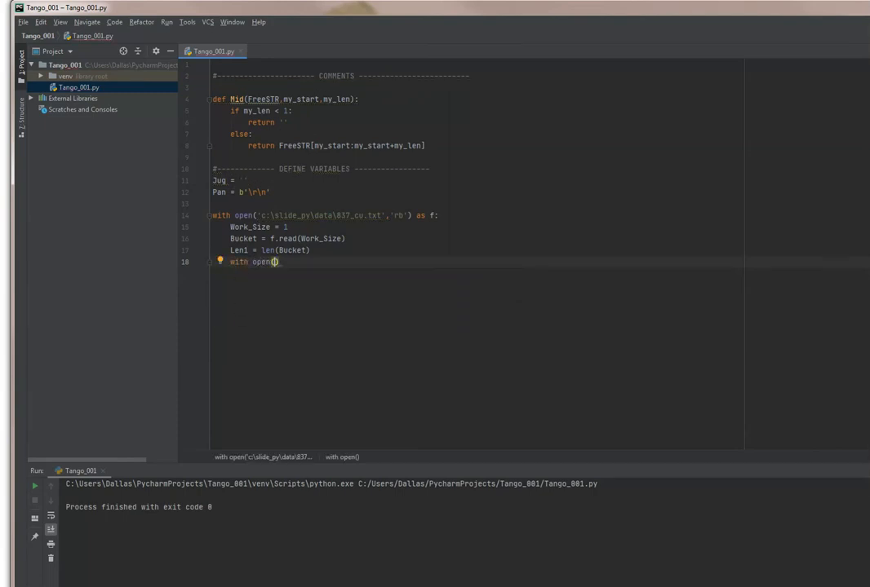
type("'c:\\")
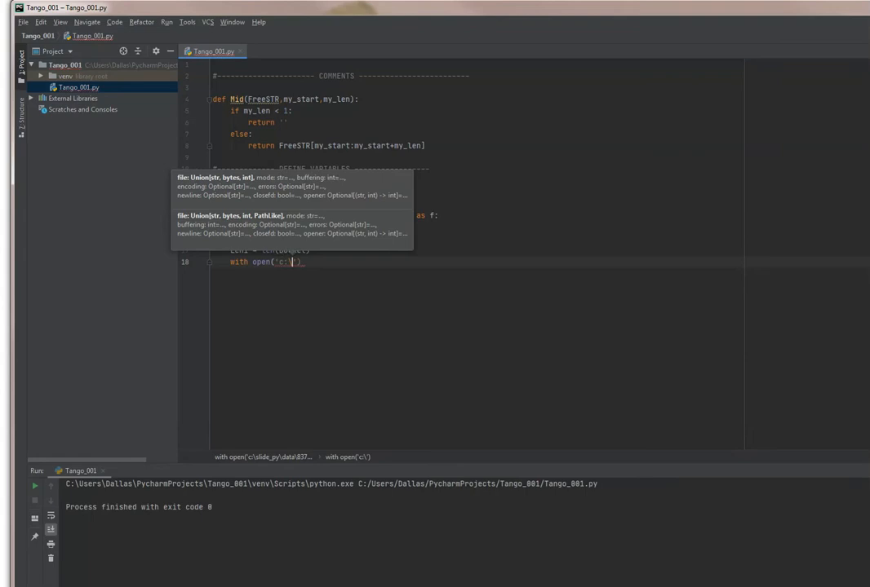
type("slide")
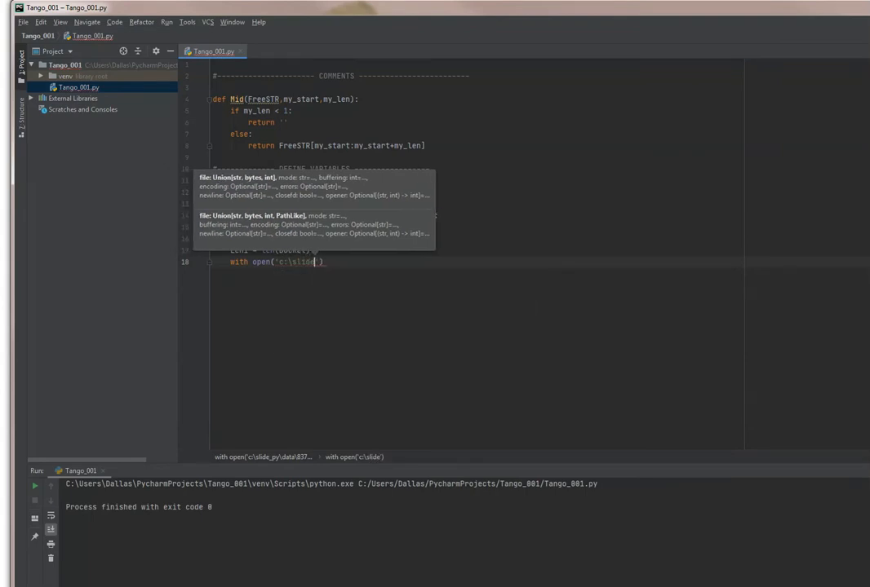
type("_py\\data\\837")
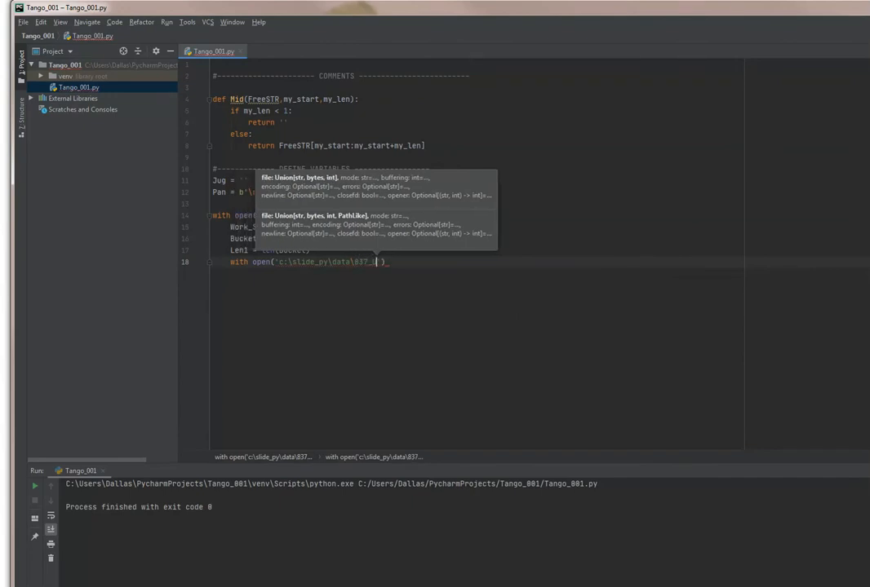
type("_UNWRAPPED")
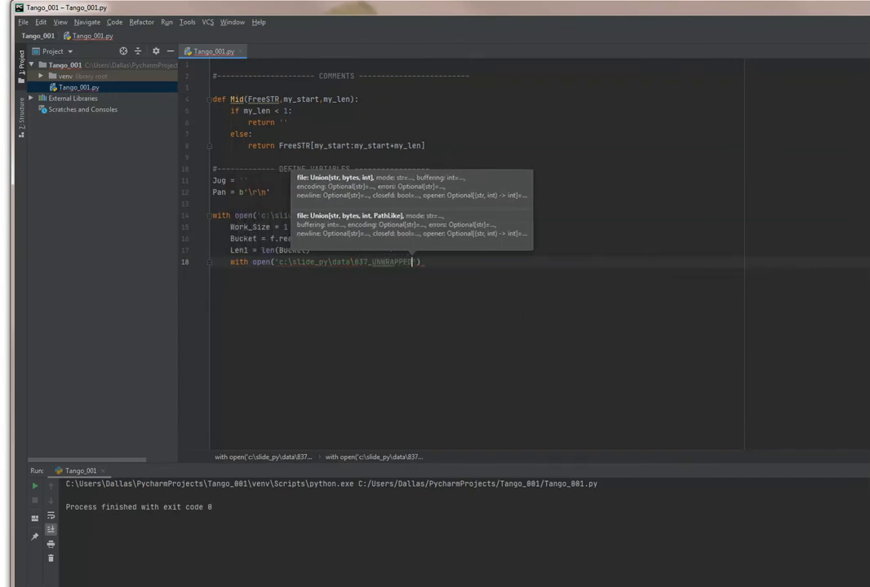
type("'")
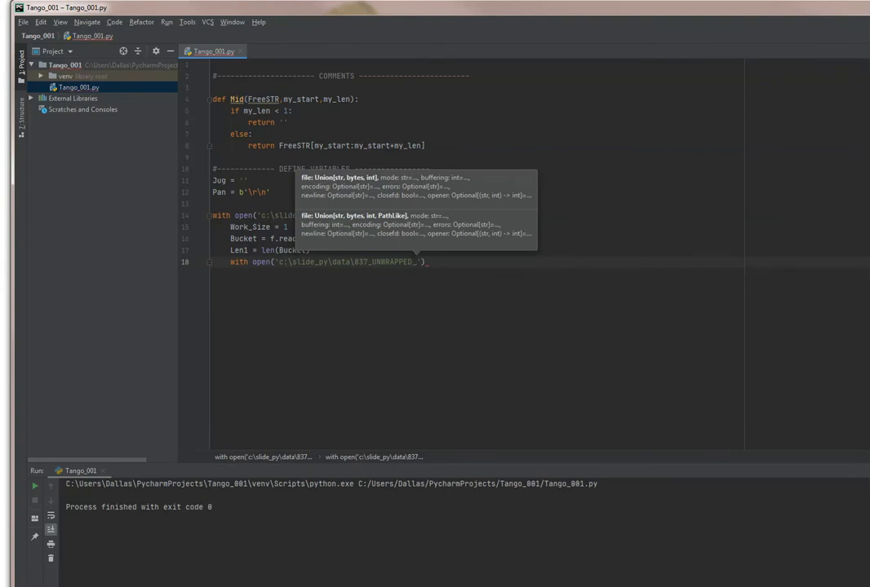
type("VER.TXT")
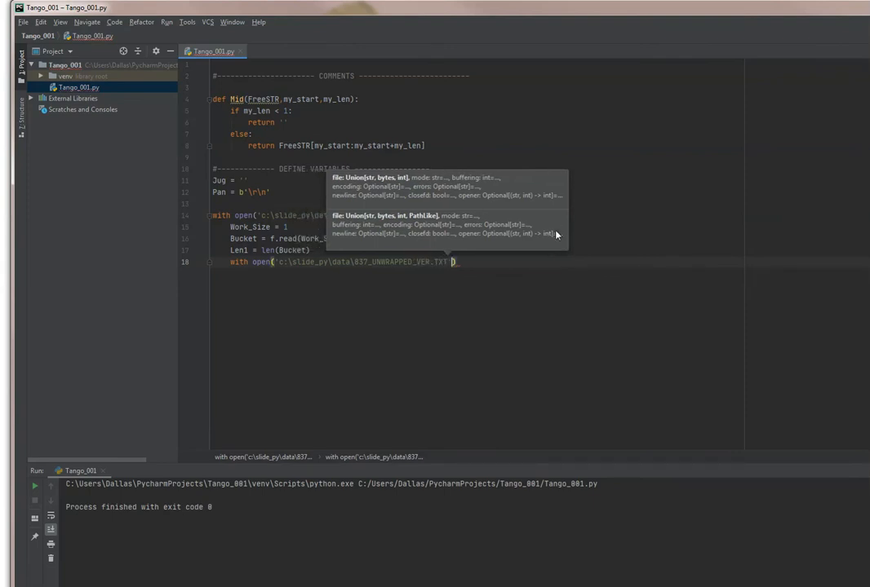
type("', 'wb'")
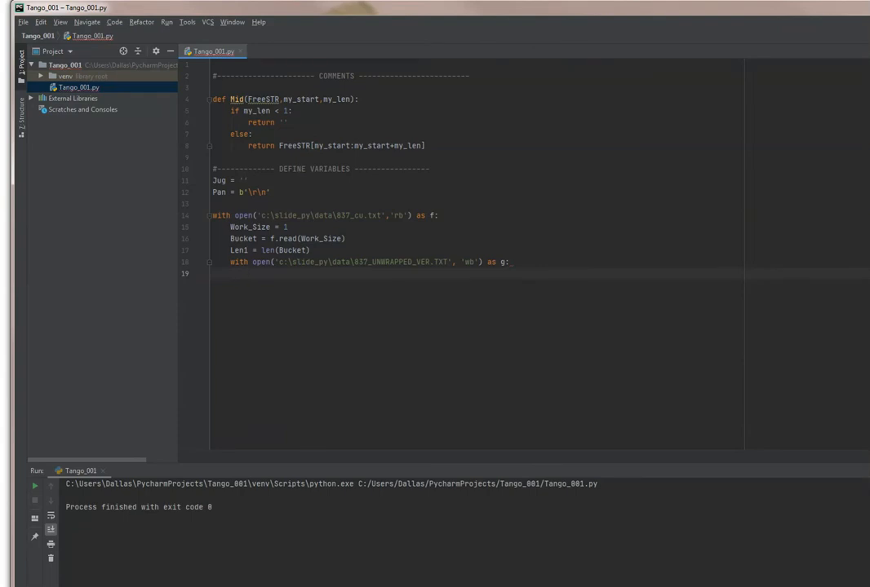
Step: Start a while len(Bucket) > 0: loop
type("while")
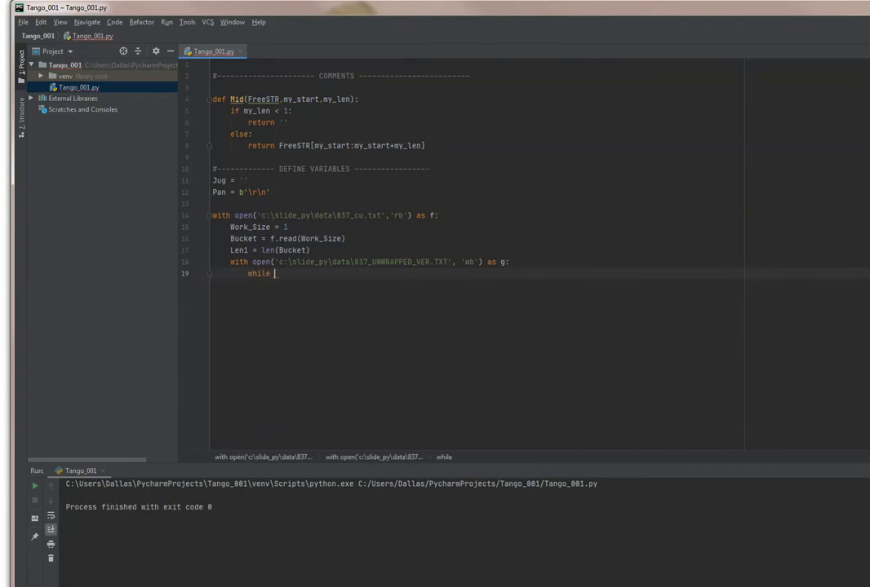
type("len(Bucket)")
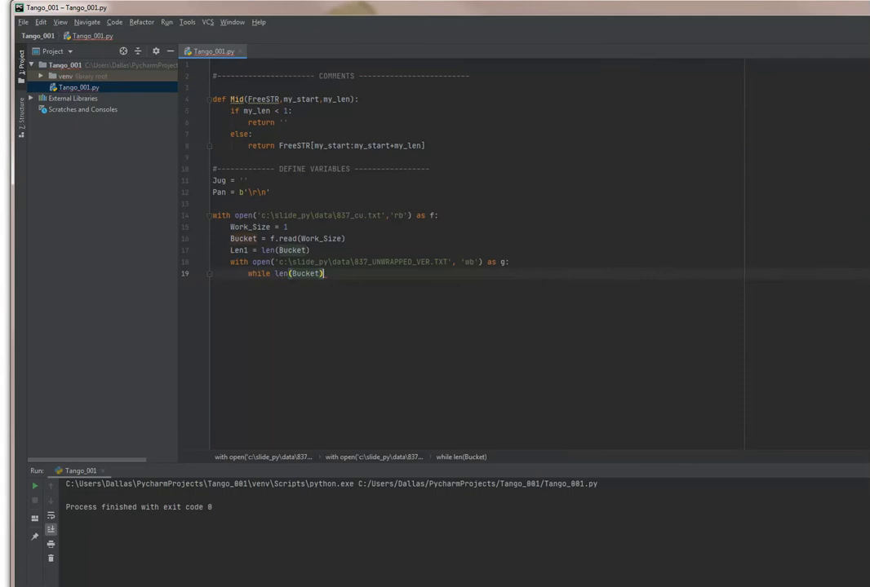
type("> 0:")
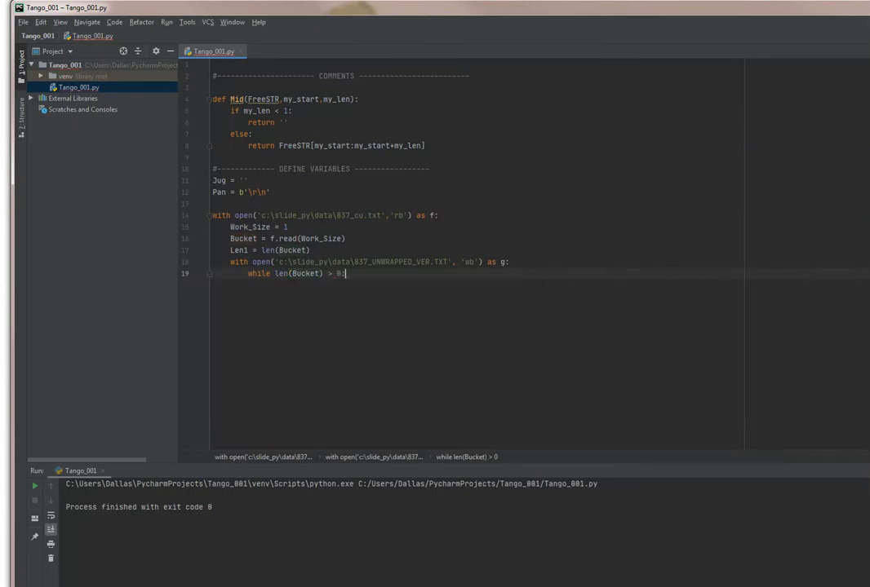
key("enter")
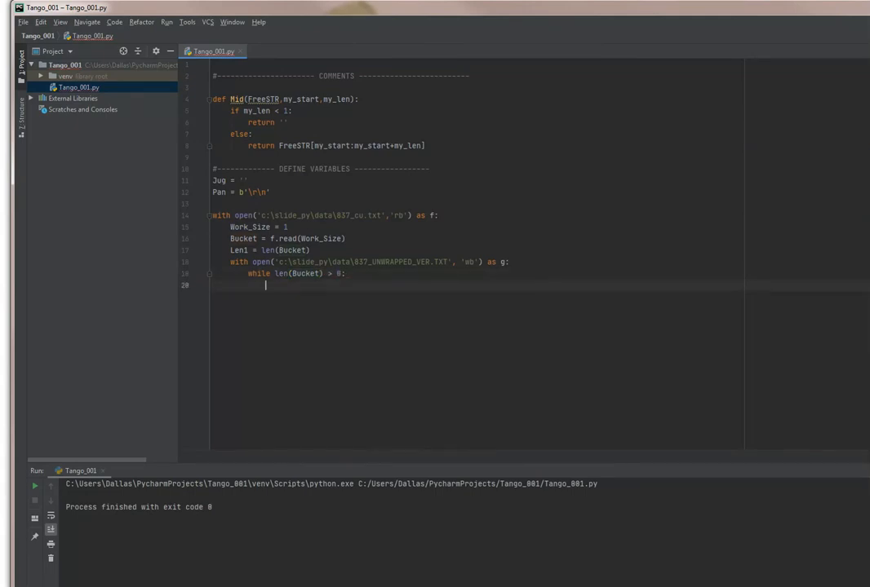
Step: Write Bucket to g when Mid(str(Bucket),2,1) is not a backslash
type("if Mid")
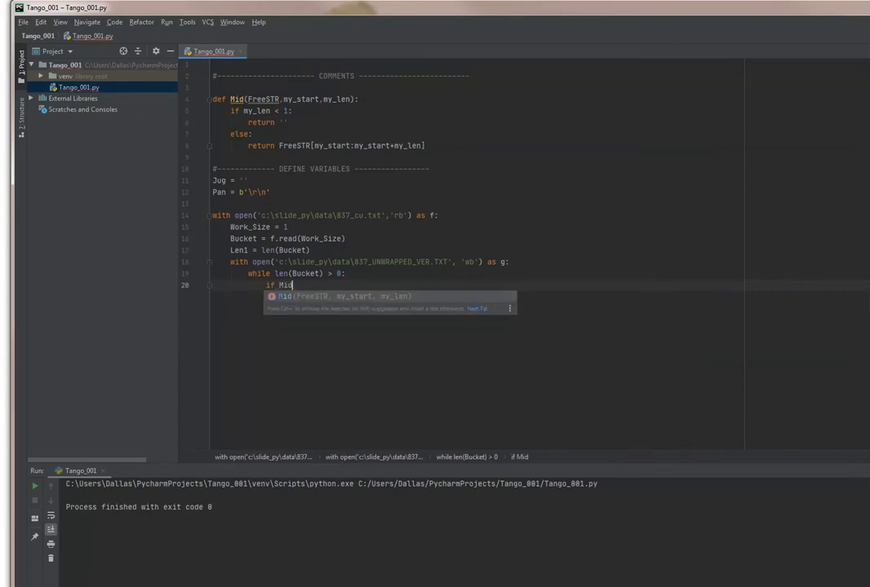
type("str(Bucket)")
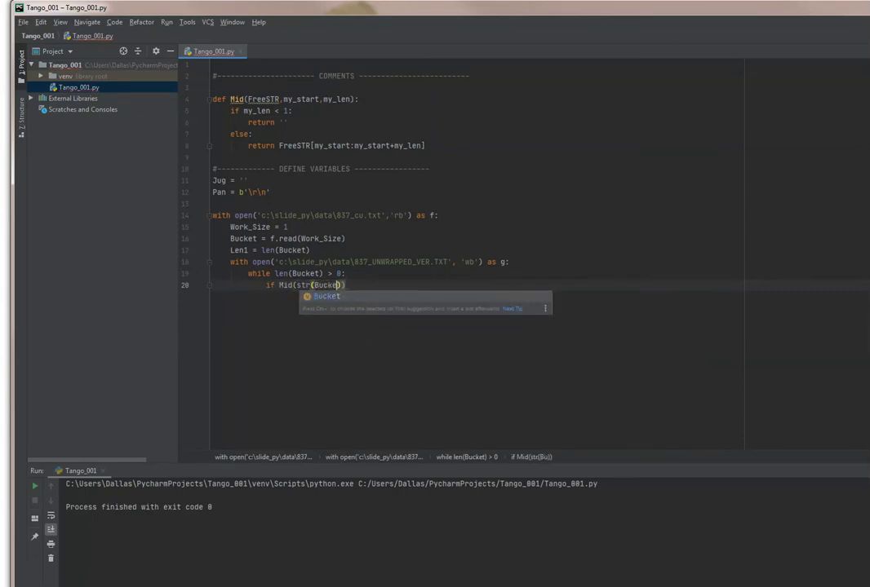
type("),2,1)")
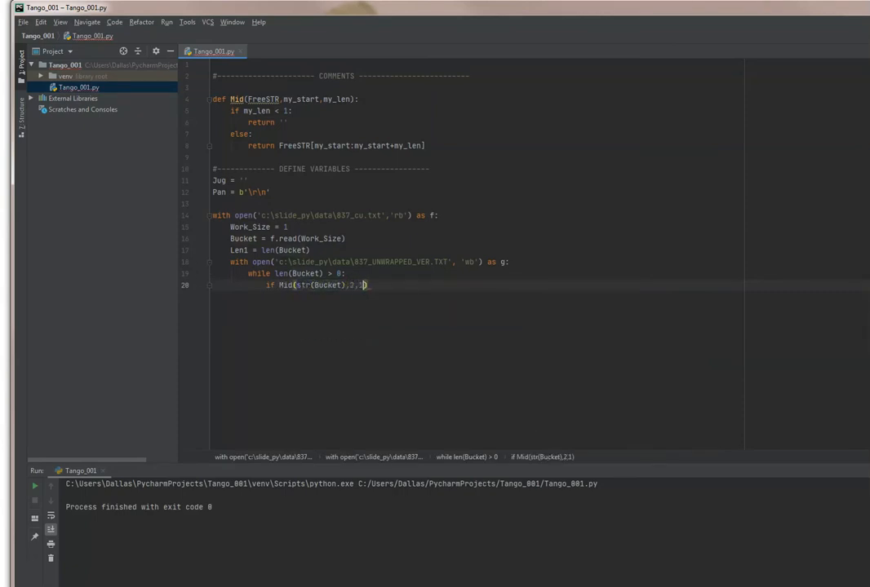
type("!= \"\\\\")
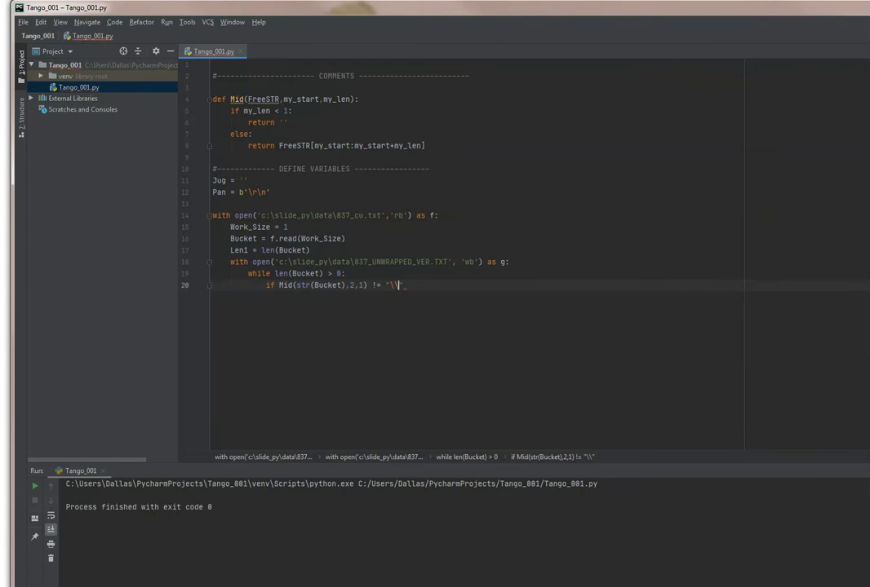
type(":")
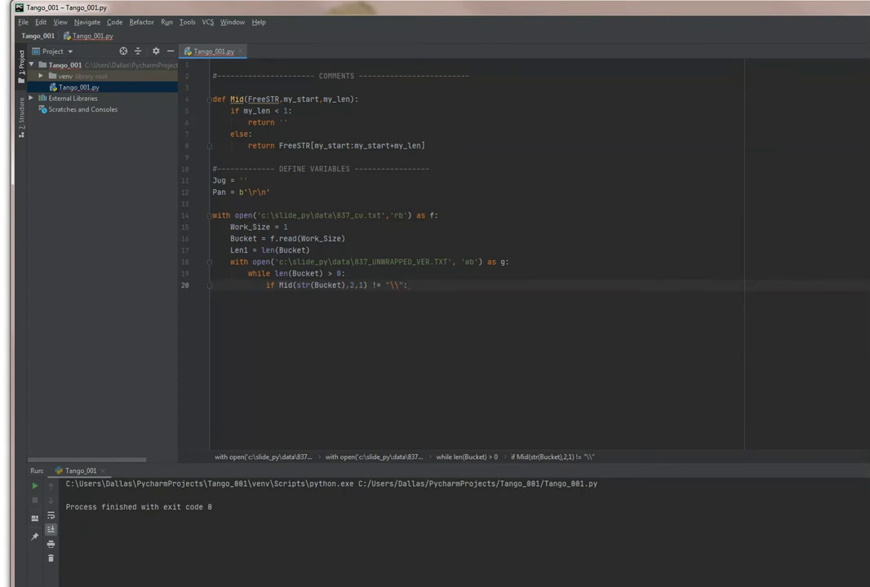
type("g.")
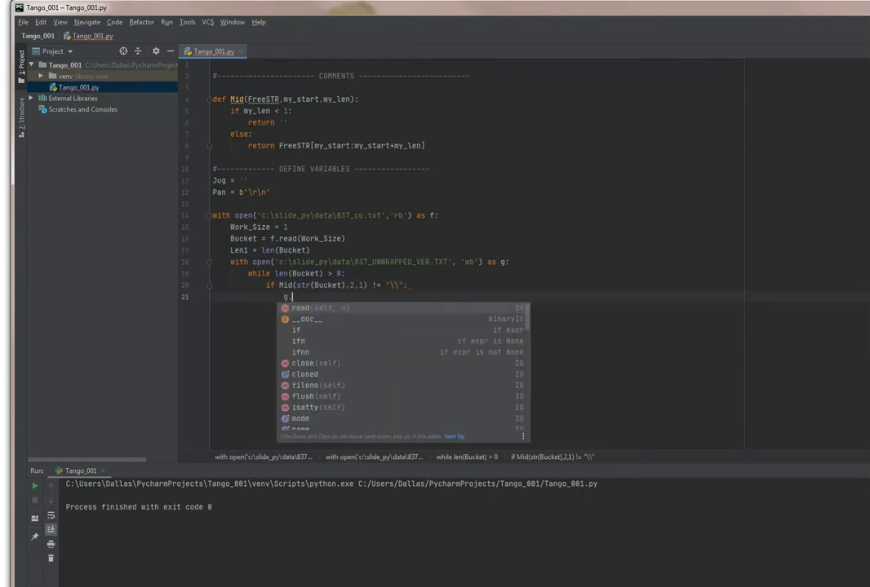
type("write(Bucket")
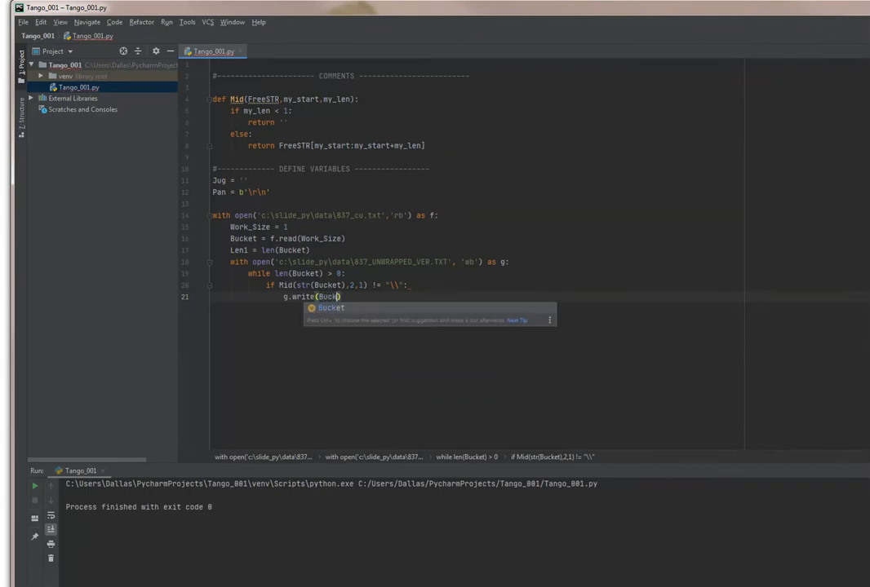
Step: Append Mid(str(Bucket),2,1) to Jug and set Len1 = Len1 + 1
type("Jug = J")
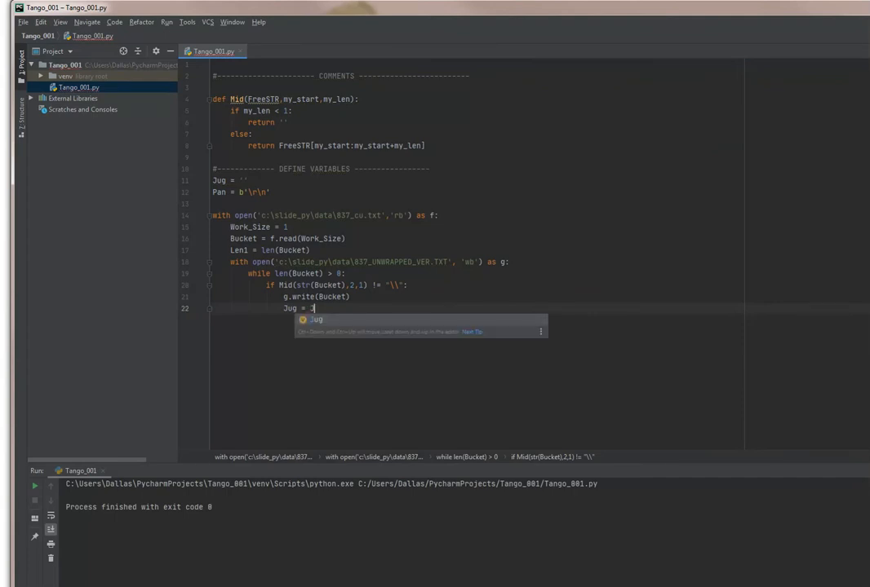
type("ug +")
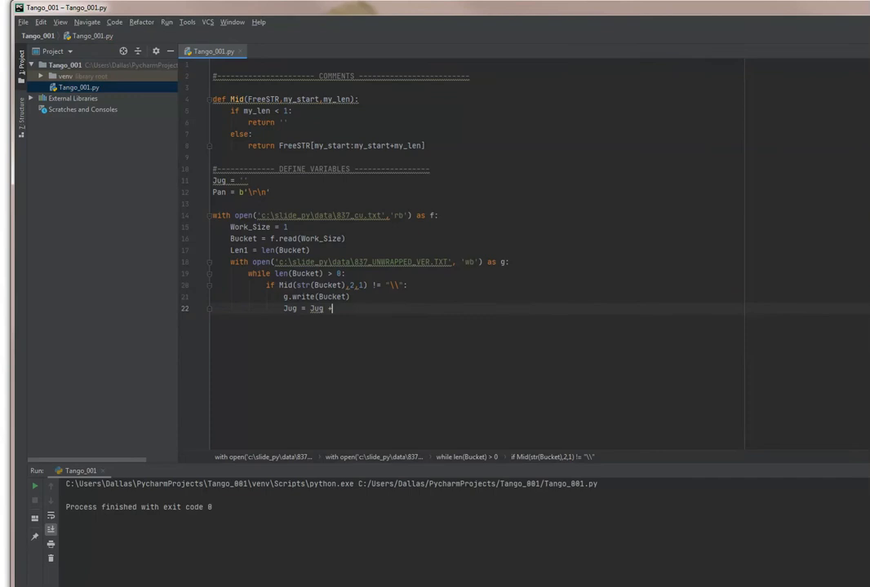
type("Mid")
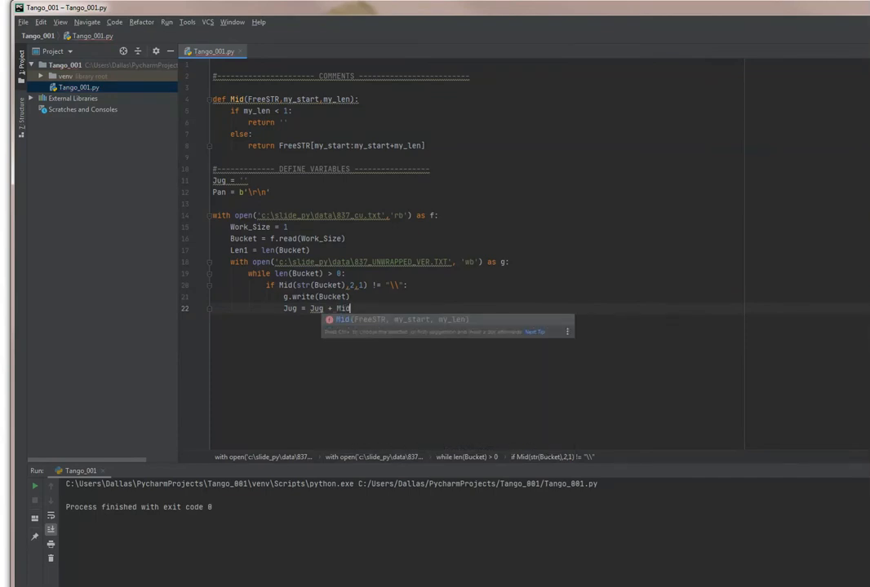
type("(str(d")
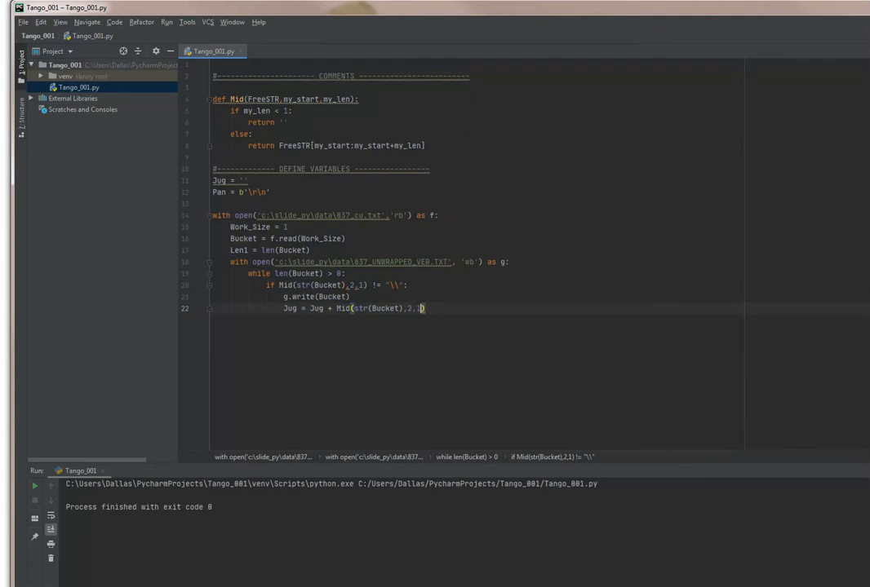
key("enter")
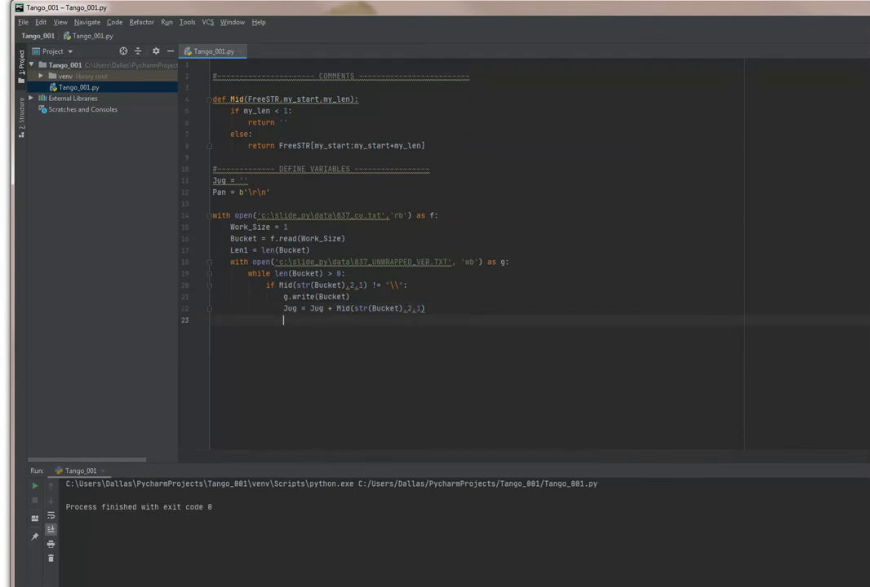
type("Le")
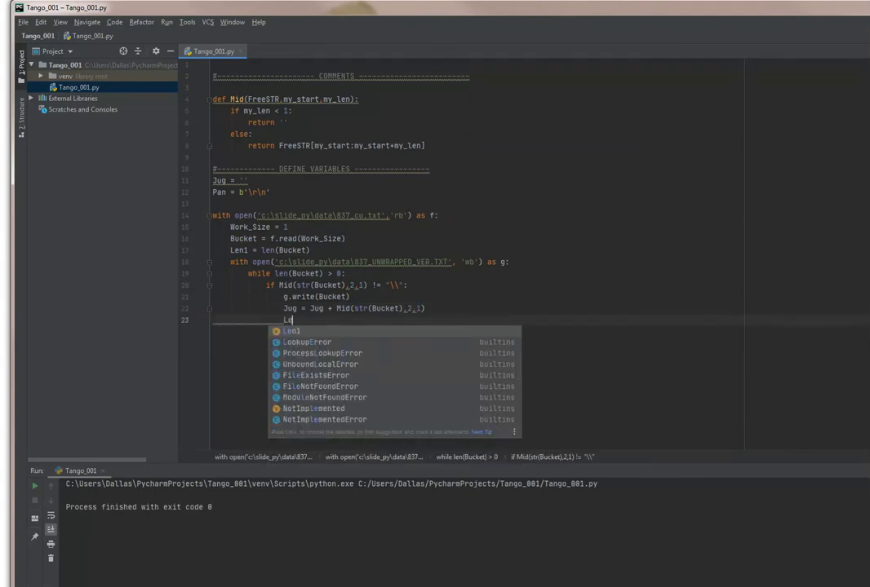
type("Len1 = l")
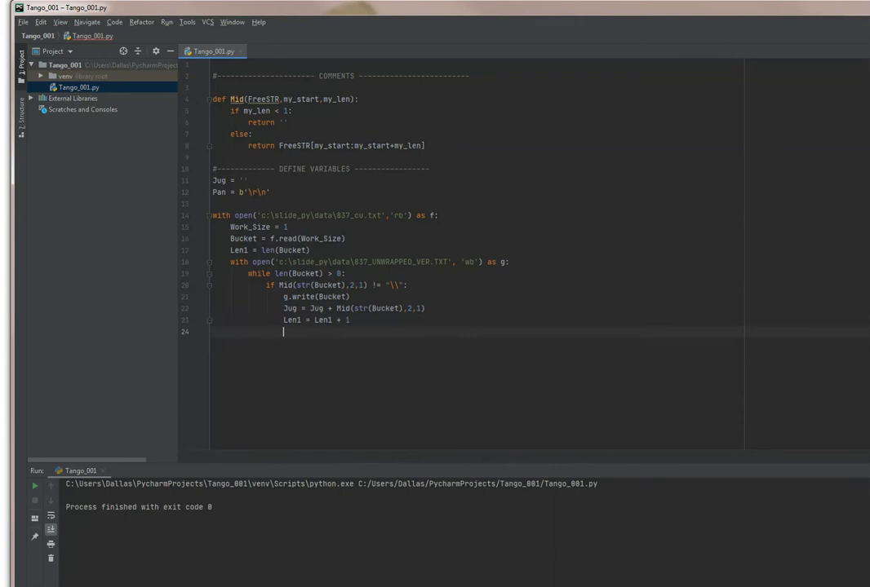
Step: Add if Mid(str(Bucket),2,1) == "~": with g.write(Pan) beneath it
type("if Mid(str(Bucket")
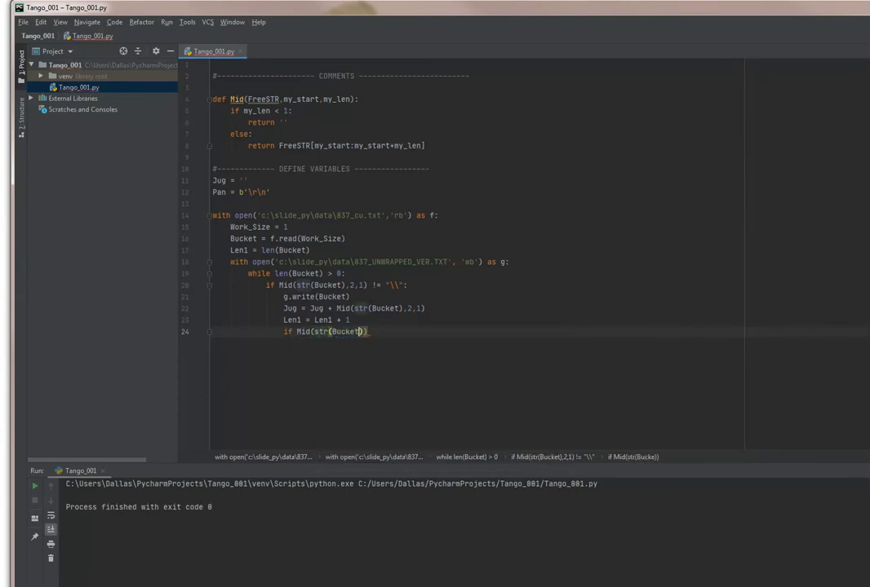
type(",2,1")
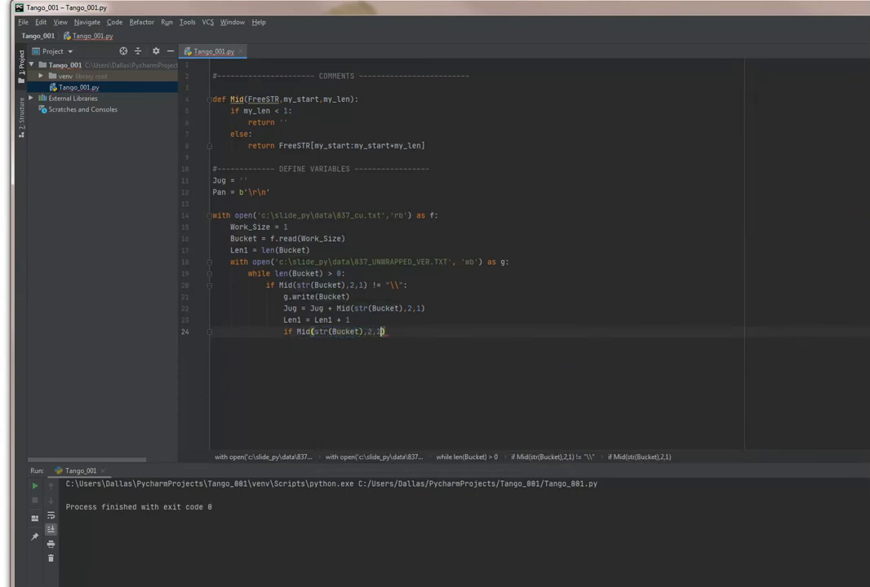
type("==")
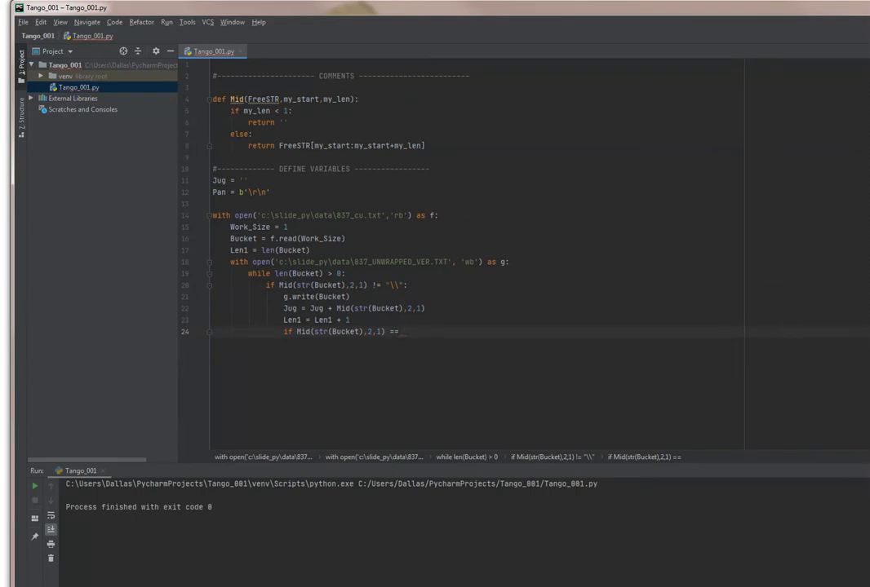
type("\"-\":")
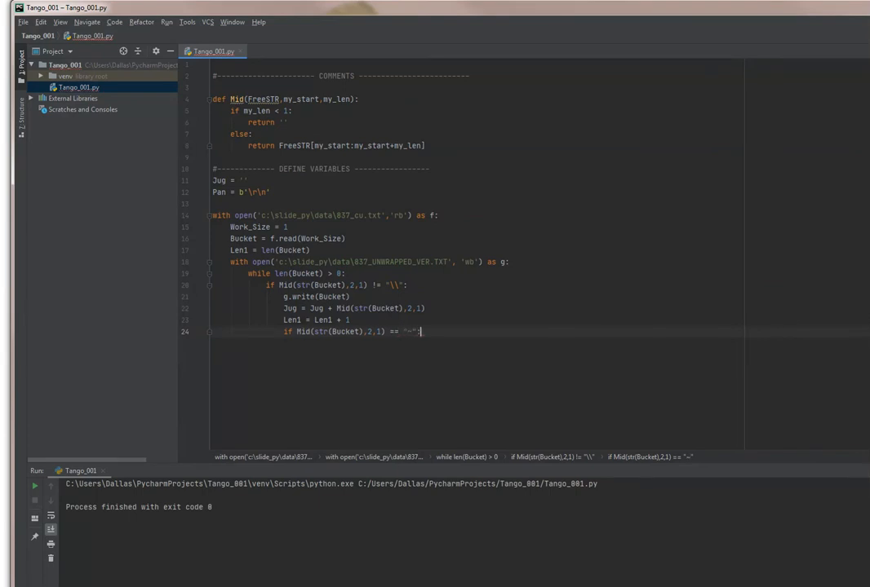
type("g.write")
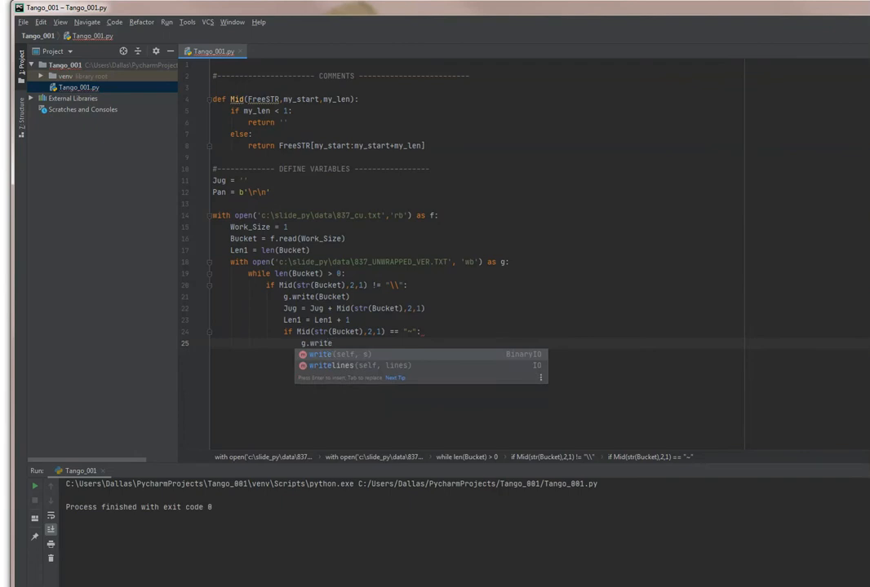
type("(Pan")
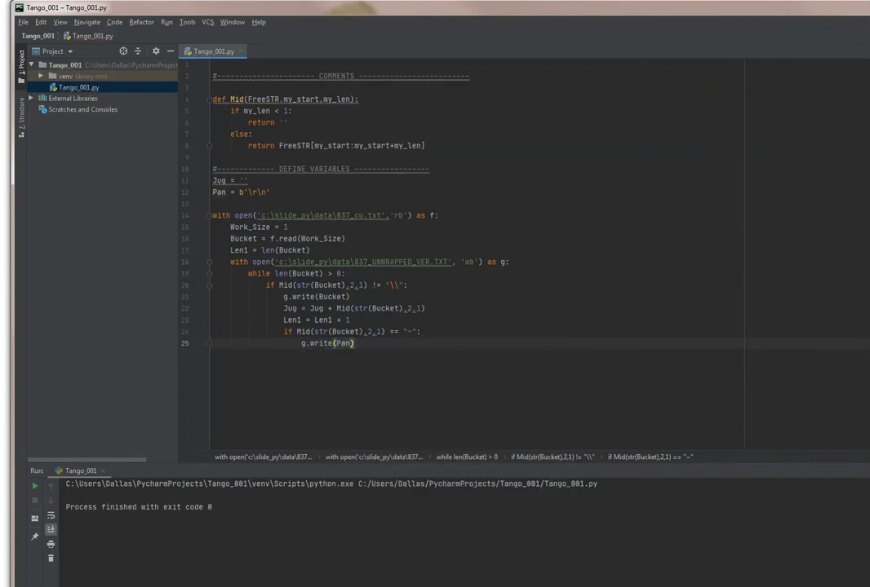
key("enter")
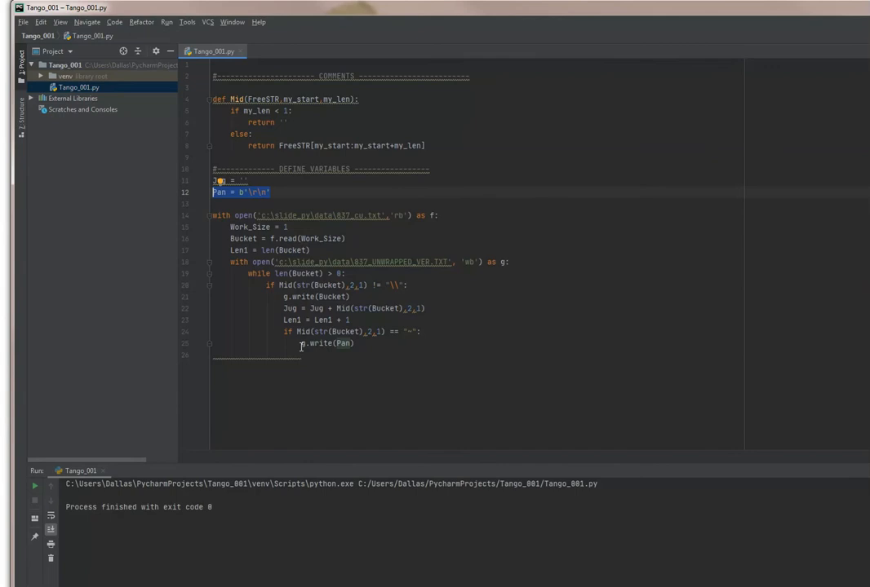
mouse_move(299, 375)
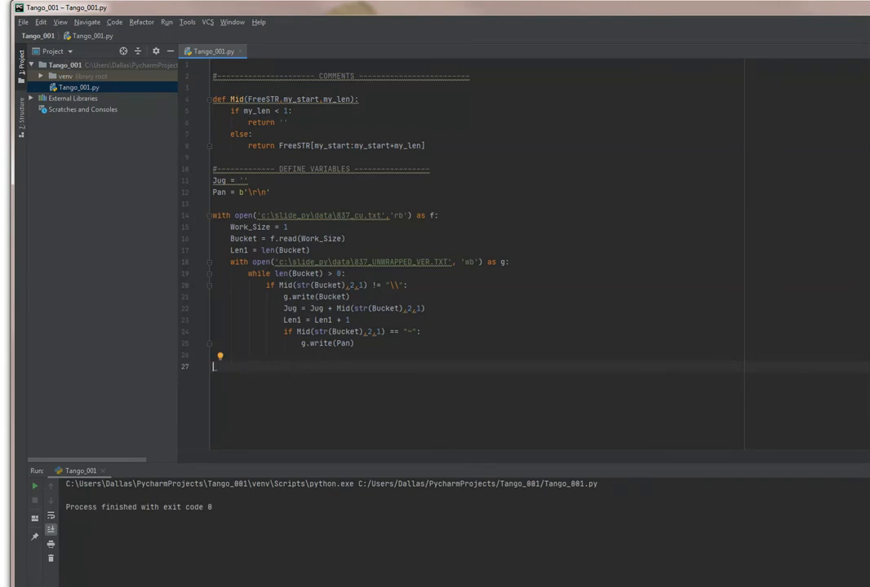
Step: Type two commented ISA/GS sample lines at the script end, then delete them
type("# ISA*       *")
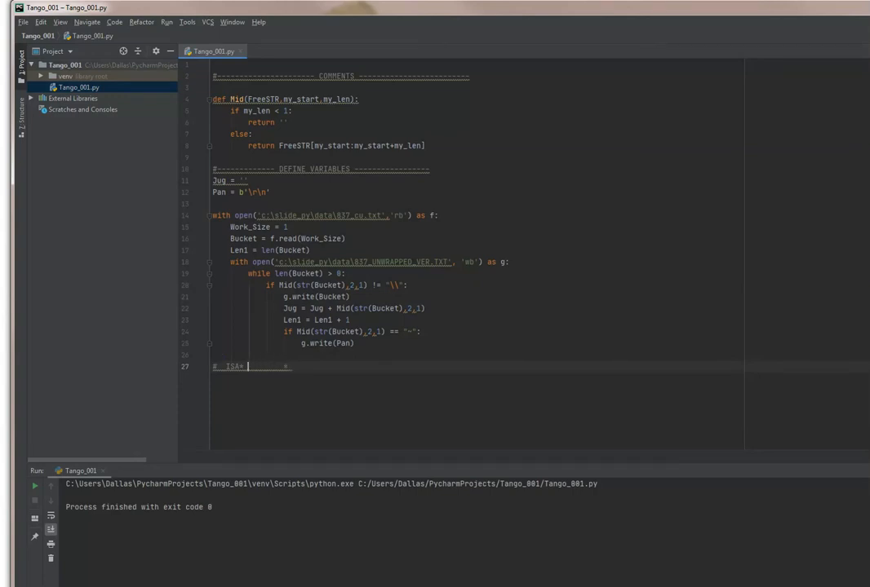
type("00")
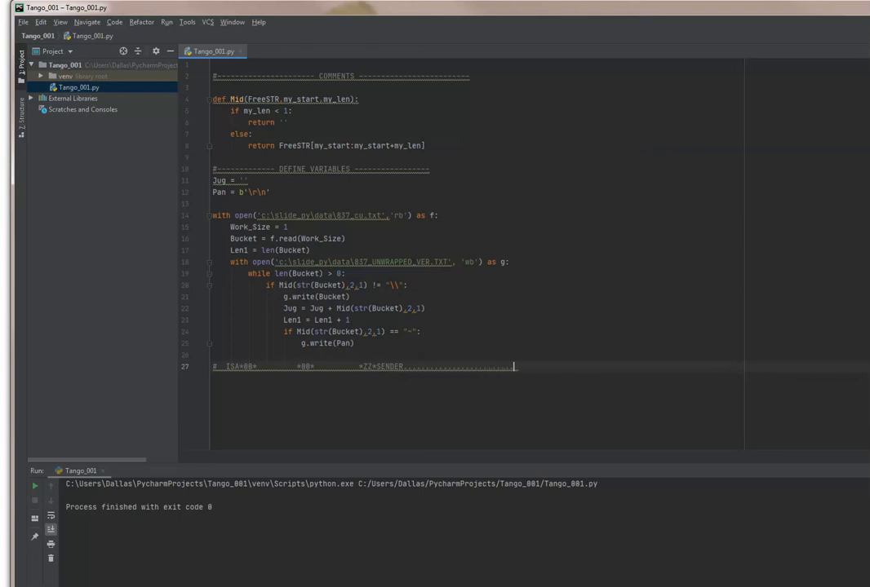
type("P*")
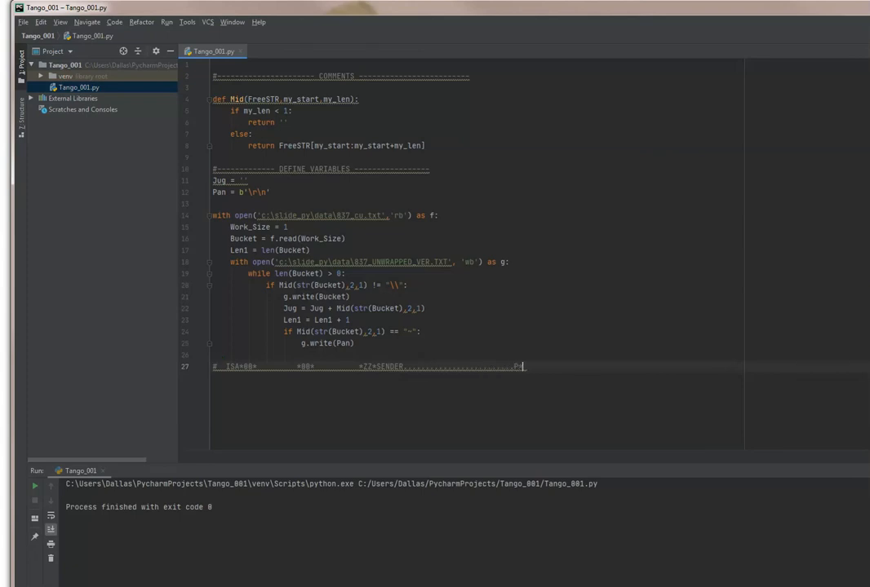
type(">")
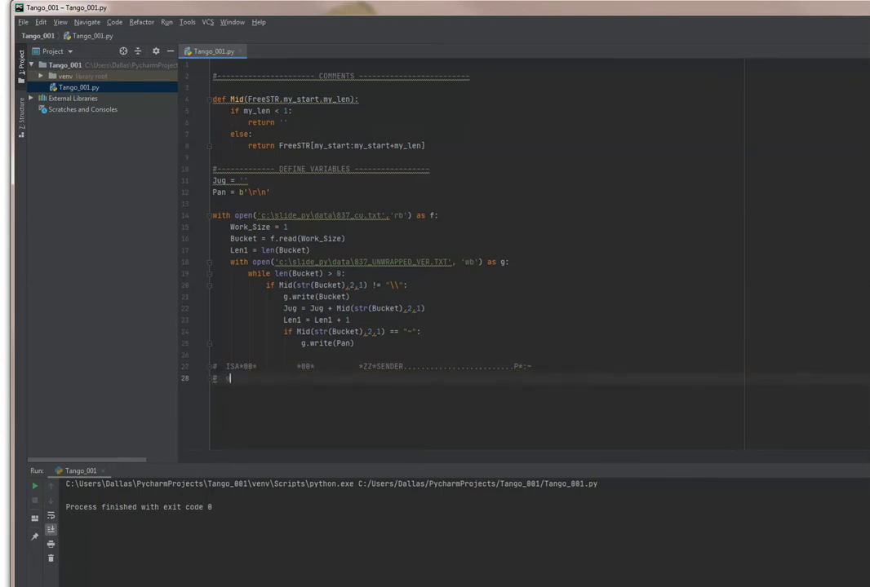
type("GS*")
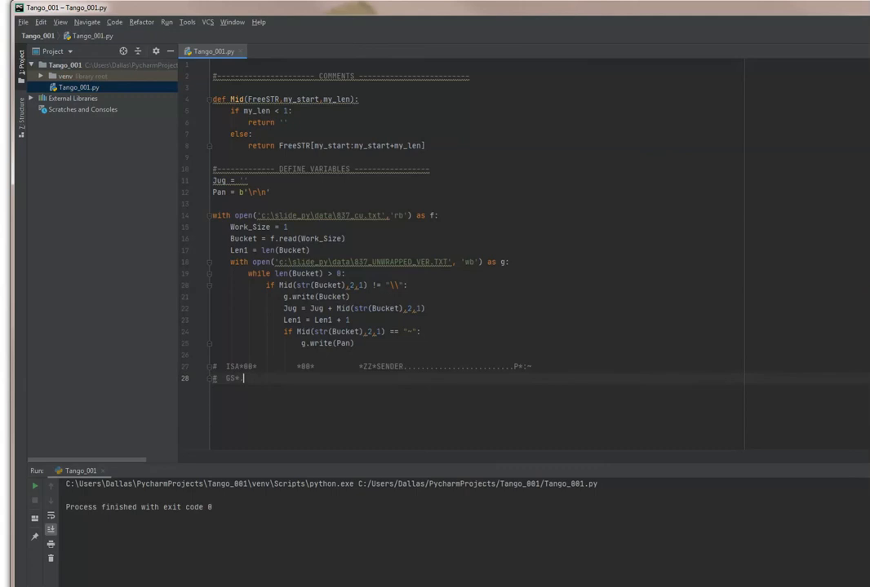
type("........................~")
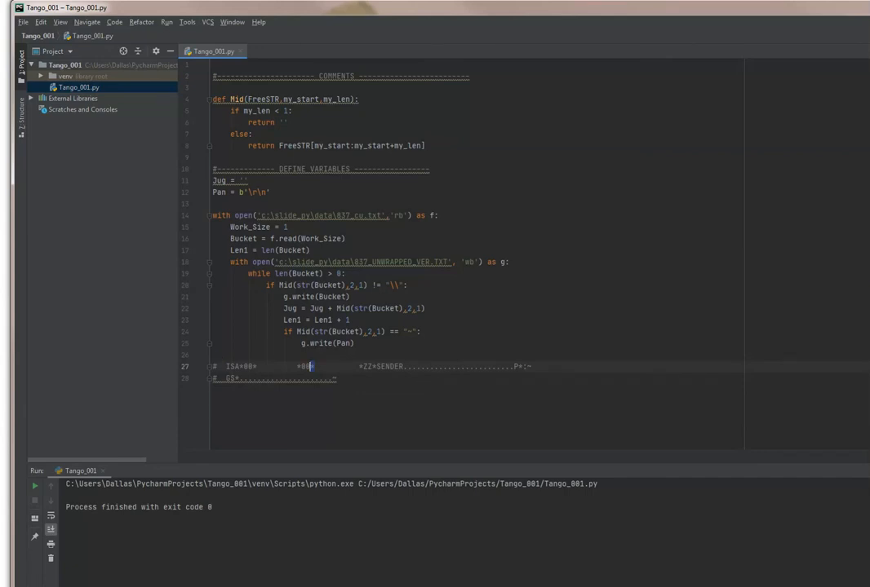
left_click(310, 379)
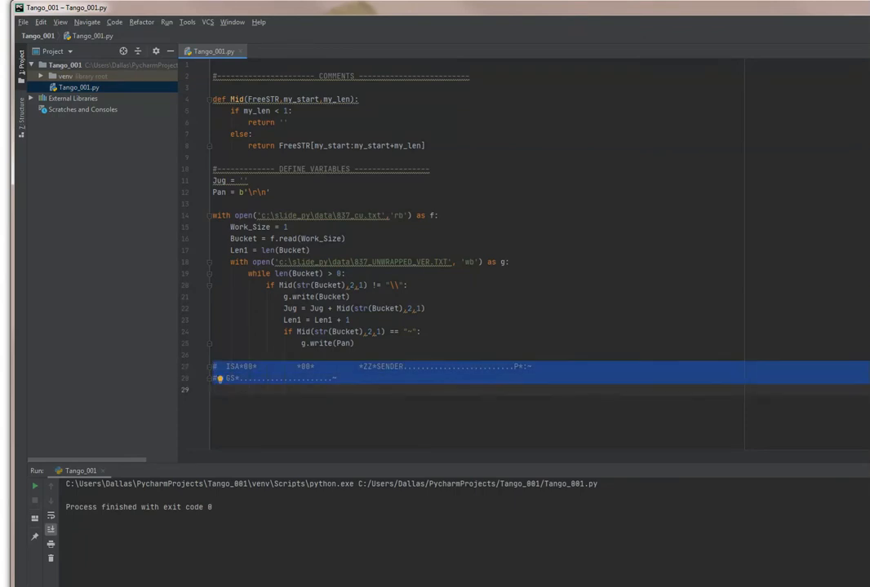
key("Delete")
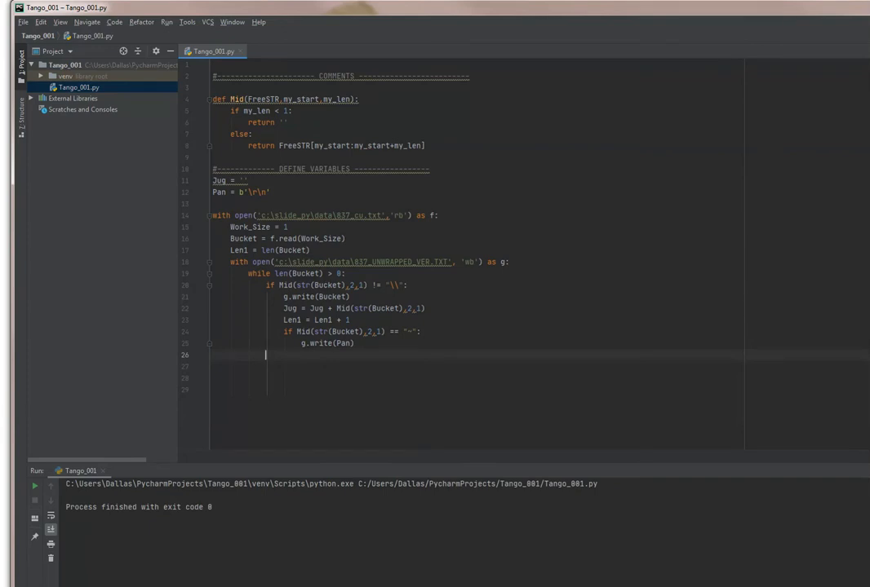
Step: Add Bucket = f.read(Work_Size) as the loop's final line
type("Bucket =")
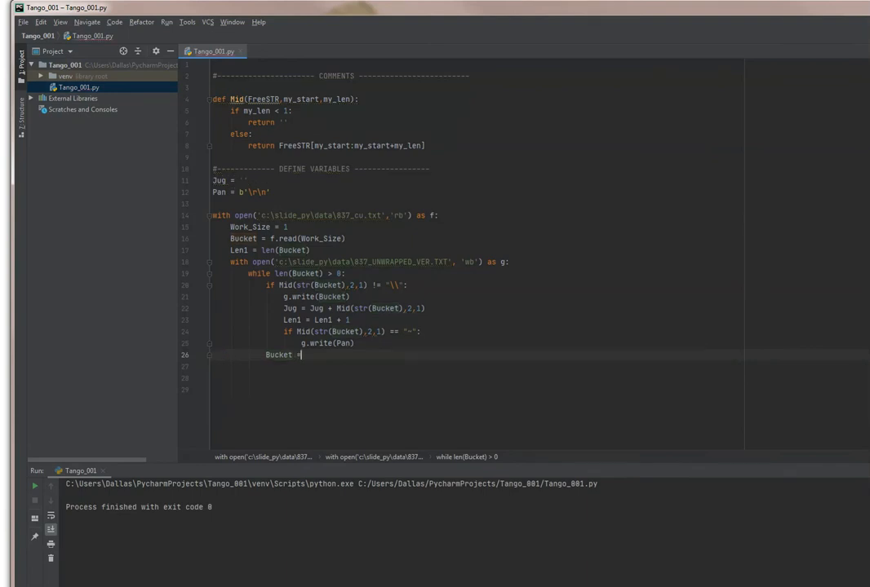
type("f.read(Work_Size")
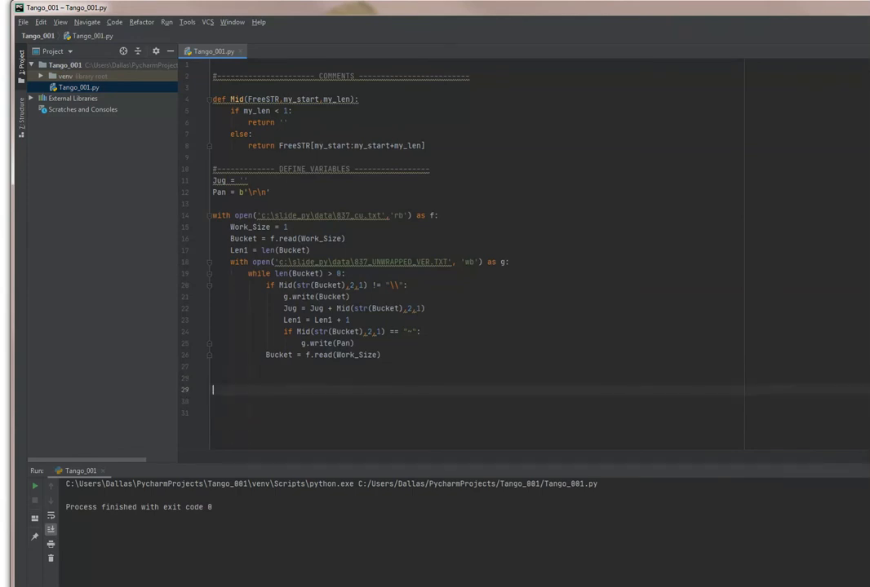
Step: Print 'File is: ' + Jug and 'File Size is: ' + str(Len1)
type("print(")
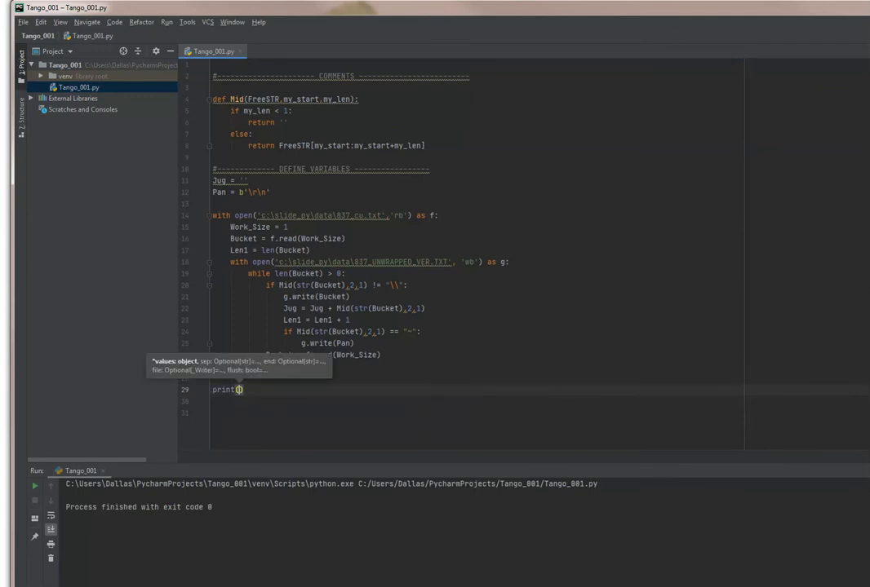
type("File is: '")
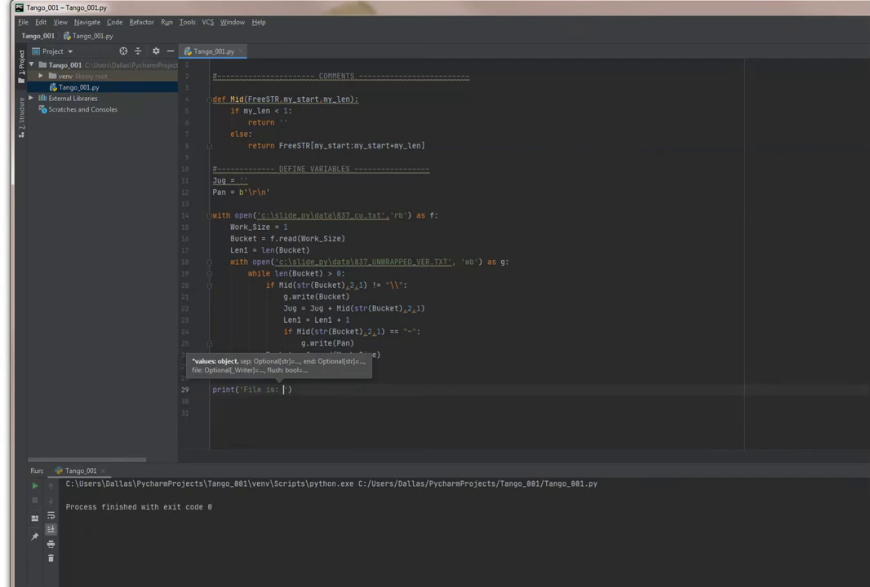
type("+ Jug")
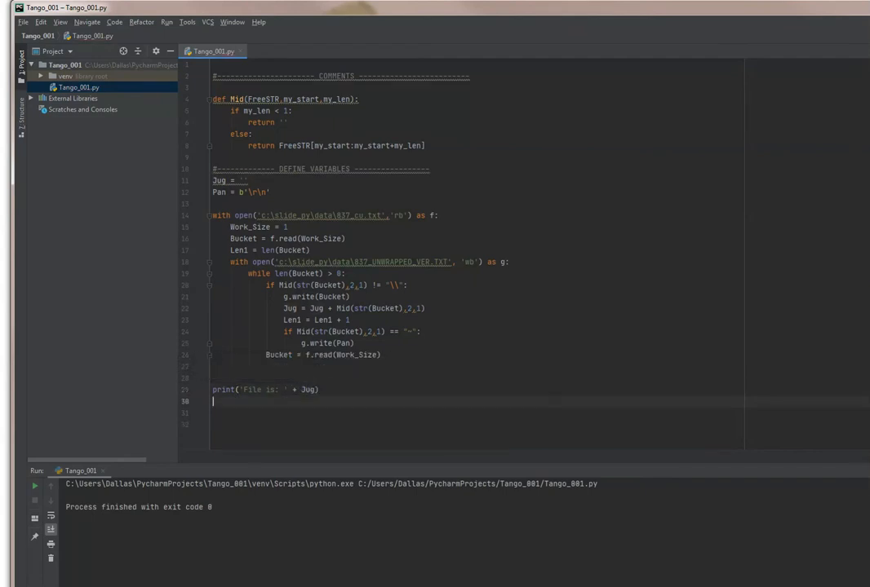
type("print('File")
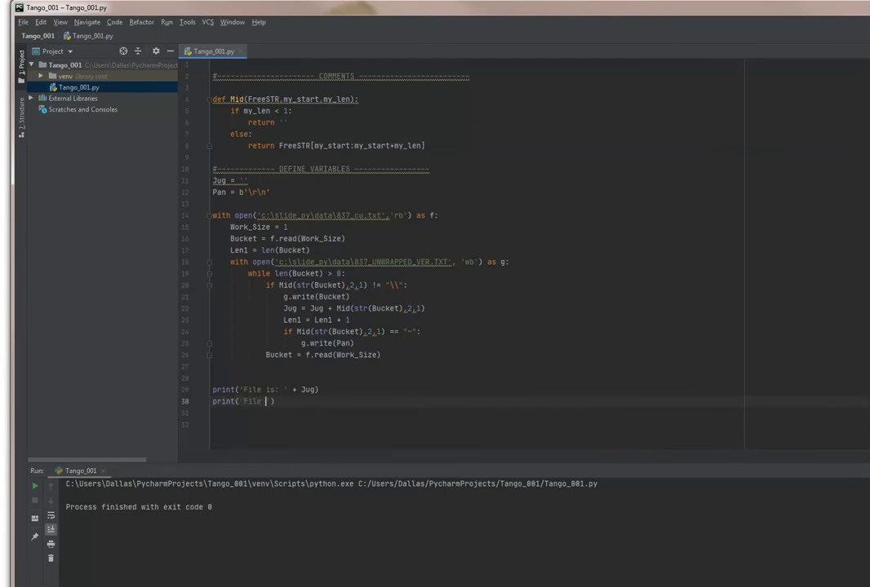
type("Size is:")
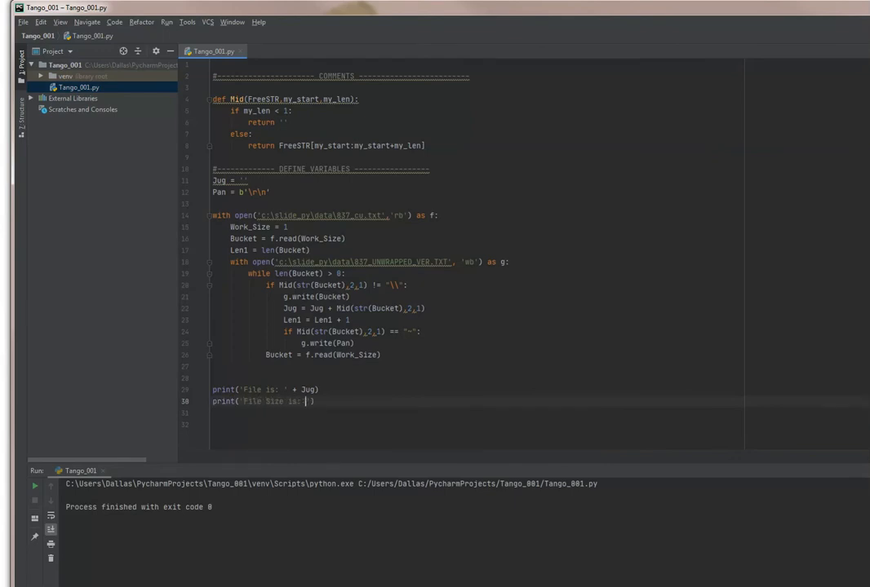
type("+")
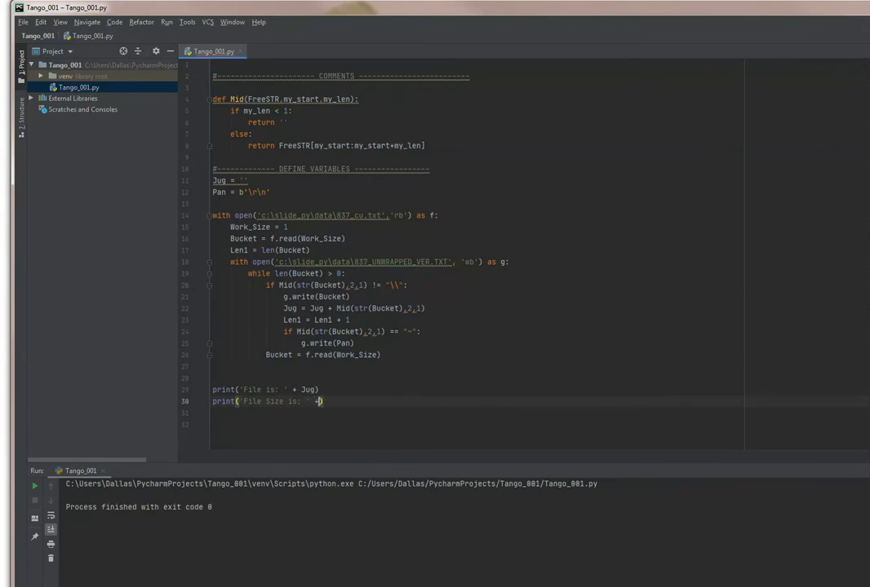
type("str(Len1")
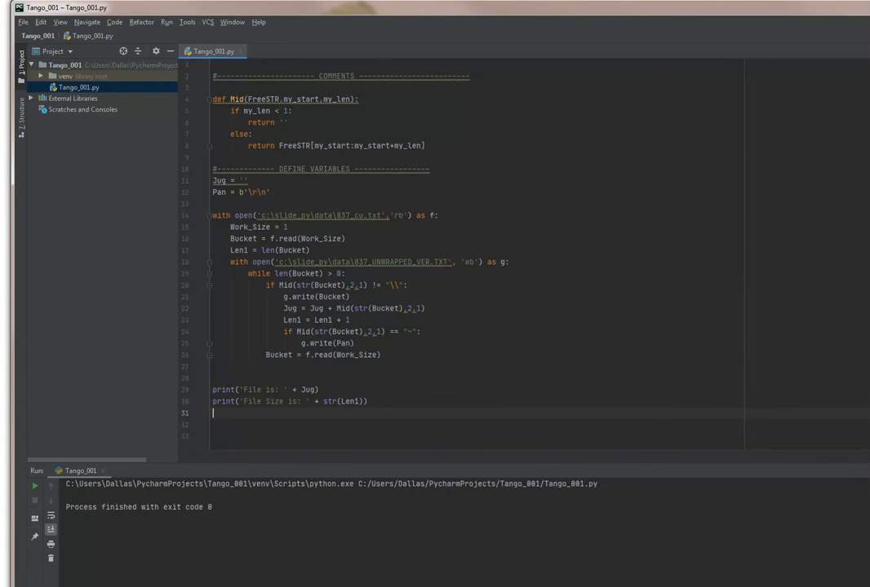
key("enter")
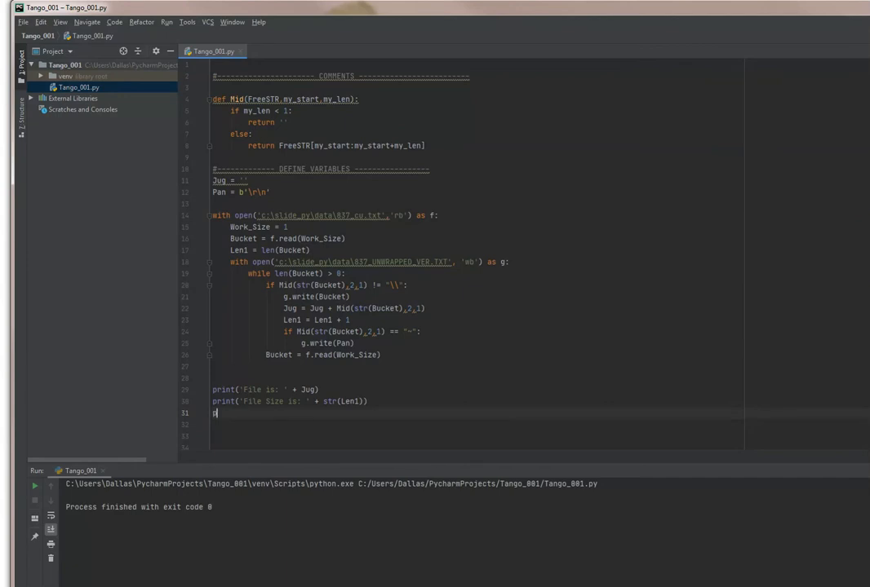
Step: Print the input file name File_Name and the output file name, separated by "\r\n"
type("print(")
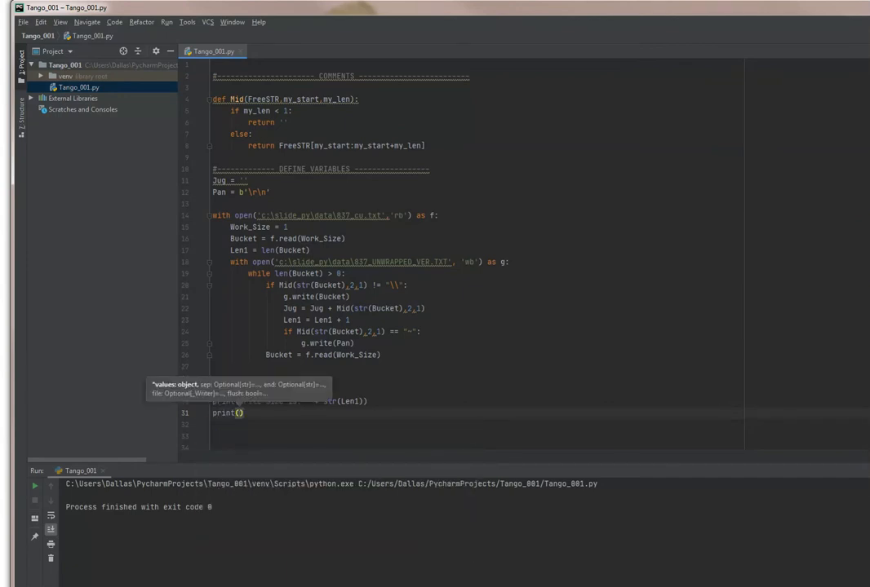
type("Input file")
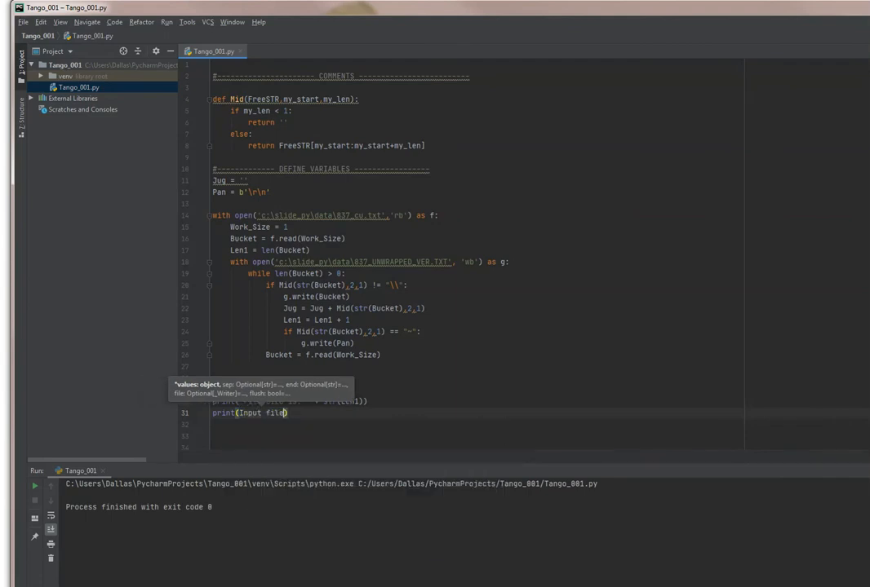
type("name is:")
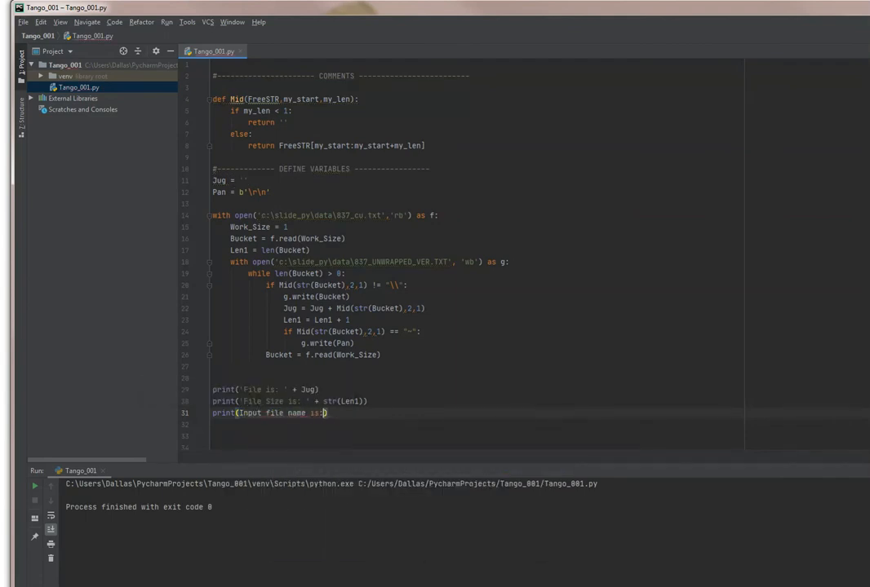
type("' + F")
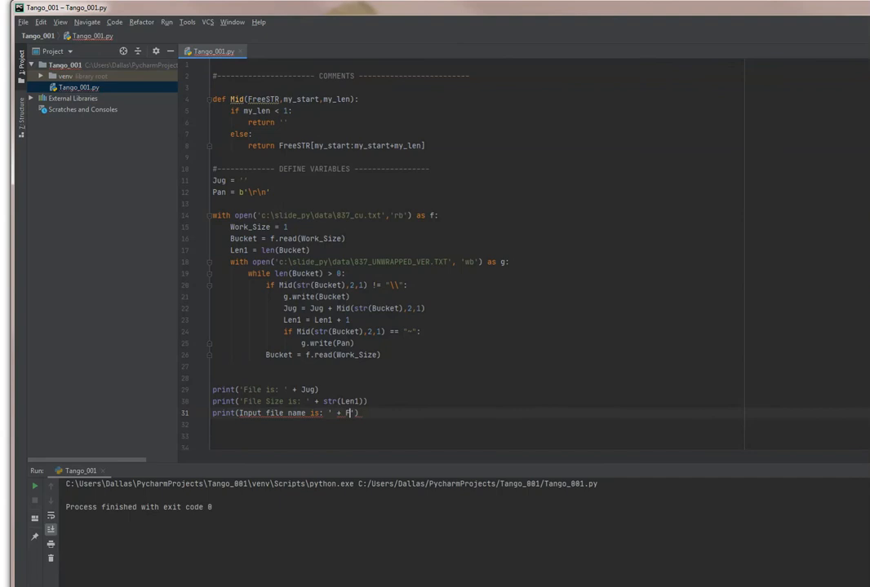
type("ile_Name")
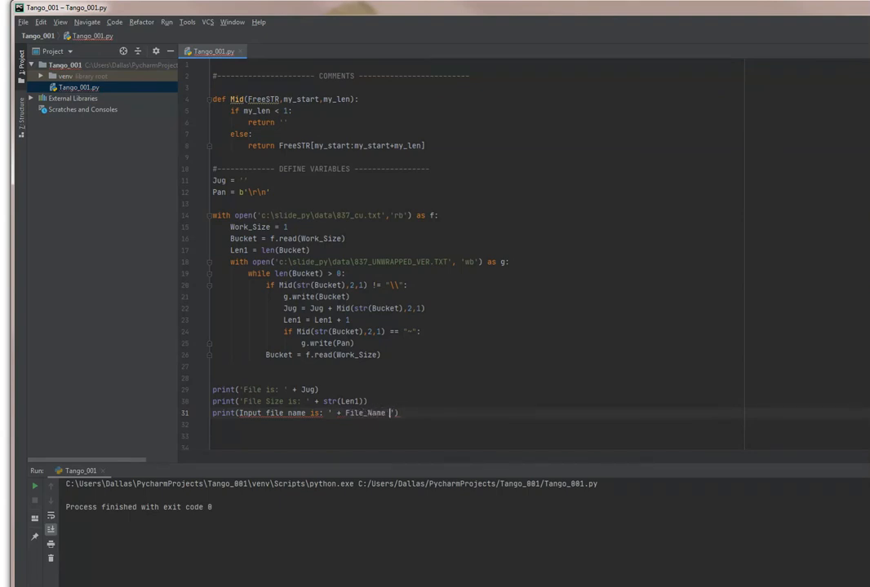
type("+ ''")
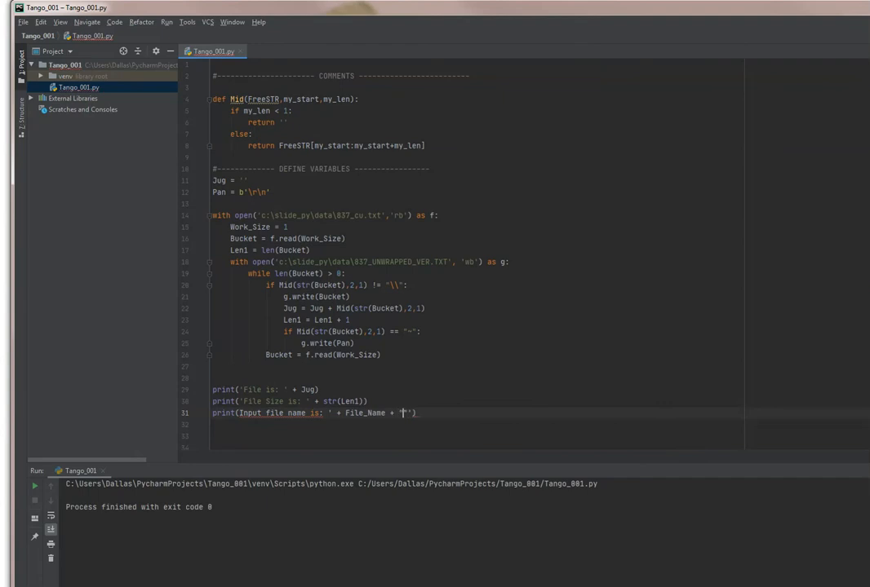
type("\\r\\n")
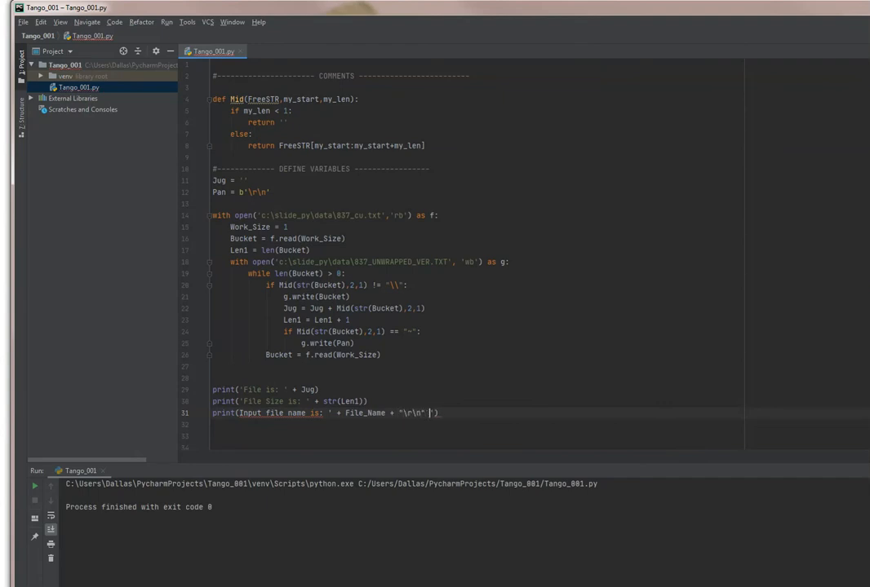
type("+")
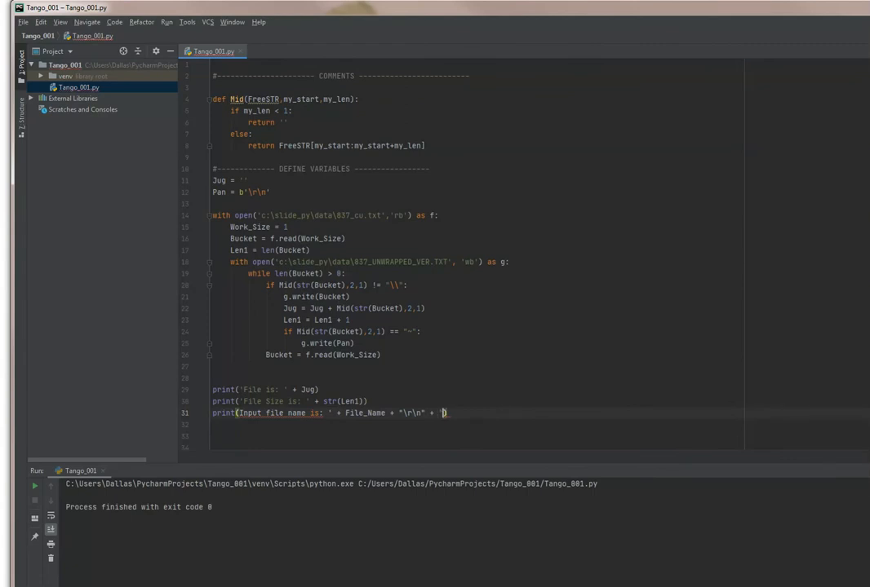
type("Output f")
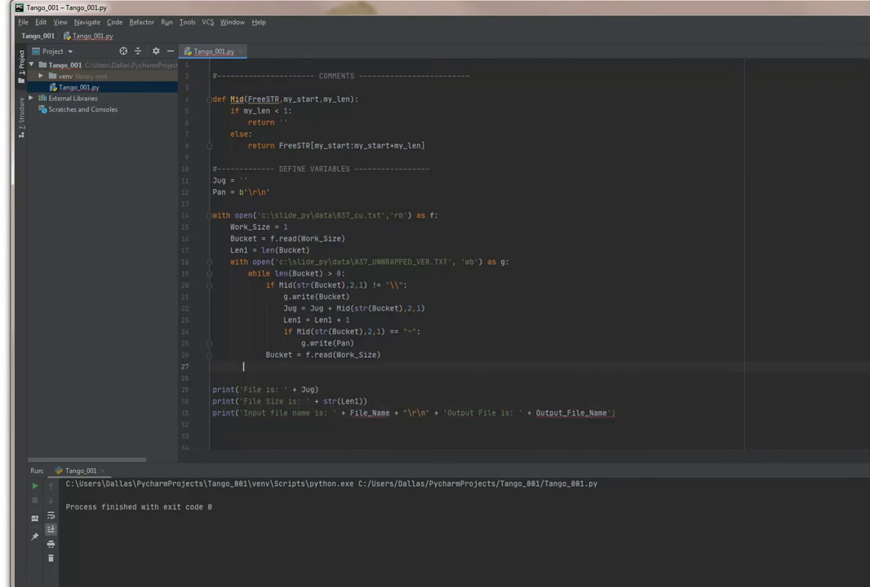
Step: Below the loop, add File_Name and Output_File_Name lines taking f.name and g.name
key("enter")
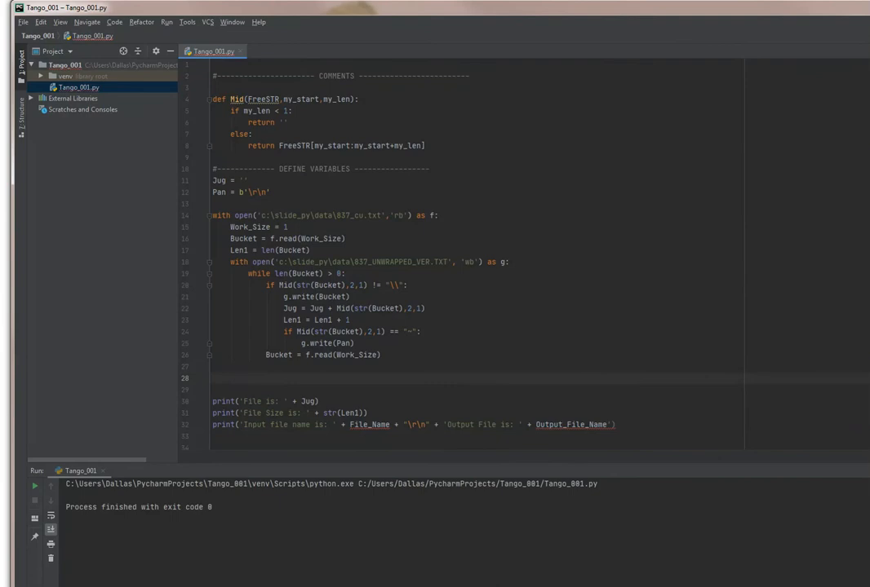
type("File_")
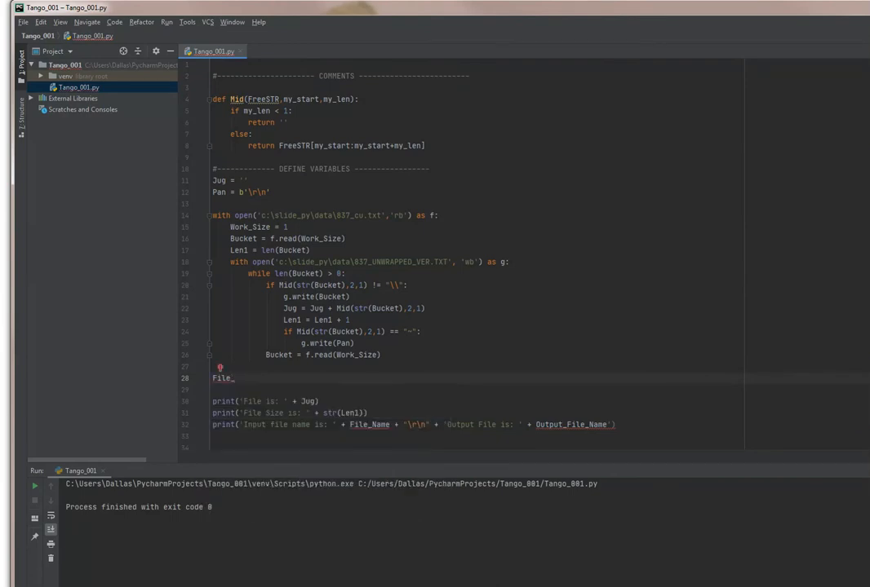
type("Name")
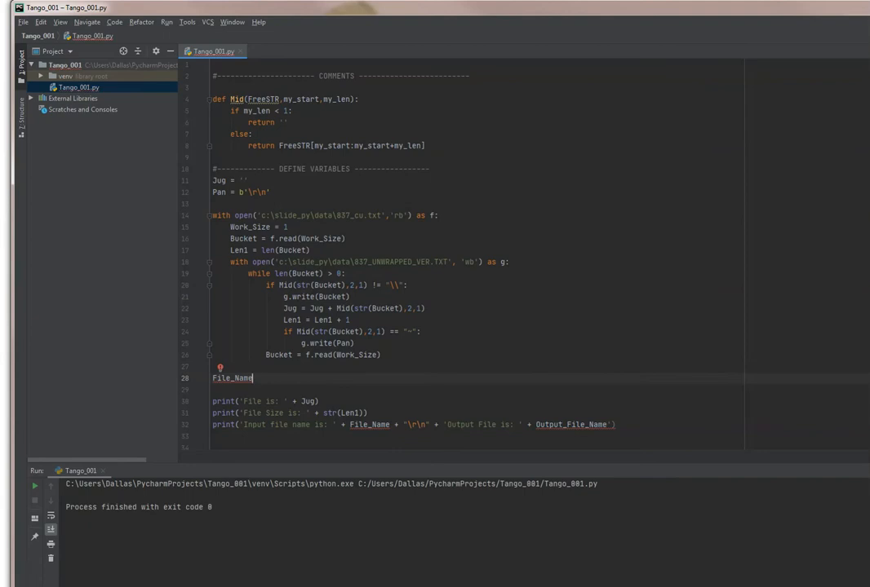
type("f.name")
type("Output")
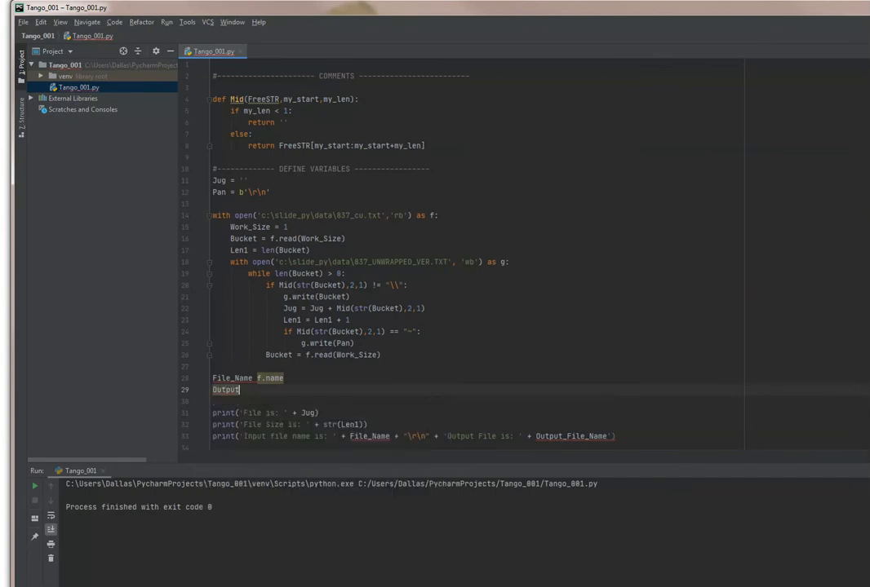
type("_File_Name =")
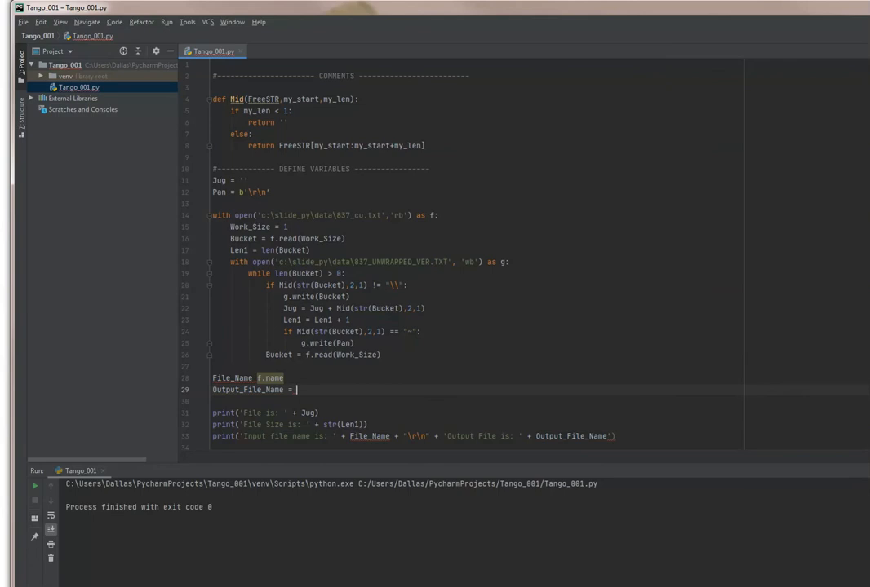
type("g.name")
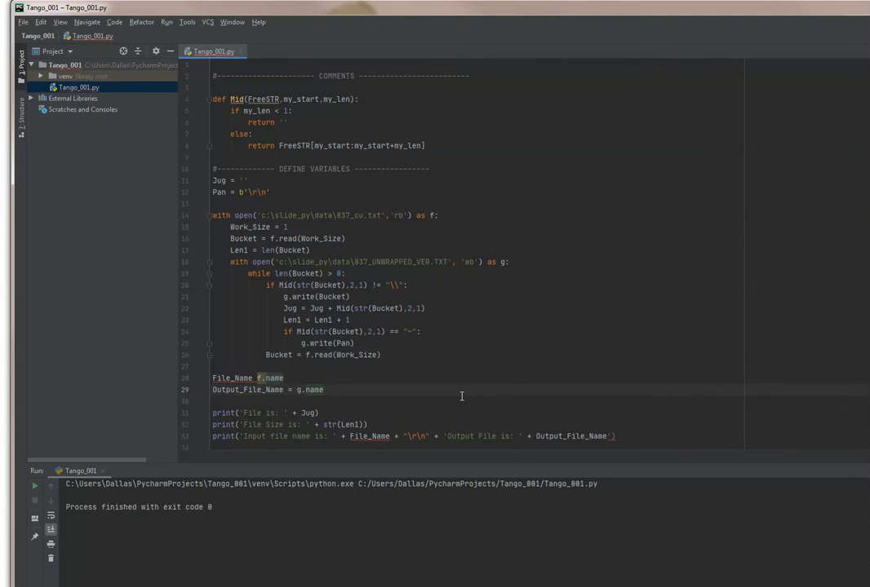
mouse_move(584, 206)
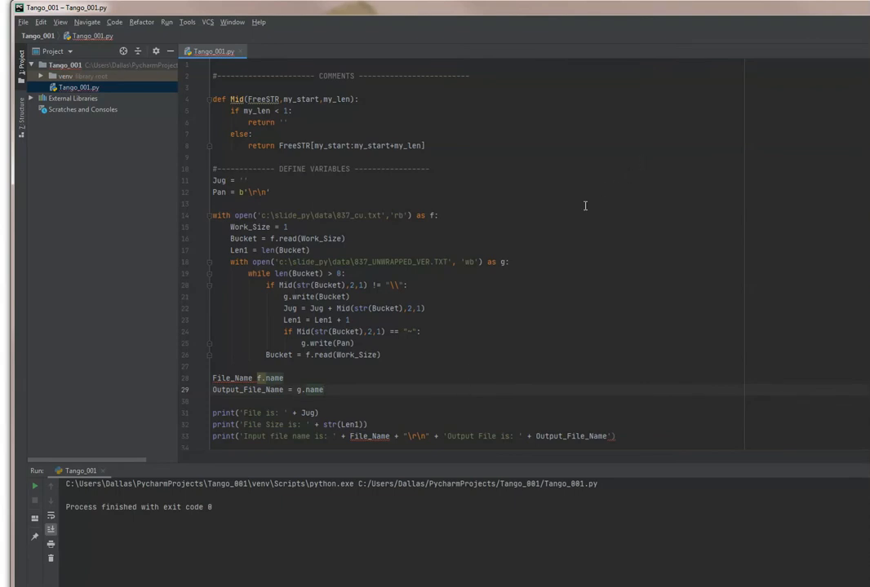
mouse_move(326, 89)
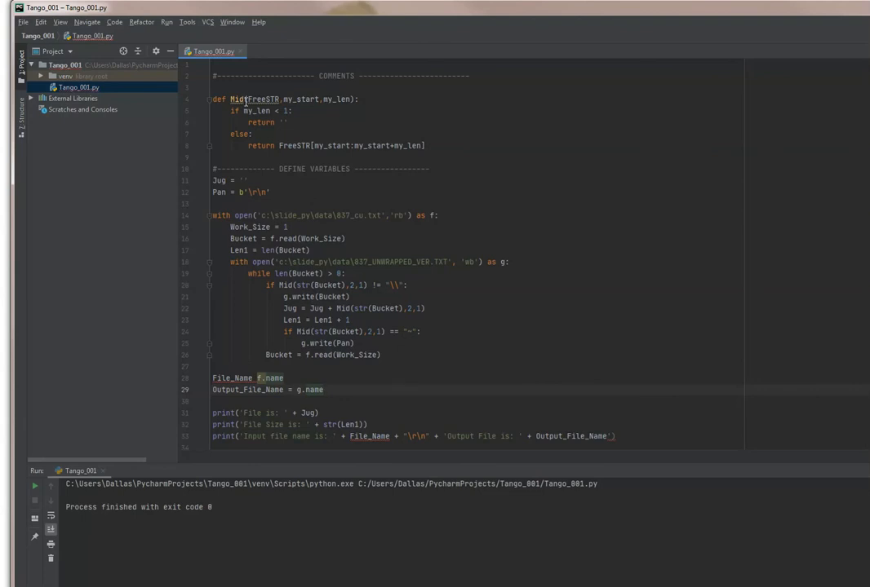
mouse_move(505, 239)
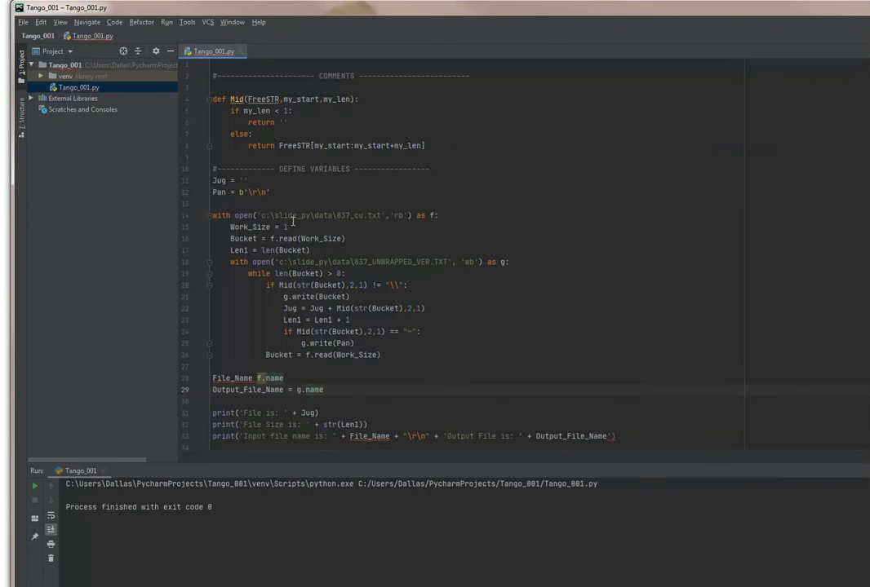
mouse_move(295, 223)
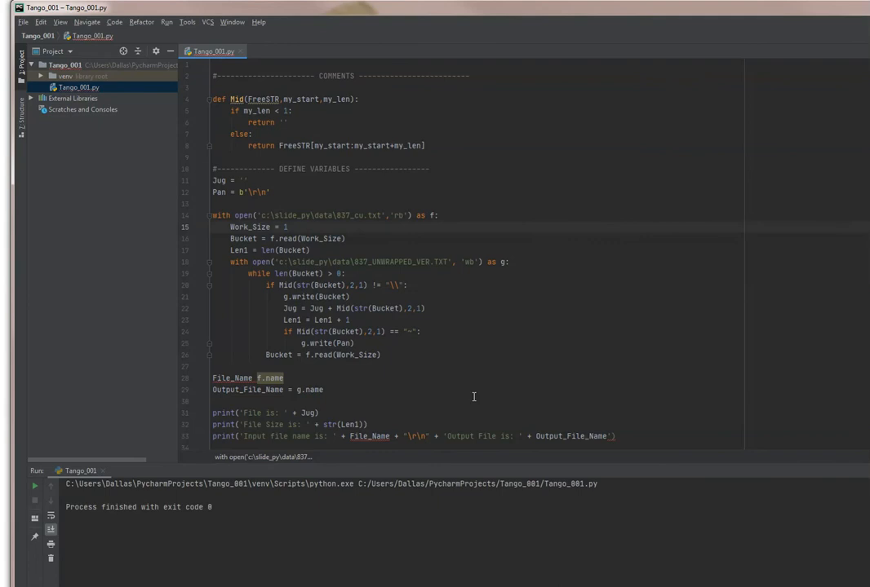
mouse_move(443, 332)
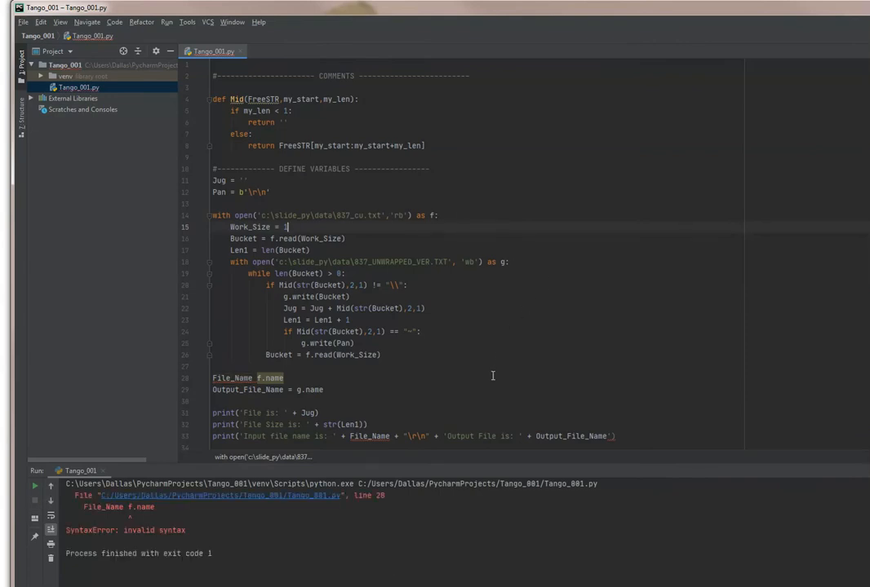
mouse_move(312, 378)
type("= ")
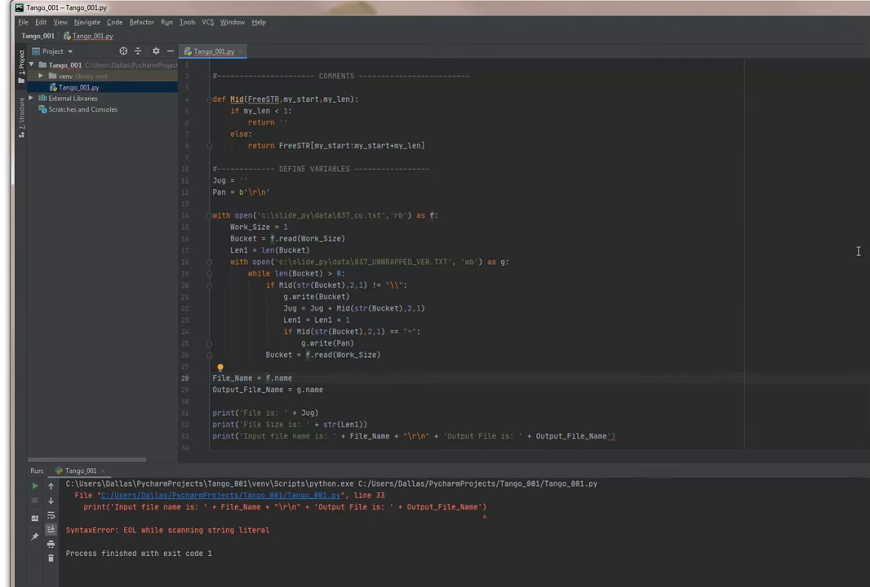
mouse_move(303, 464)
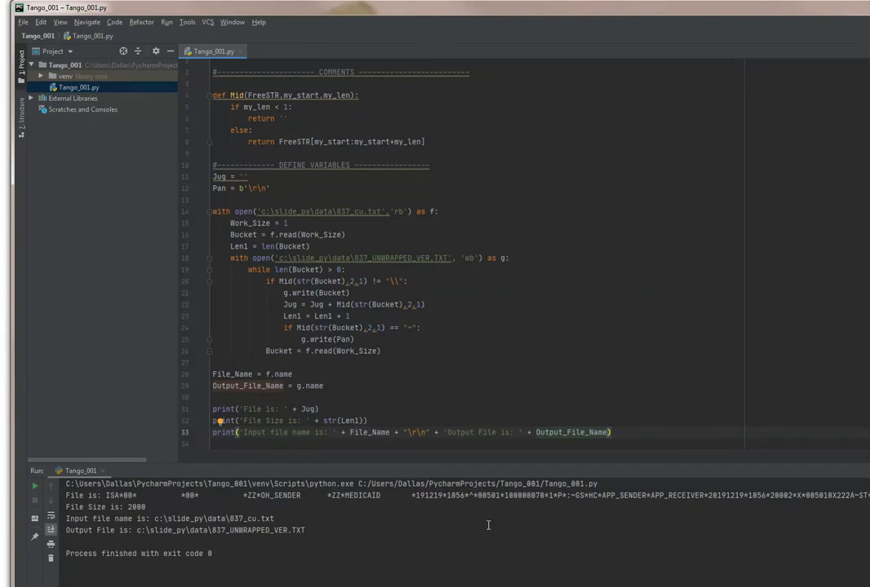
mouse_move(349, 540)
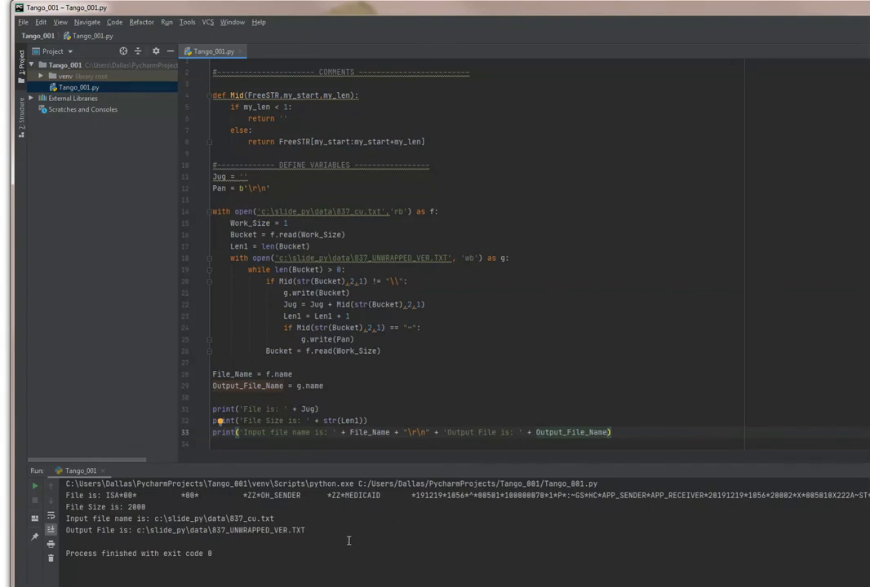
Step: Open the data folder where 837_UNWRAPPED_VER was written
double_click(276, 531)
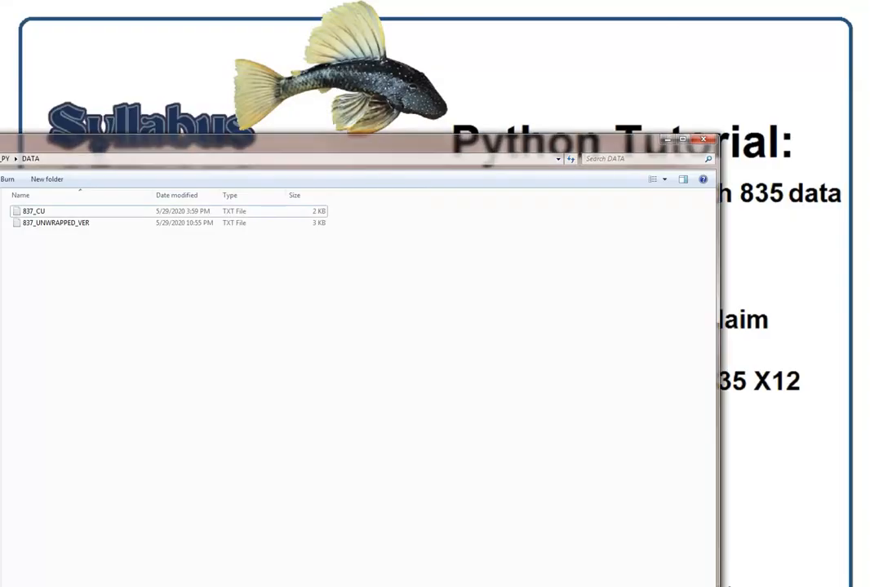
Step: Open 837_UNWRAPPED_VER and the original 837_CU file in Notepad
left_click(72, 223)
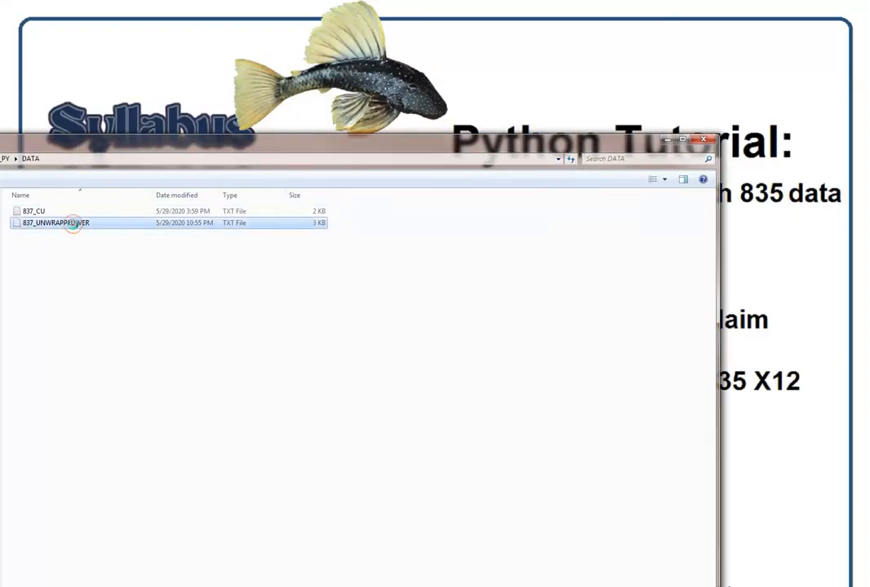
double_click(55, 222)
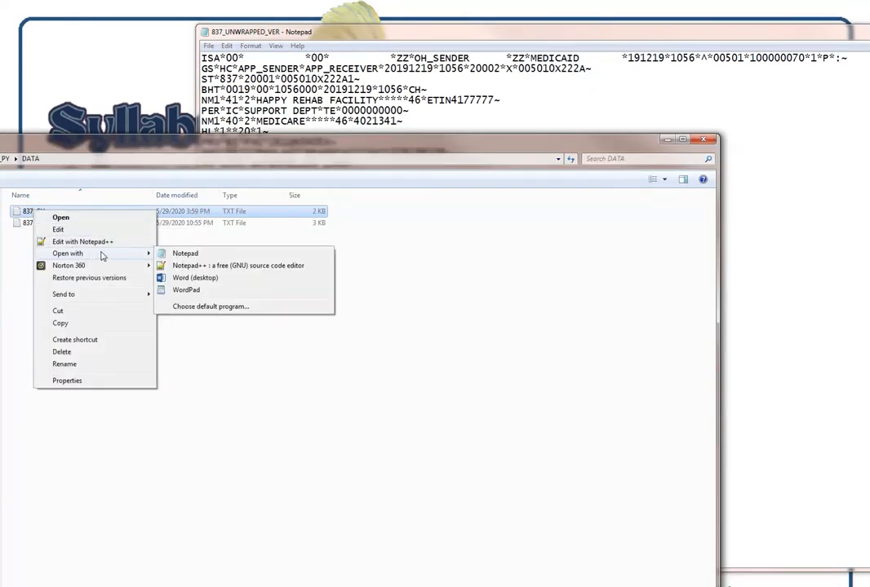
left_click(185, 253)
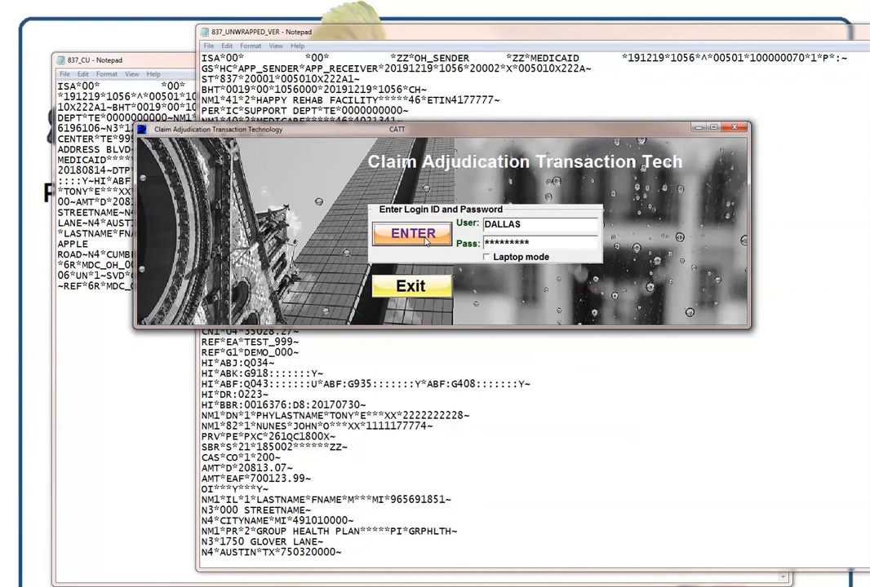
Step: Log in, enter Adjudication Processes, import 837_UNWRAPPED_VER.TXT and validate it
left_click(412, 233)
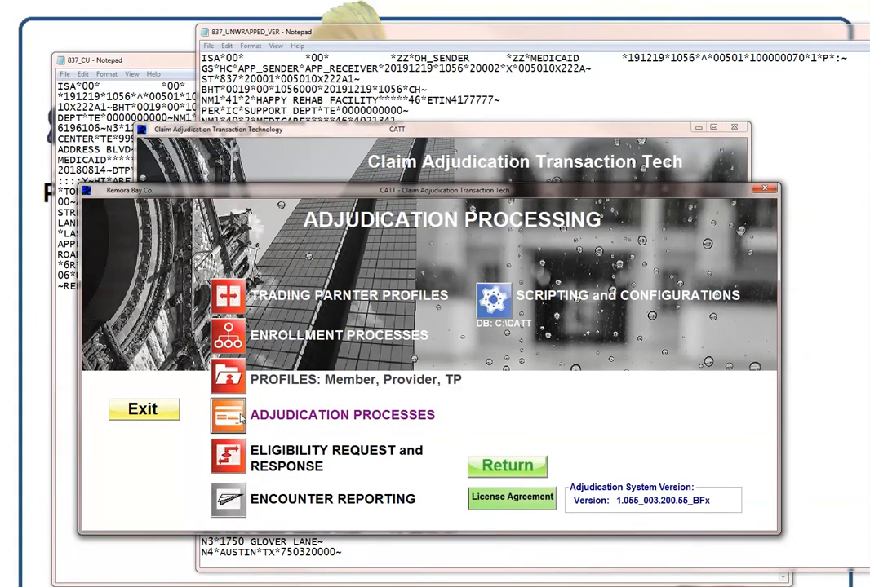
left_click(343, 415)
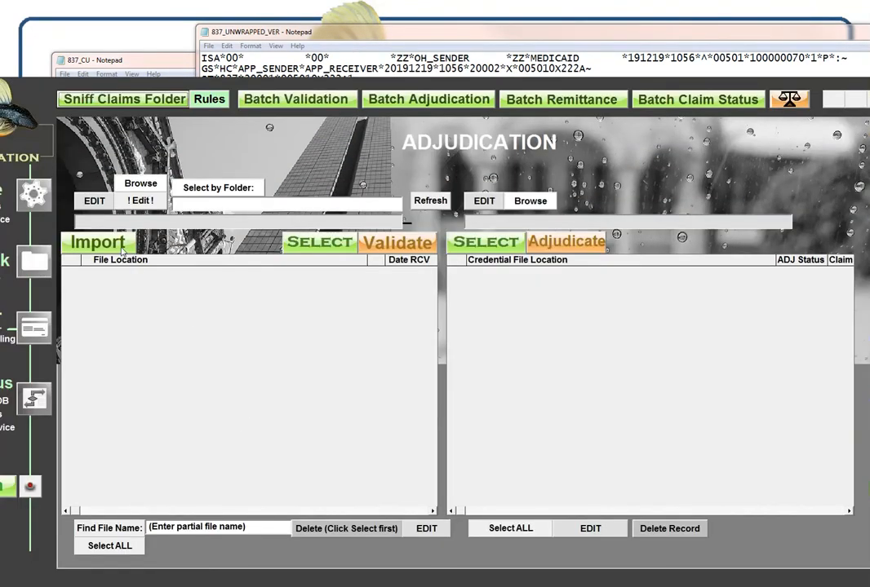
left_click(139, 183)
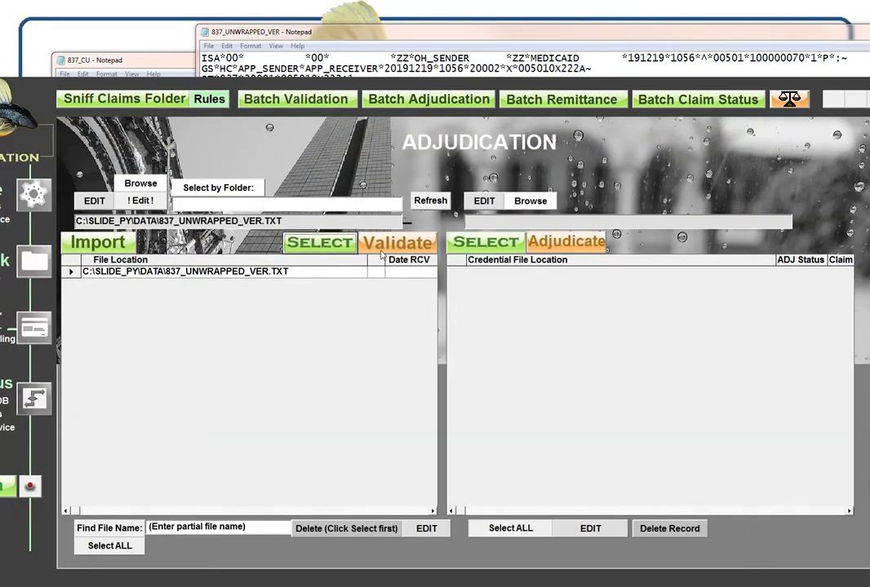
left_click(560, 99)
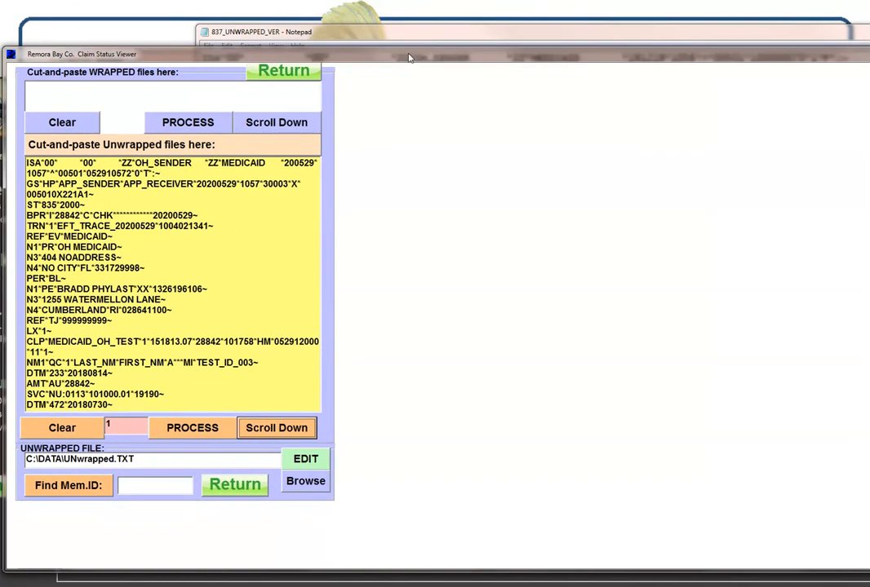
Step: Process and scroll through the 835 remittance, view the 277 response, then close the viewer
left_click(191, 427)
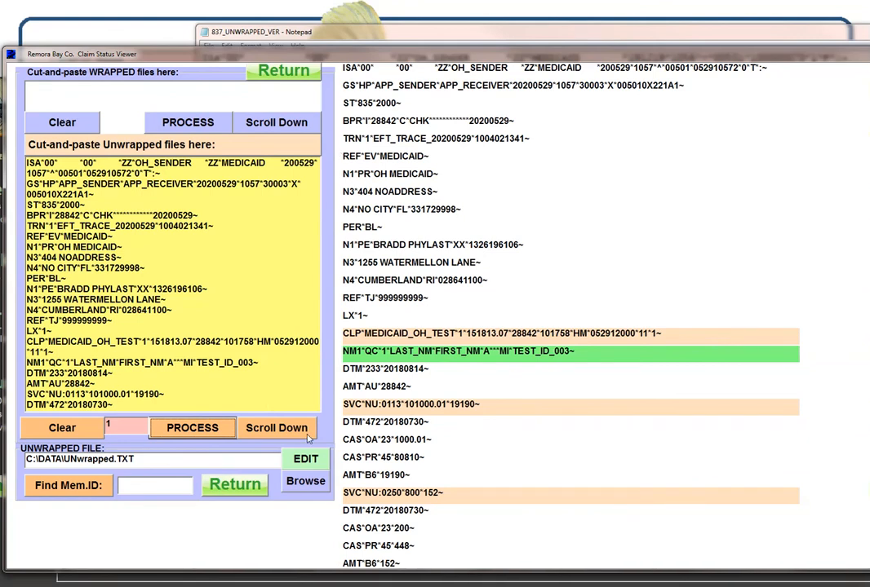
left_click(277, 428)
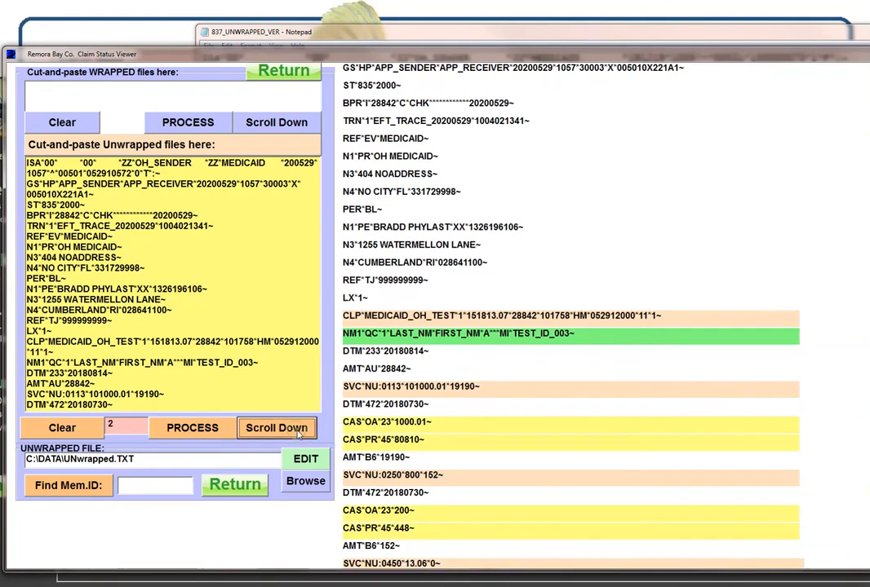
left_click(275, 428)
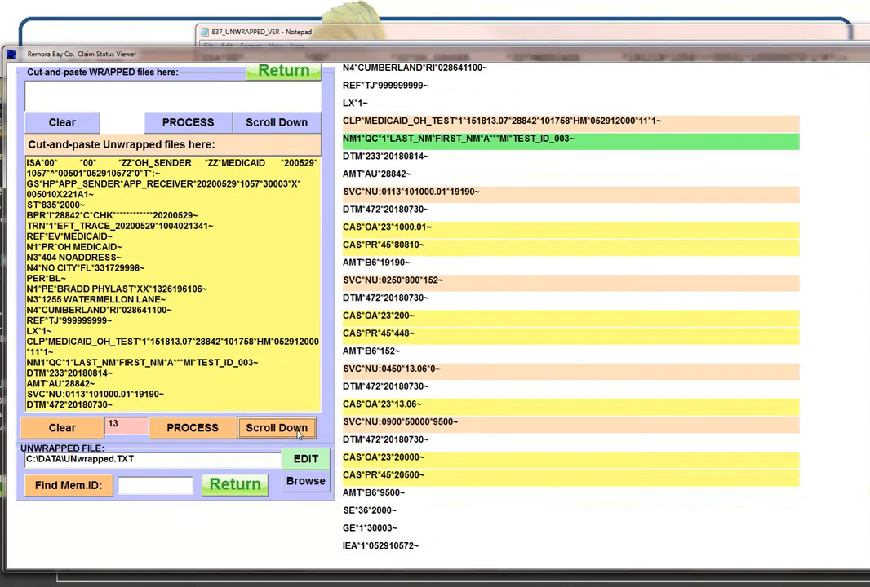
left_click(276, 428)
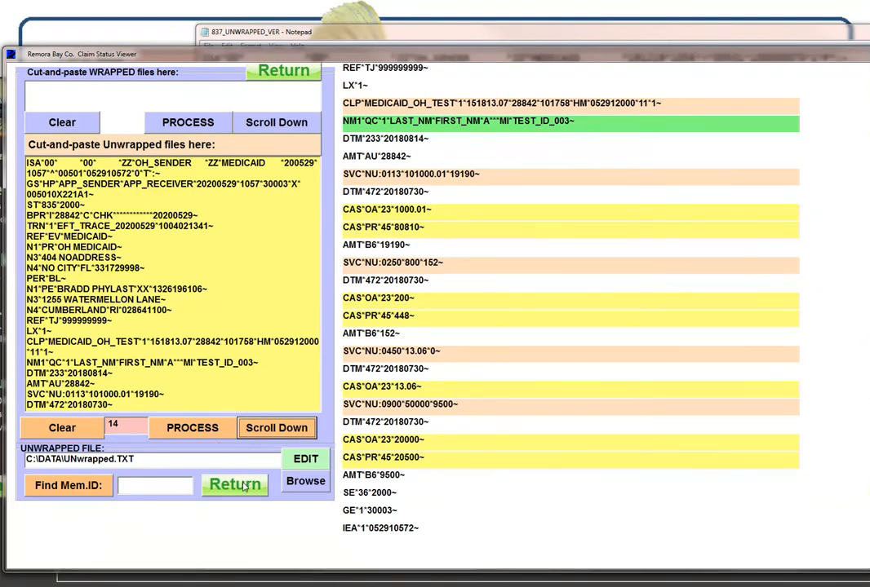
left_click(234, 484)
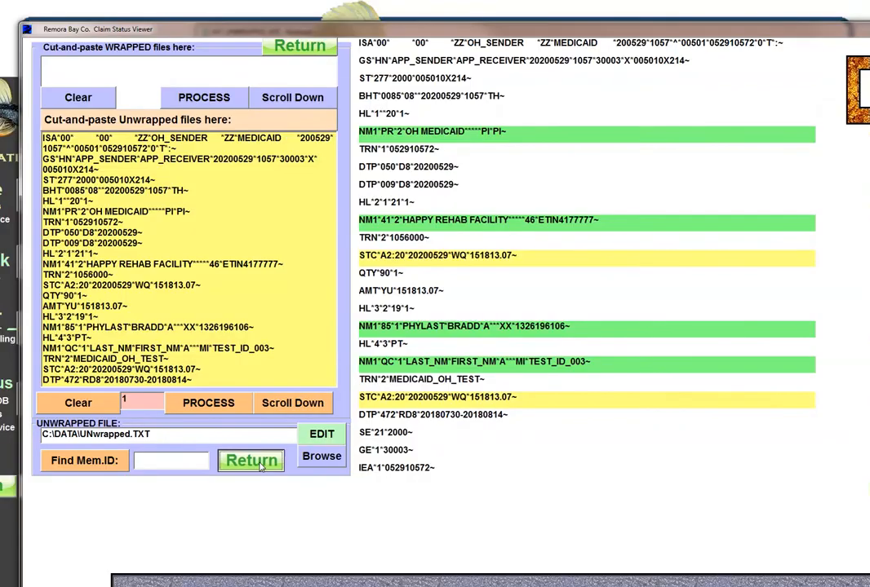
left_click(250, 460)
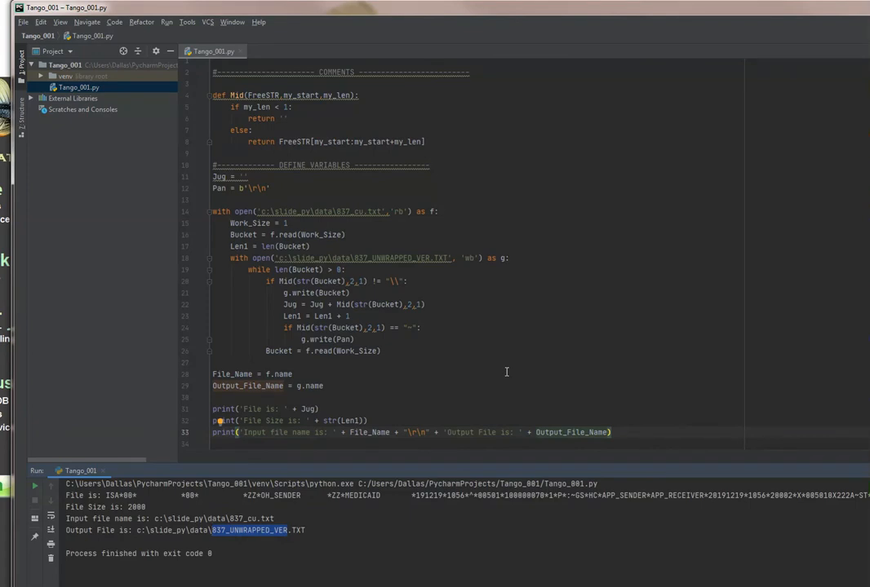
mouse_move(492, 387)
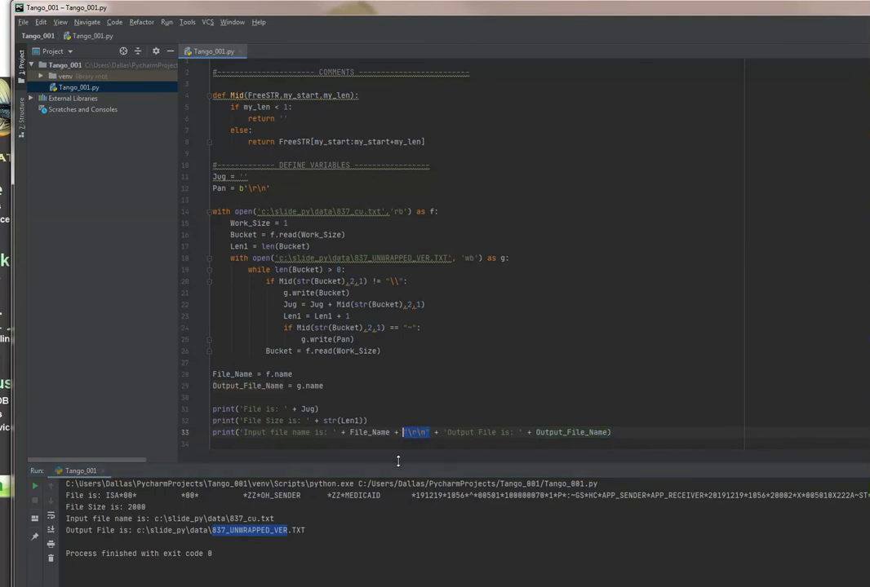
left_click(270, 188)
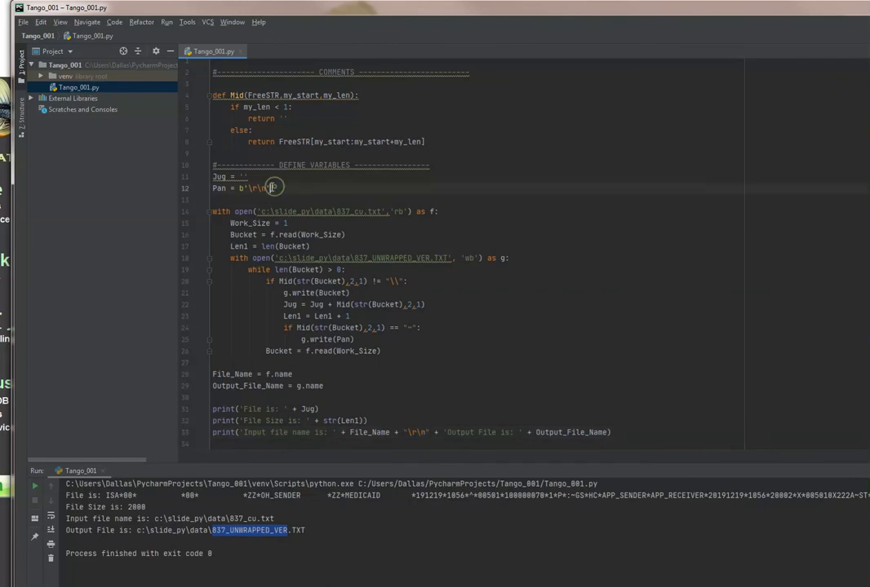